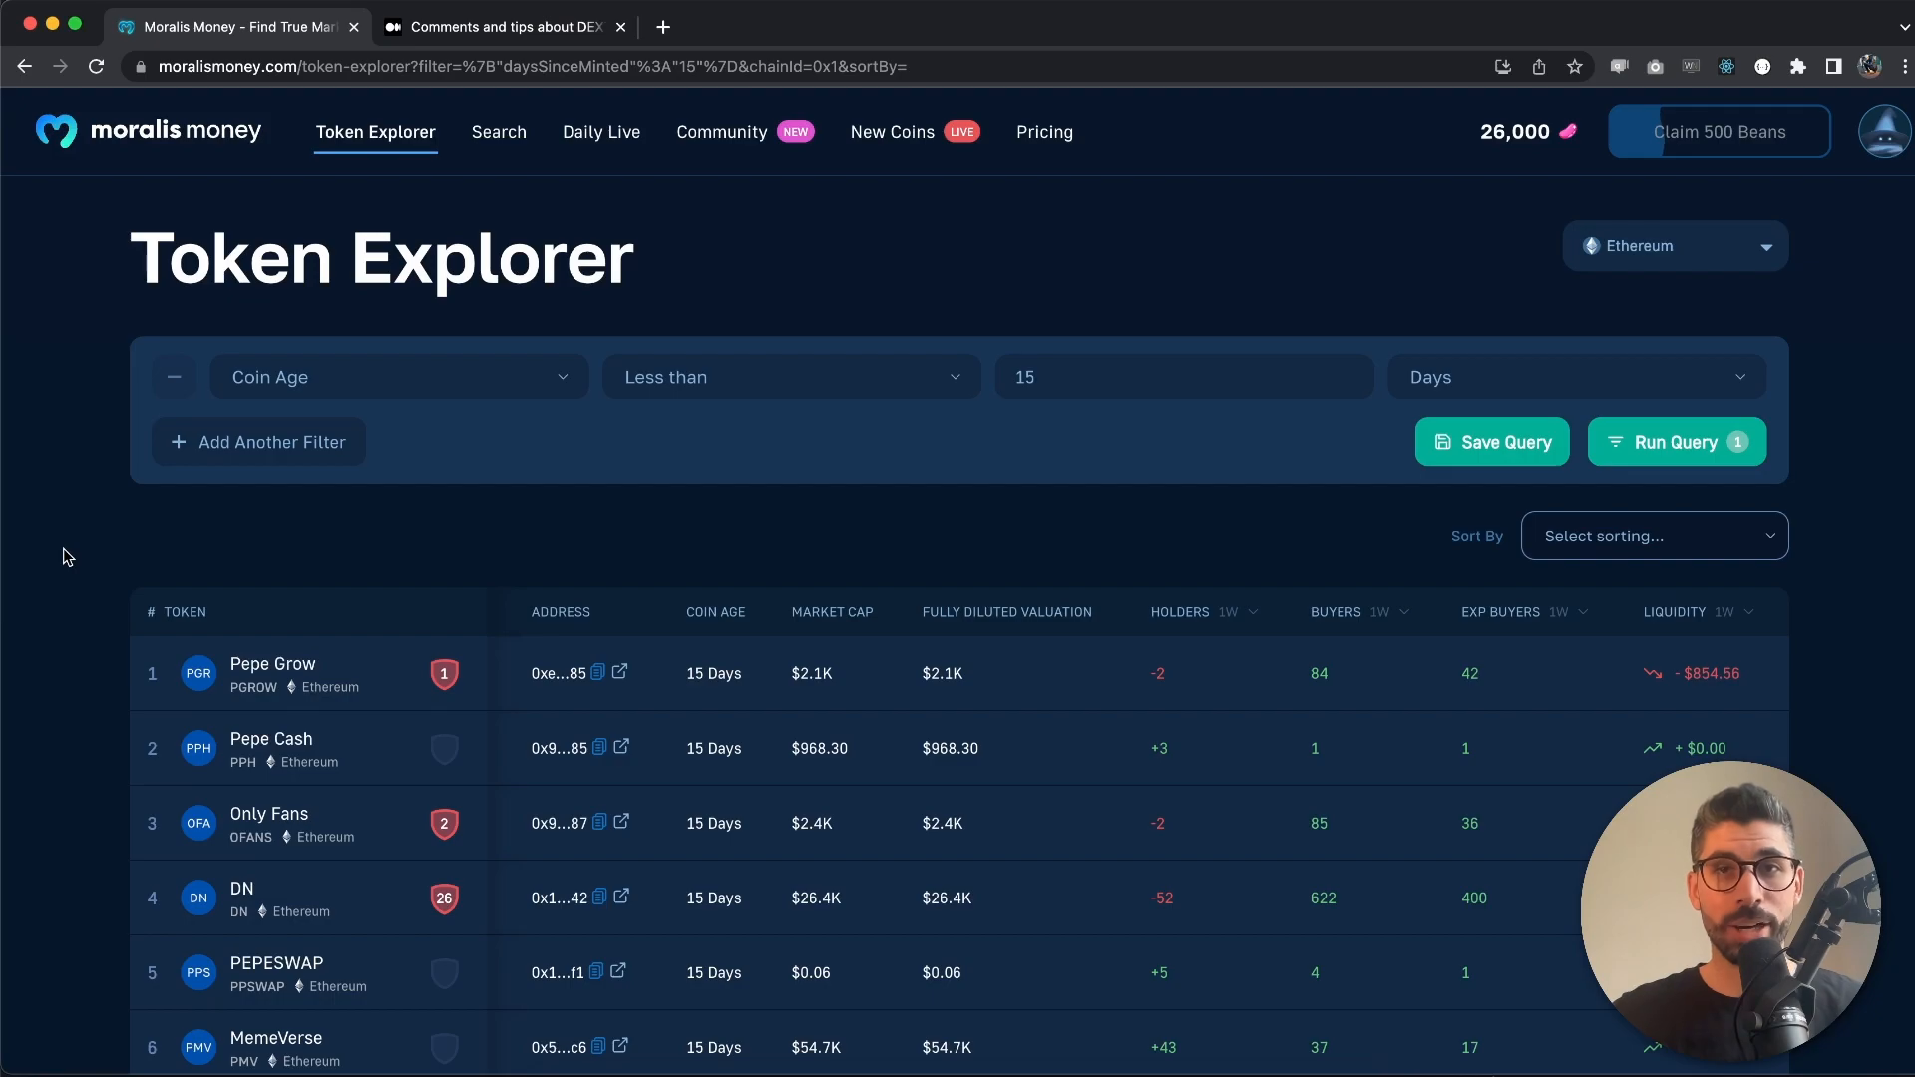
Run the Coin Age under 15 days query on Ethereum and look down the refreshed results
left_click(1674, 441)
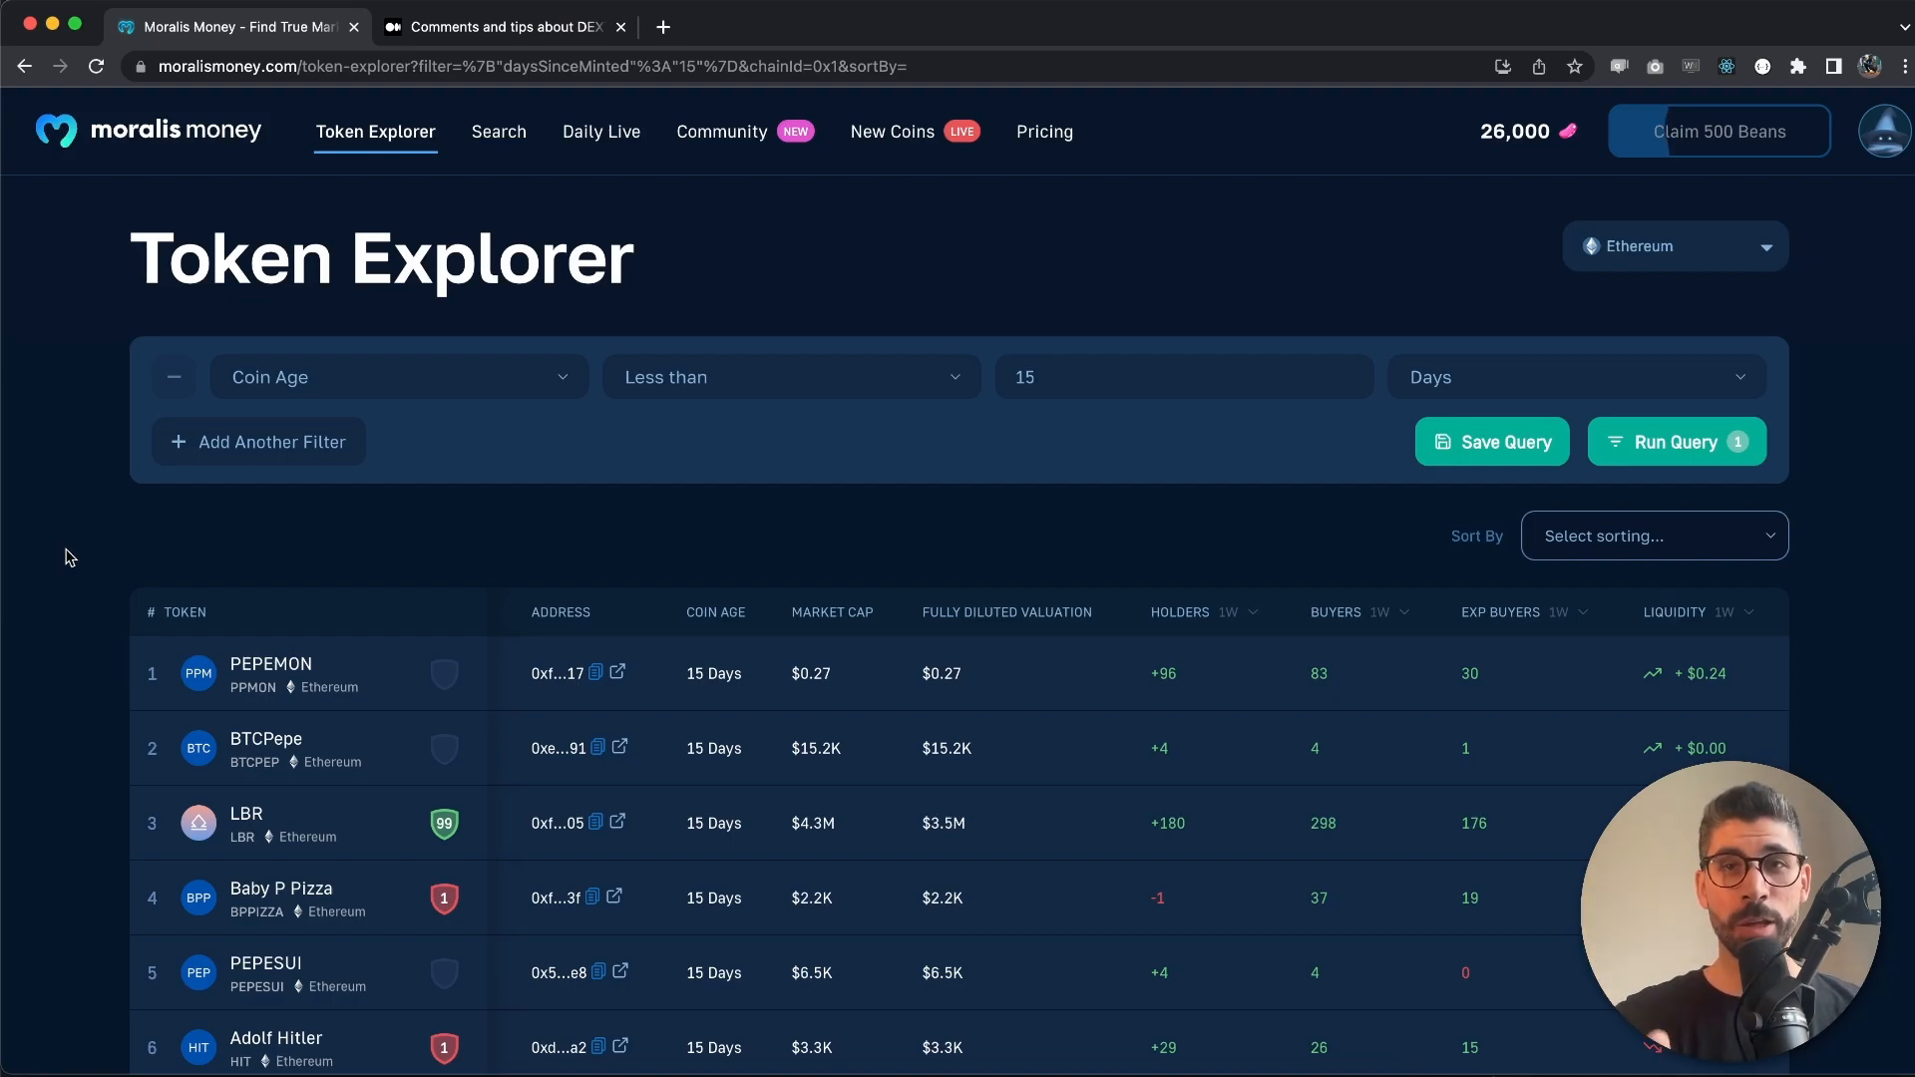
mouse_move(553, 437)
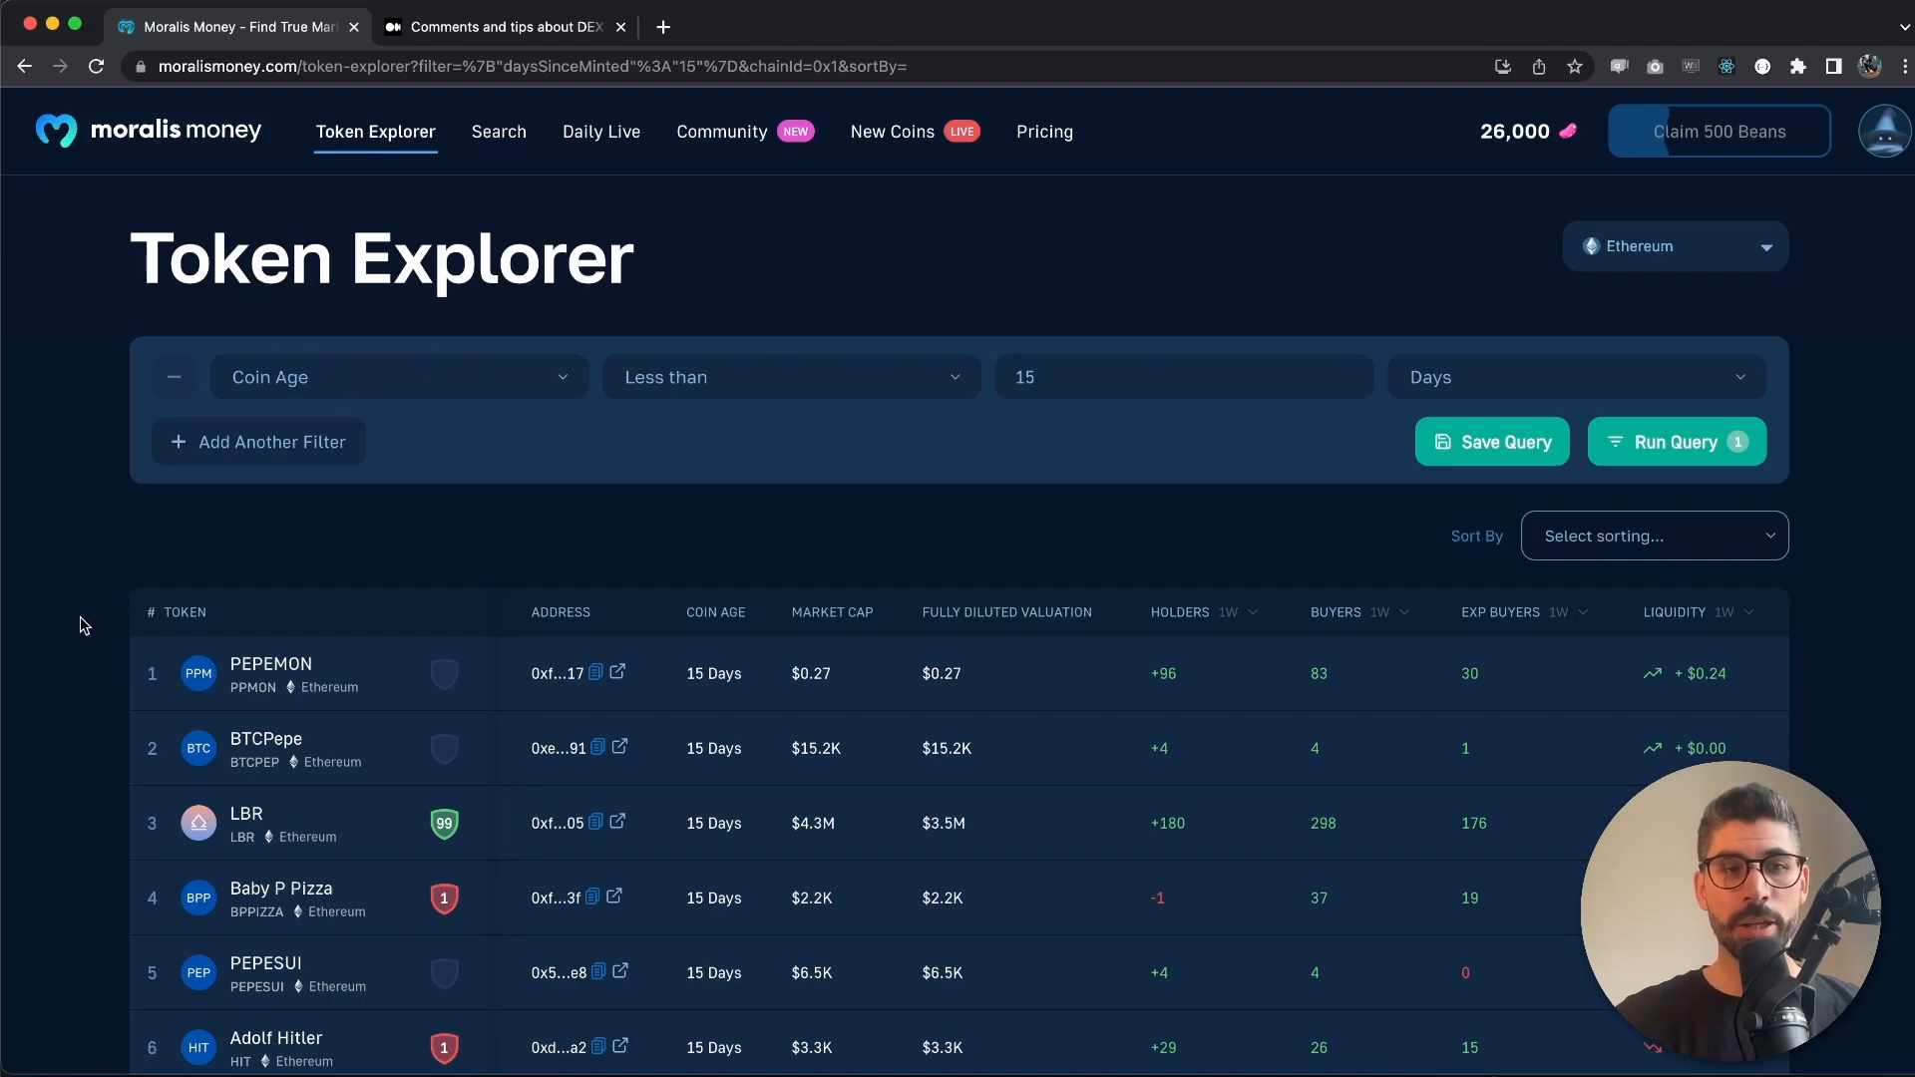
scroll("down", 3)
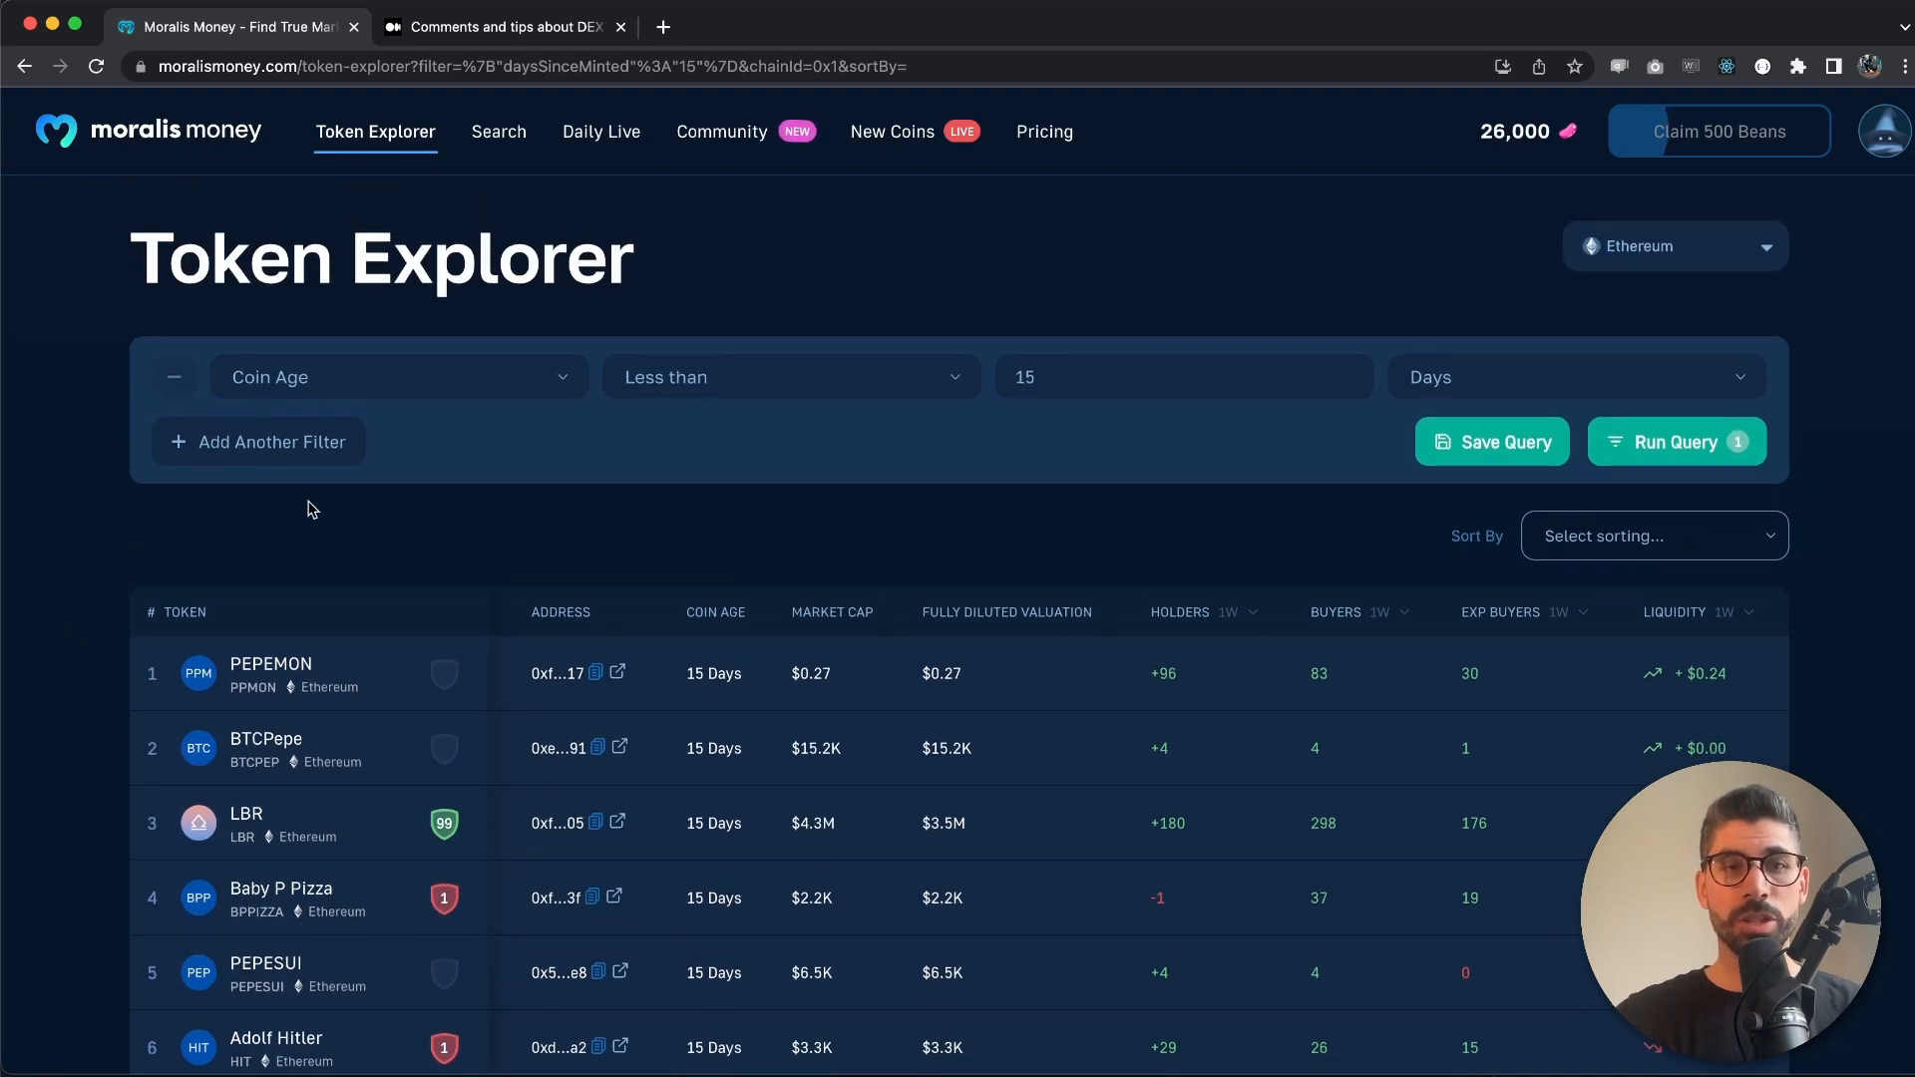
Add a Security Score greater than 87 (DEXT Score) filter and rerun the query
left_click(257, 441)
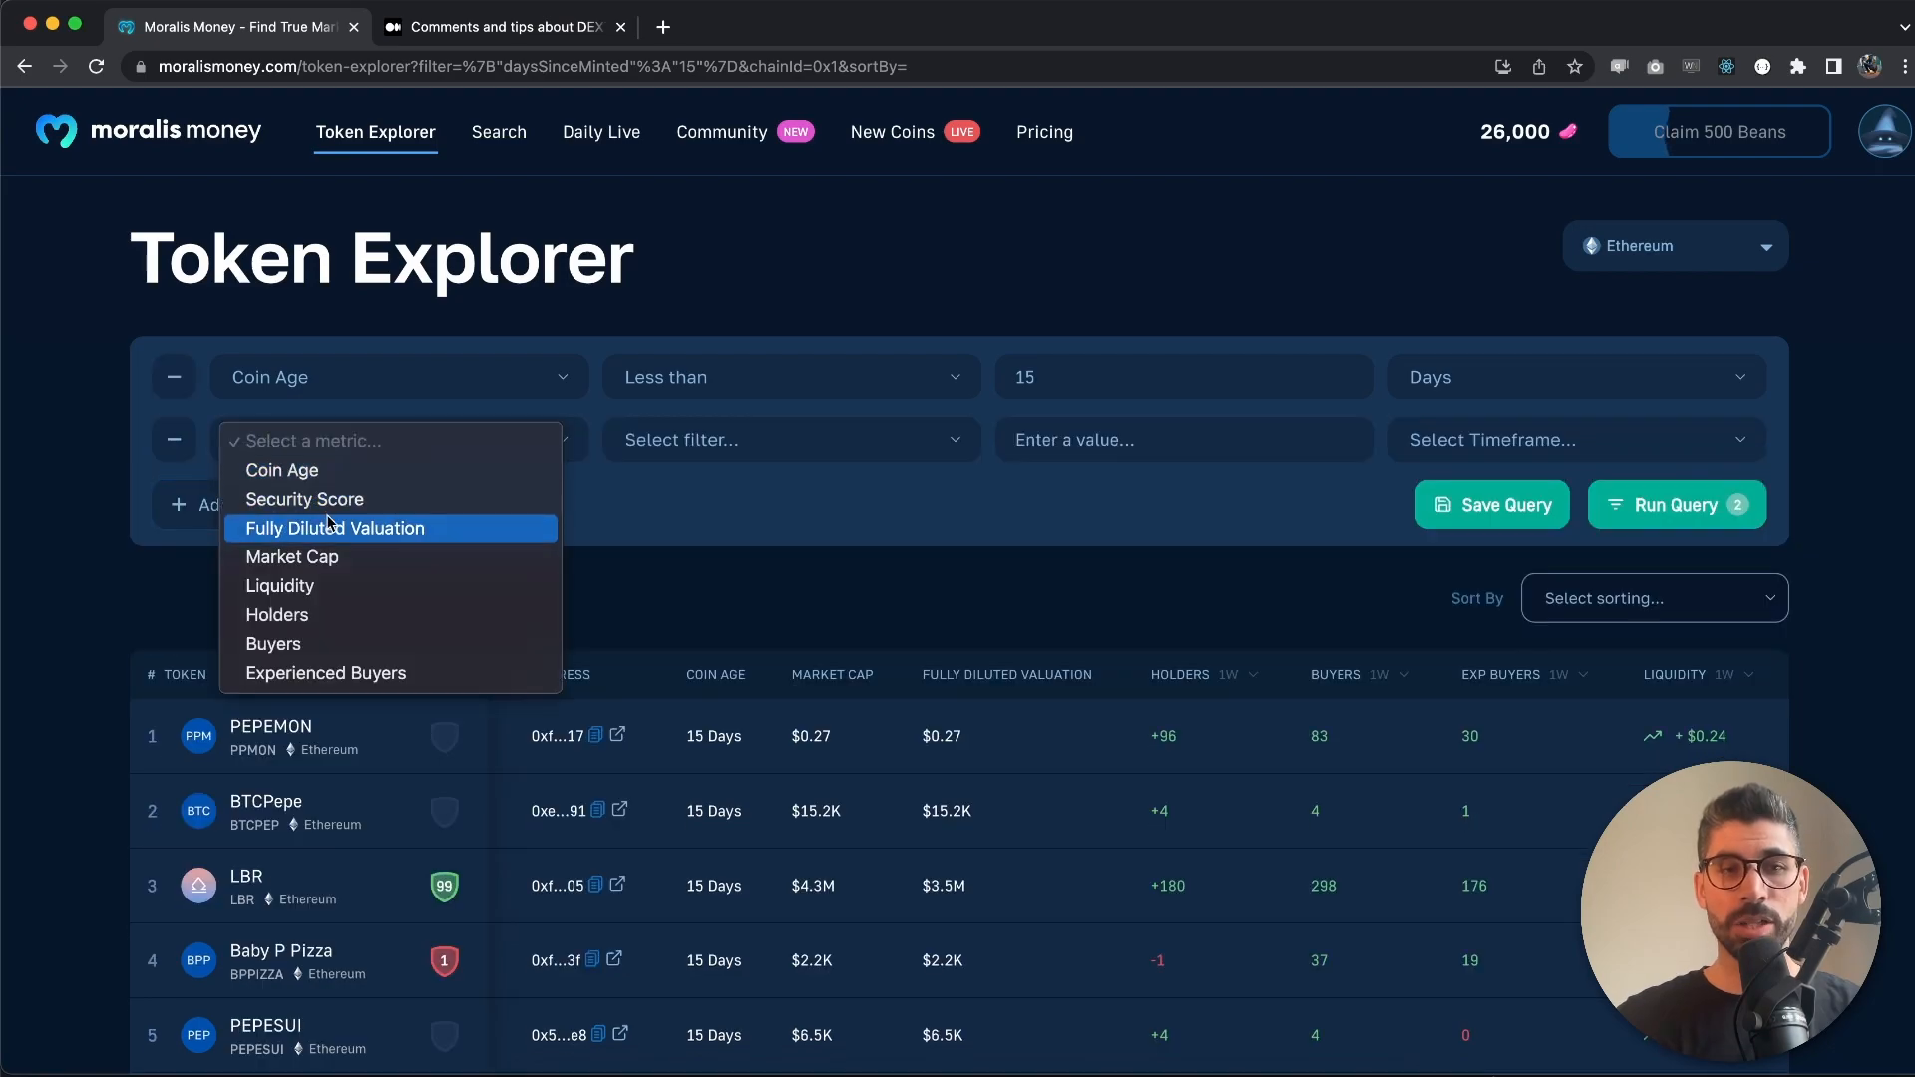
left_click(303, 499)
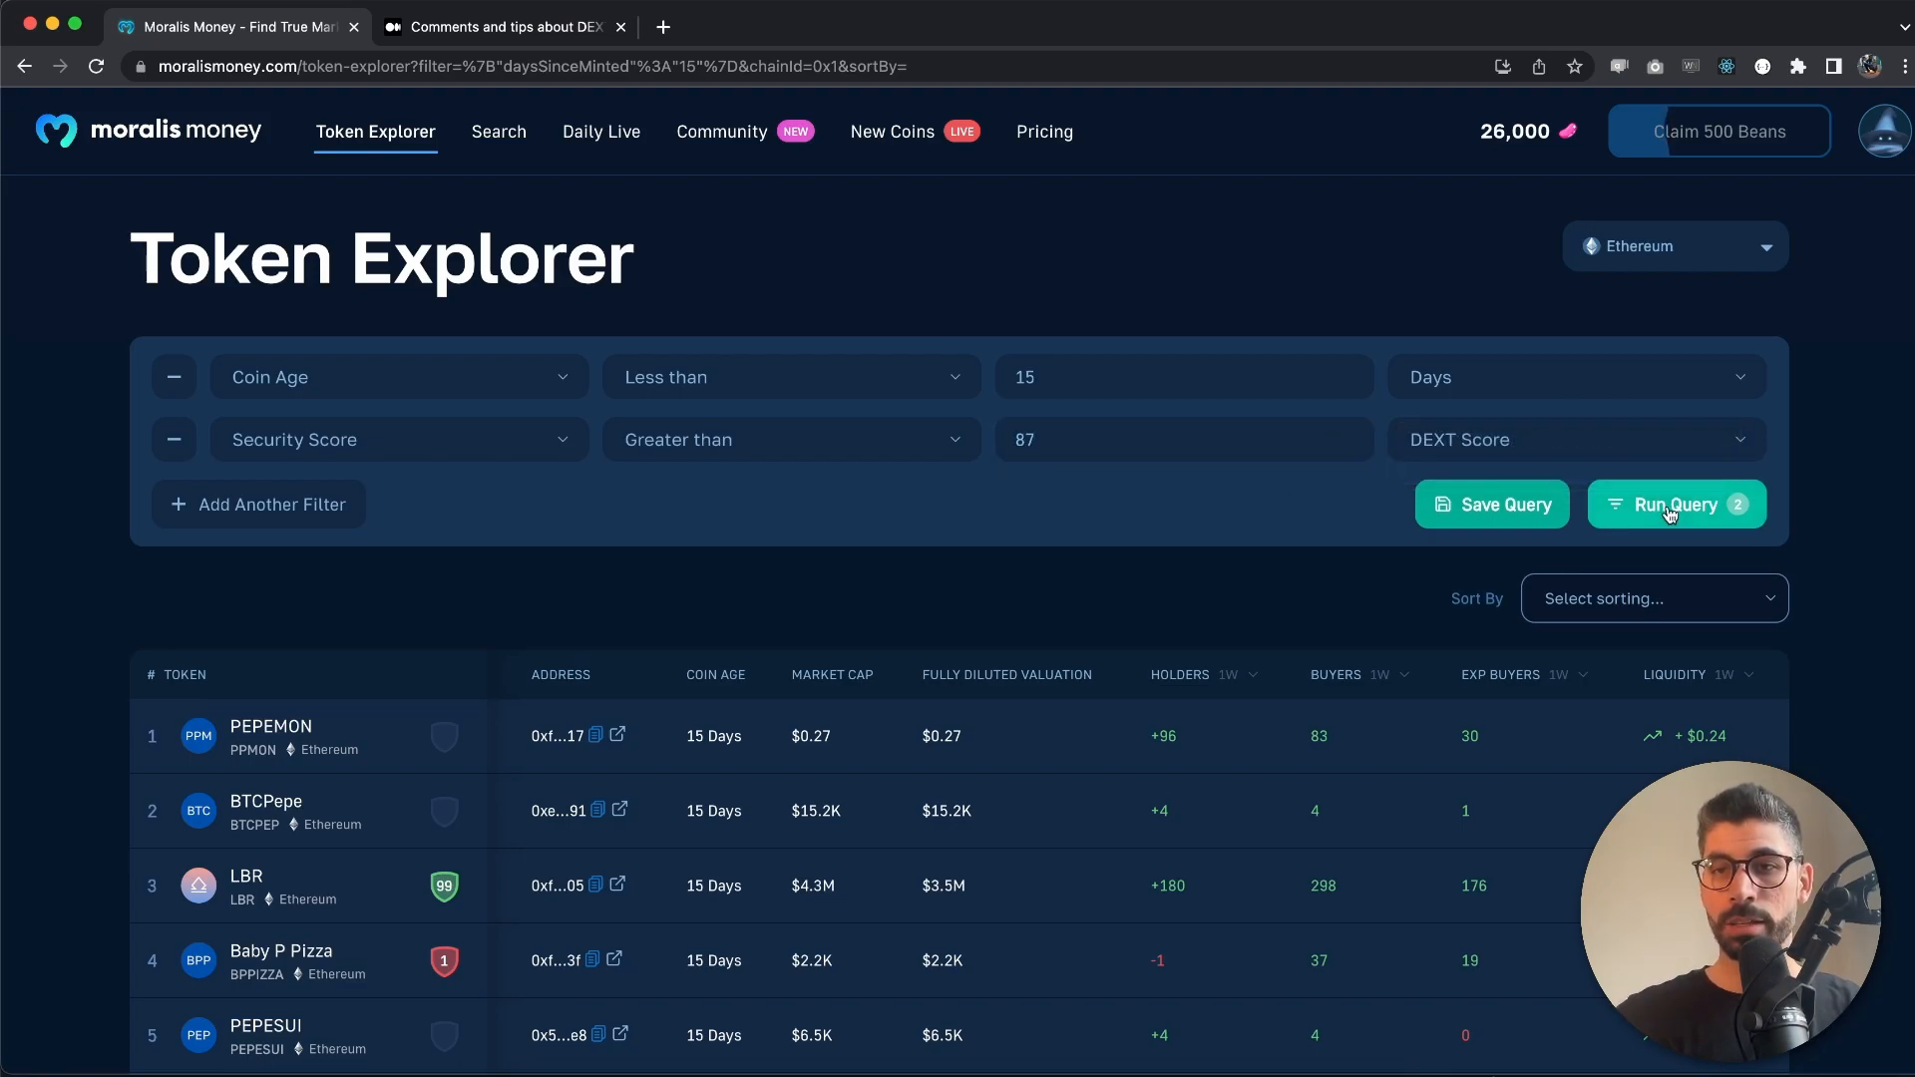
left_click(1676, 503)
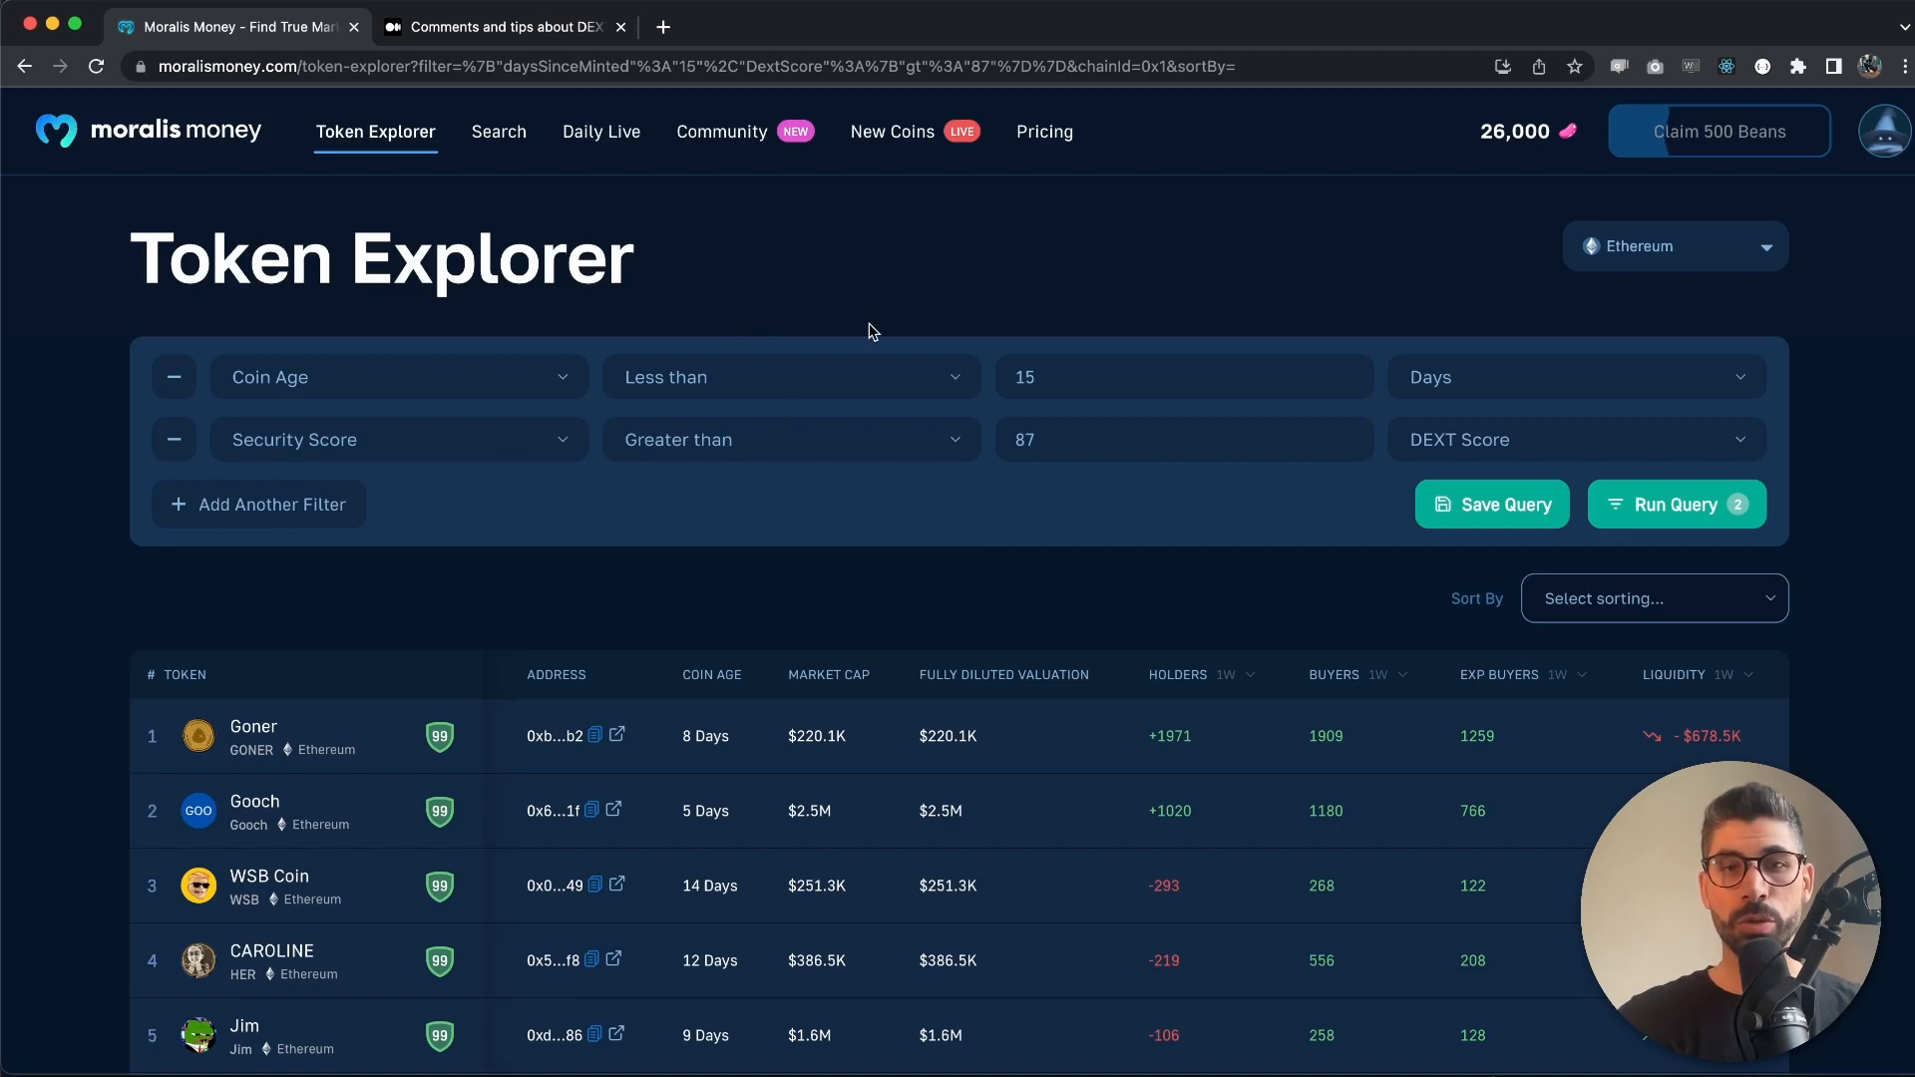
scroll("down", 3)
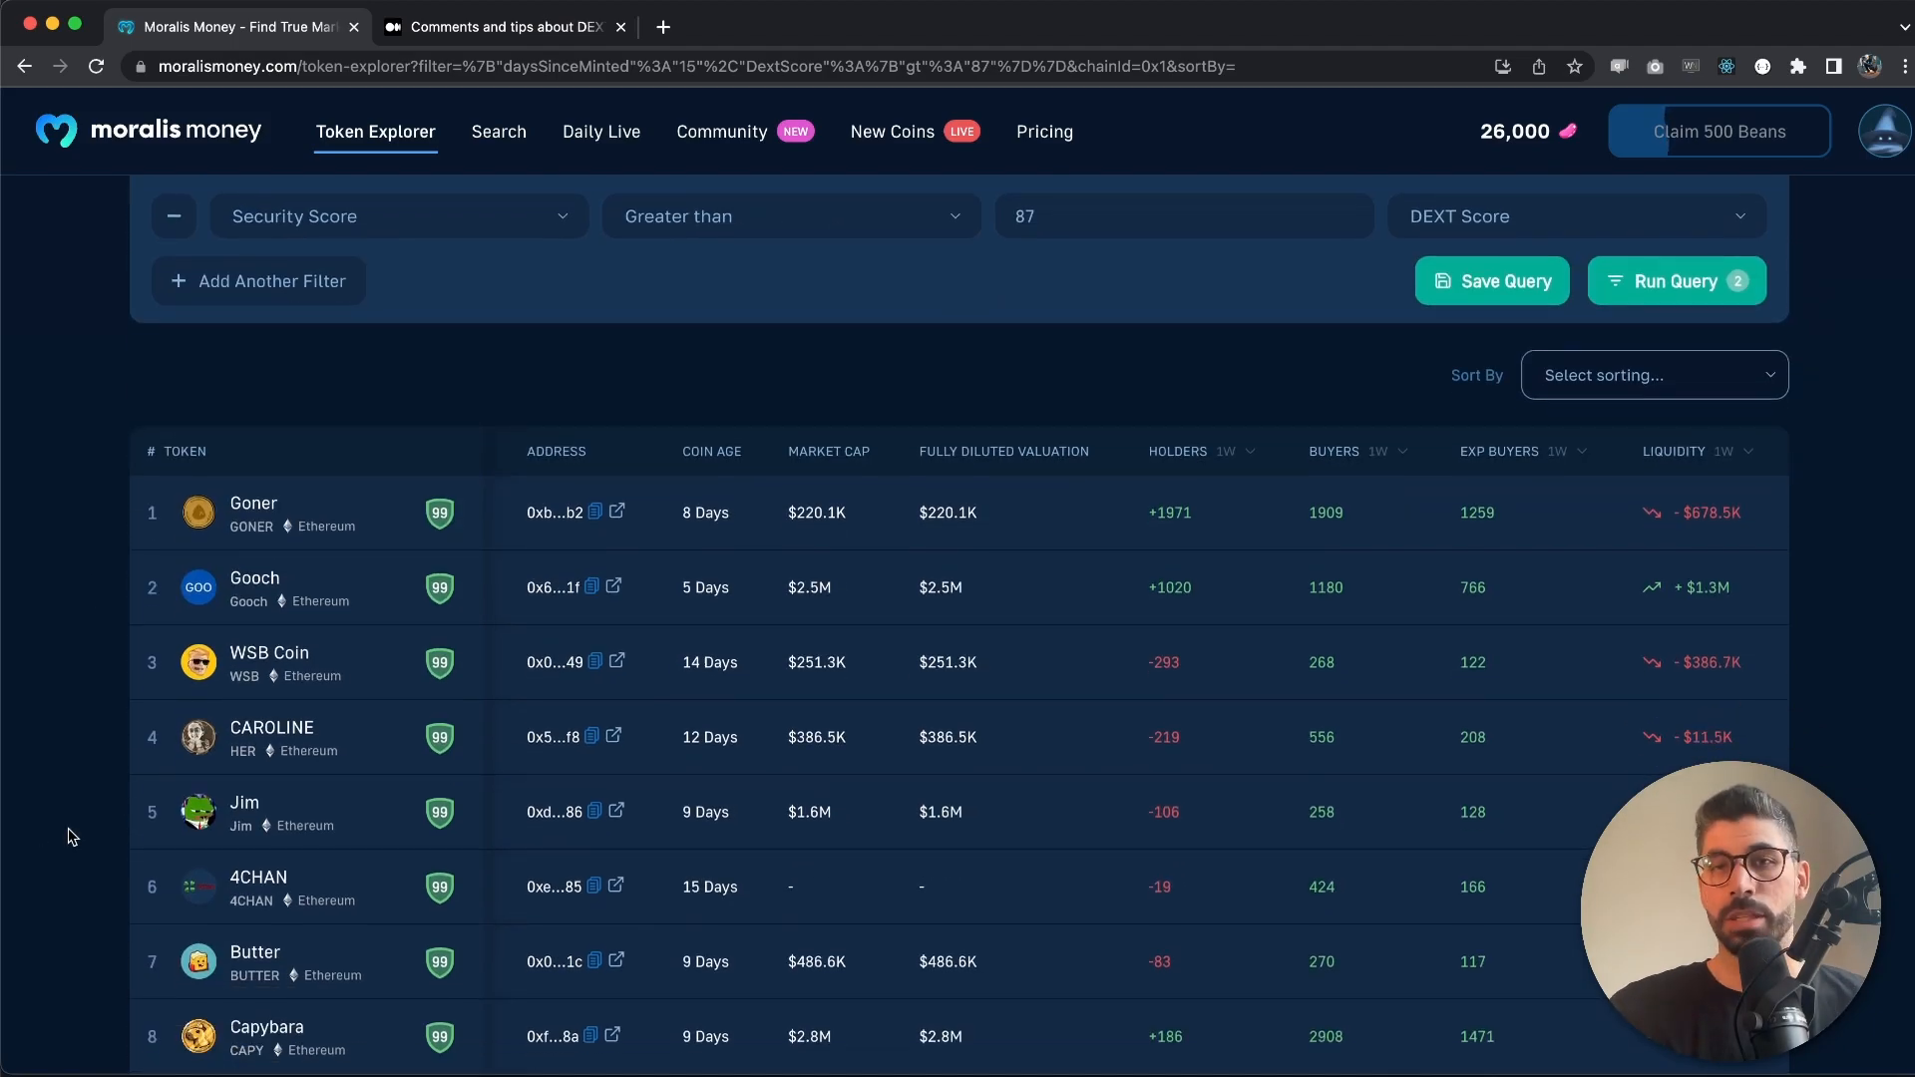
mouse_move(495, 1019)
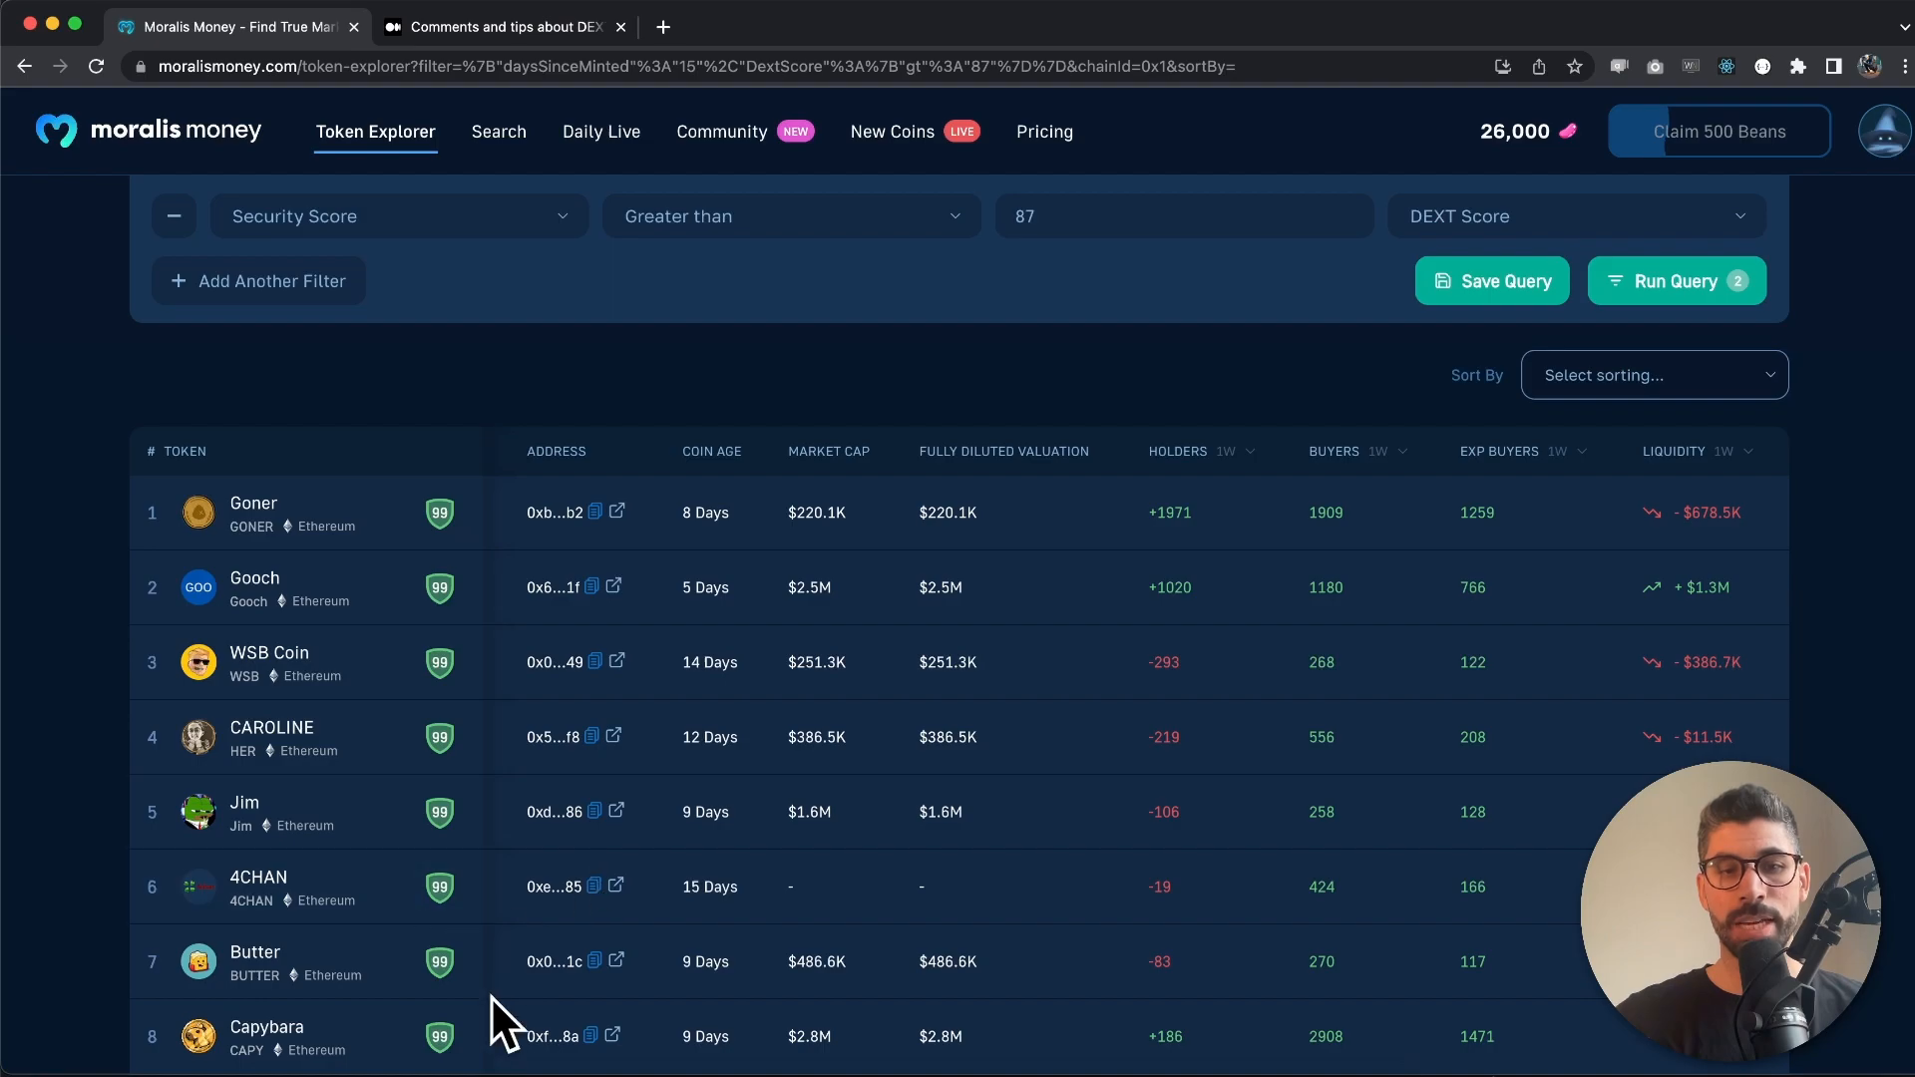
mouse_move(423, 489)
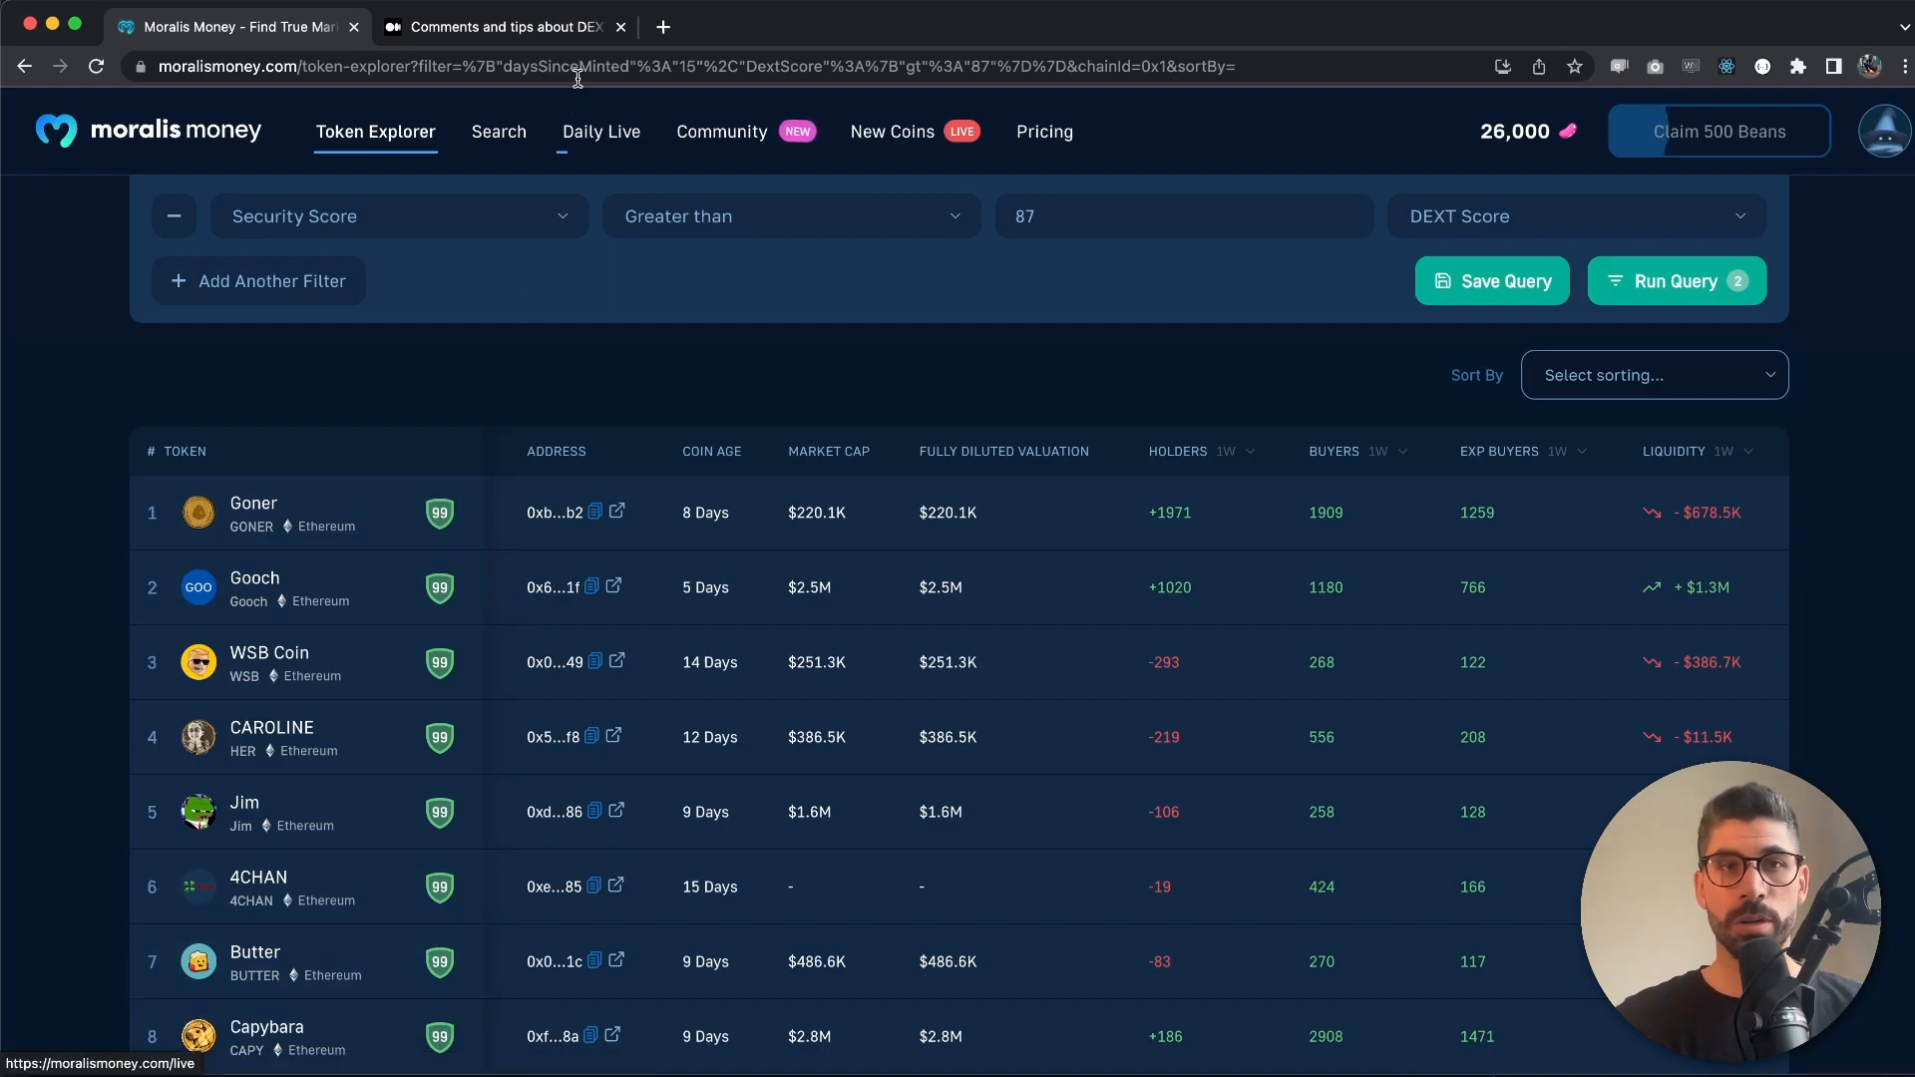
Read the Medium article's DEXT Score section (99-to-1 range, high-score tier), then return to the token list
left_click(501, 26)
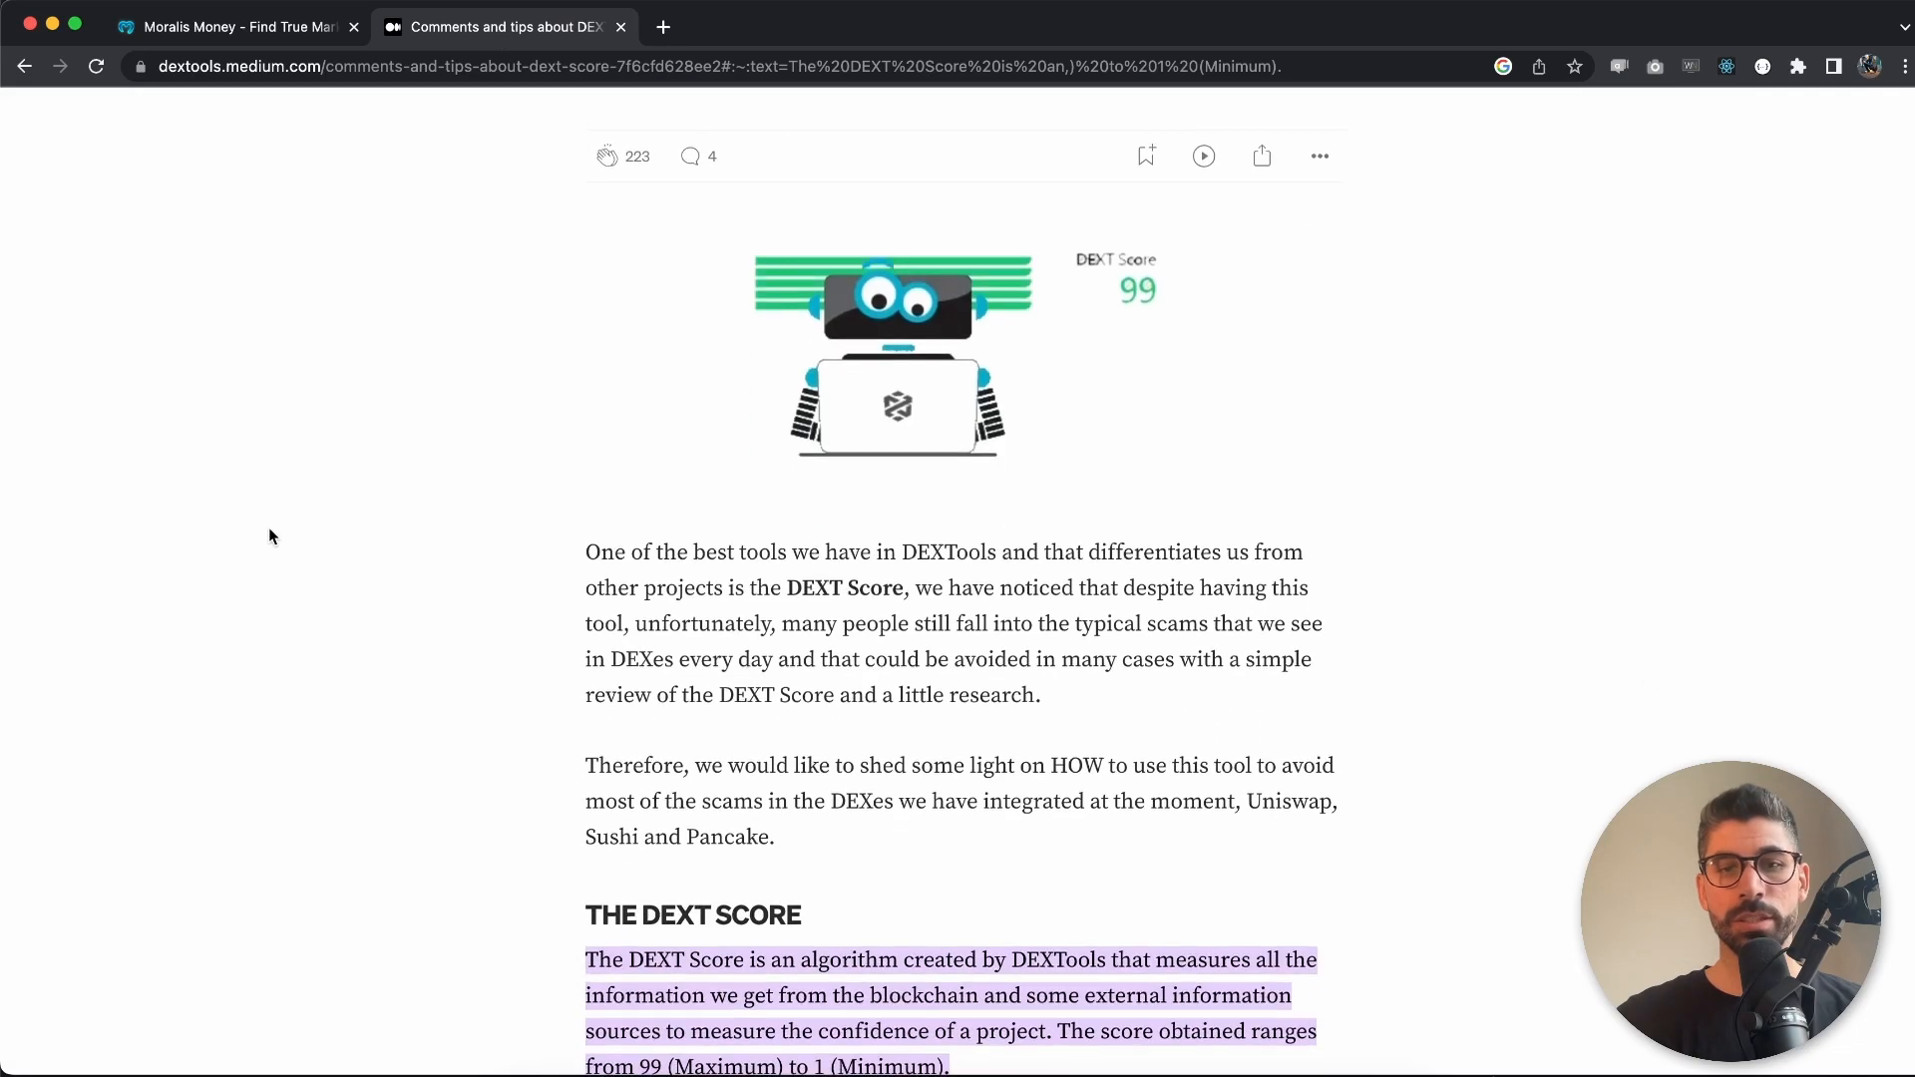
scroll("down", 3)
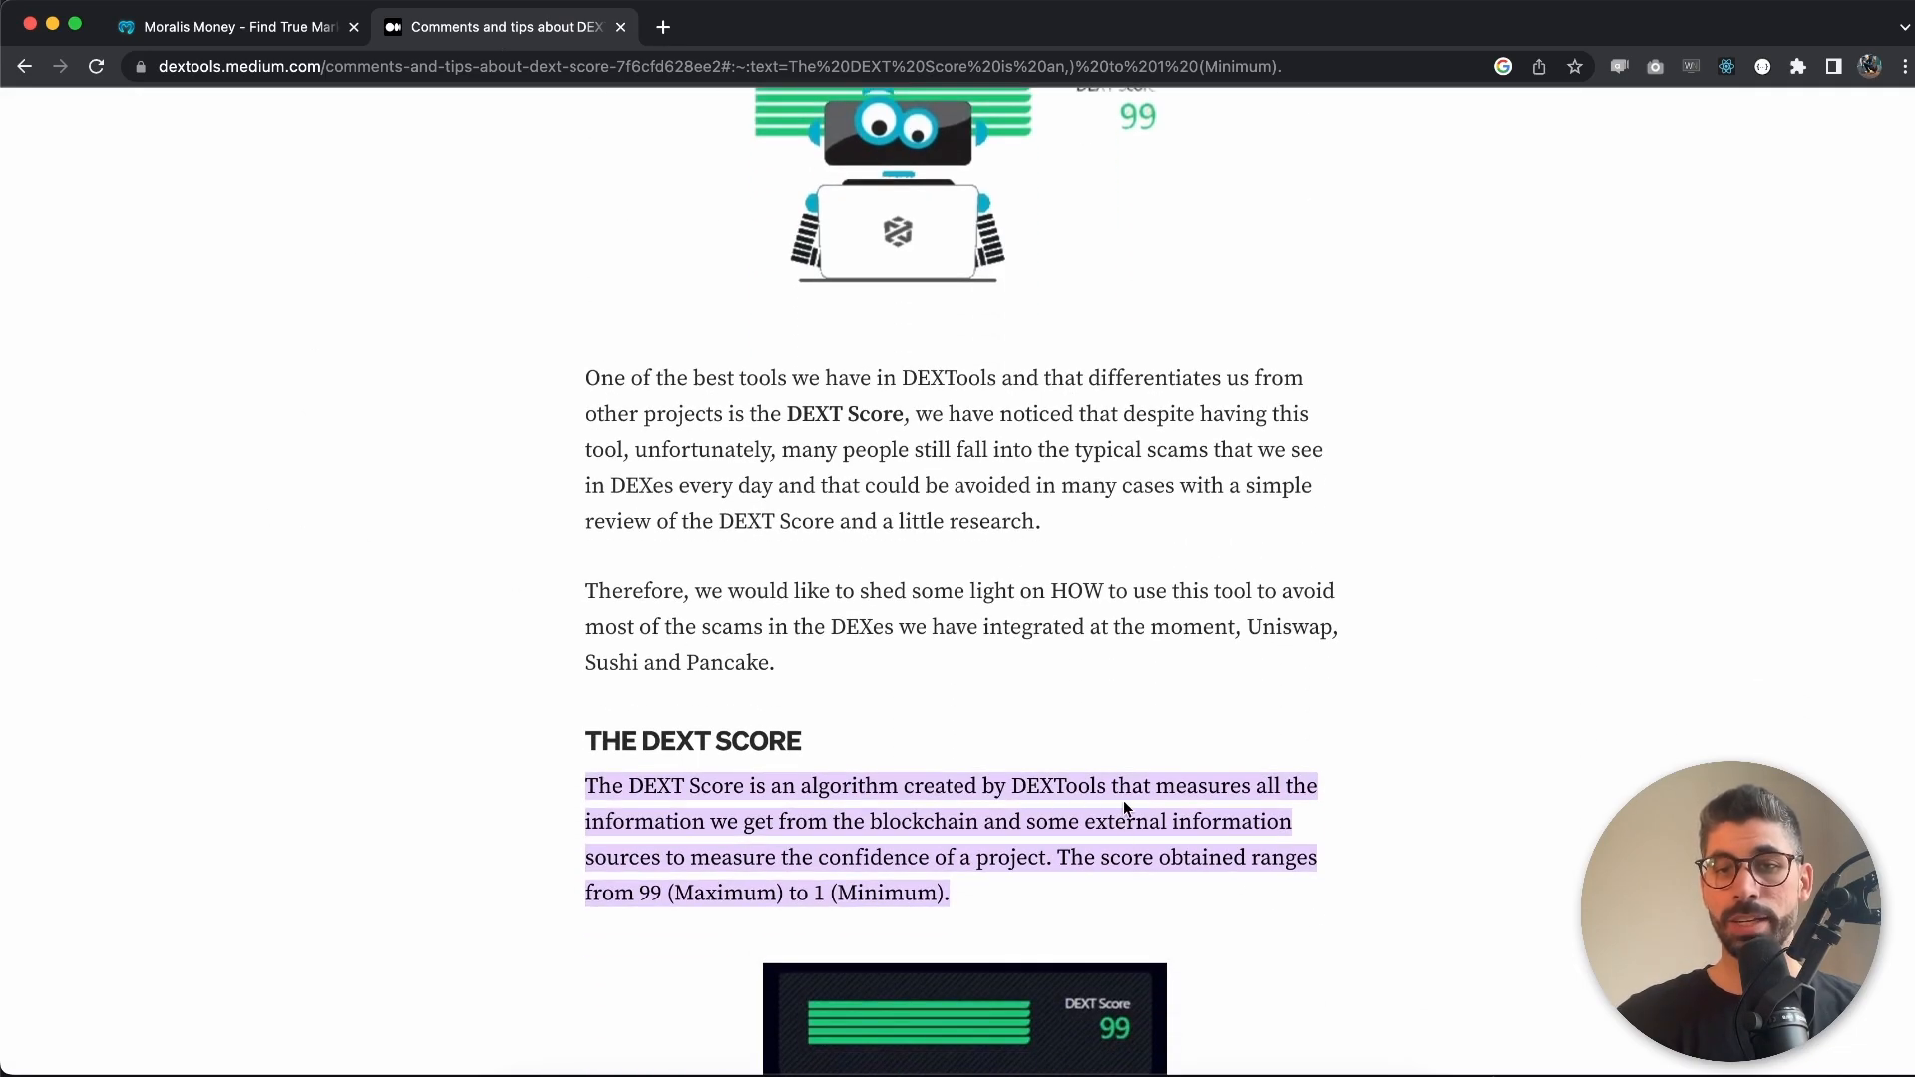
mouse_move(673, 836)
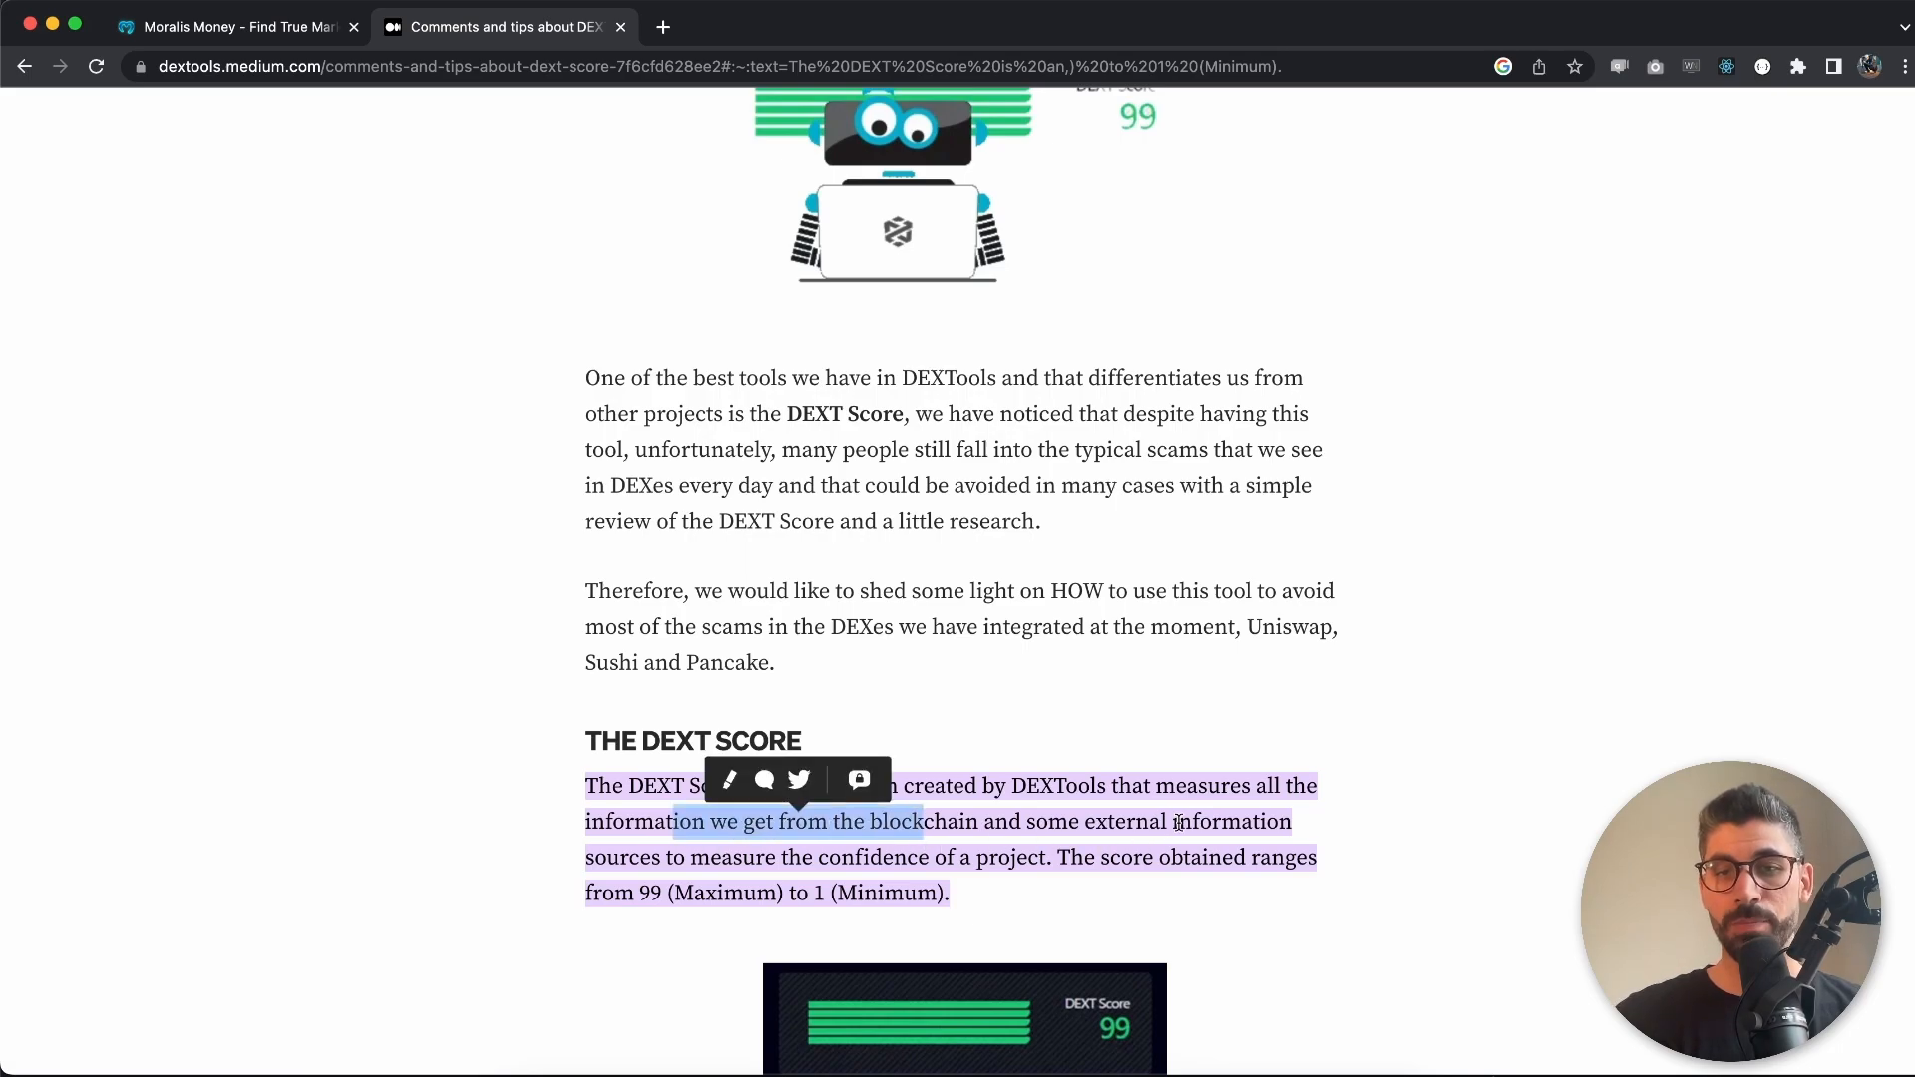
mouse_move(714, 855)
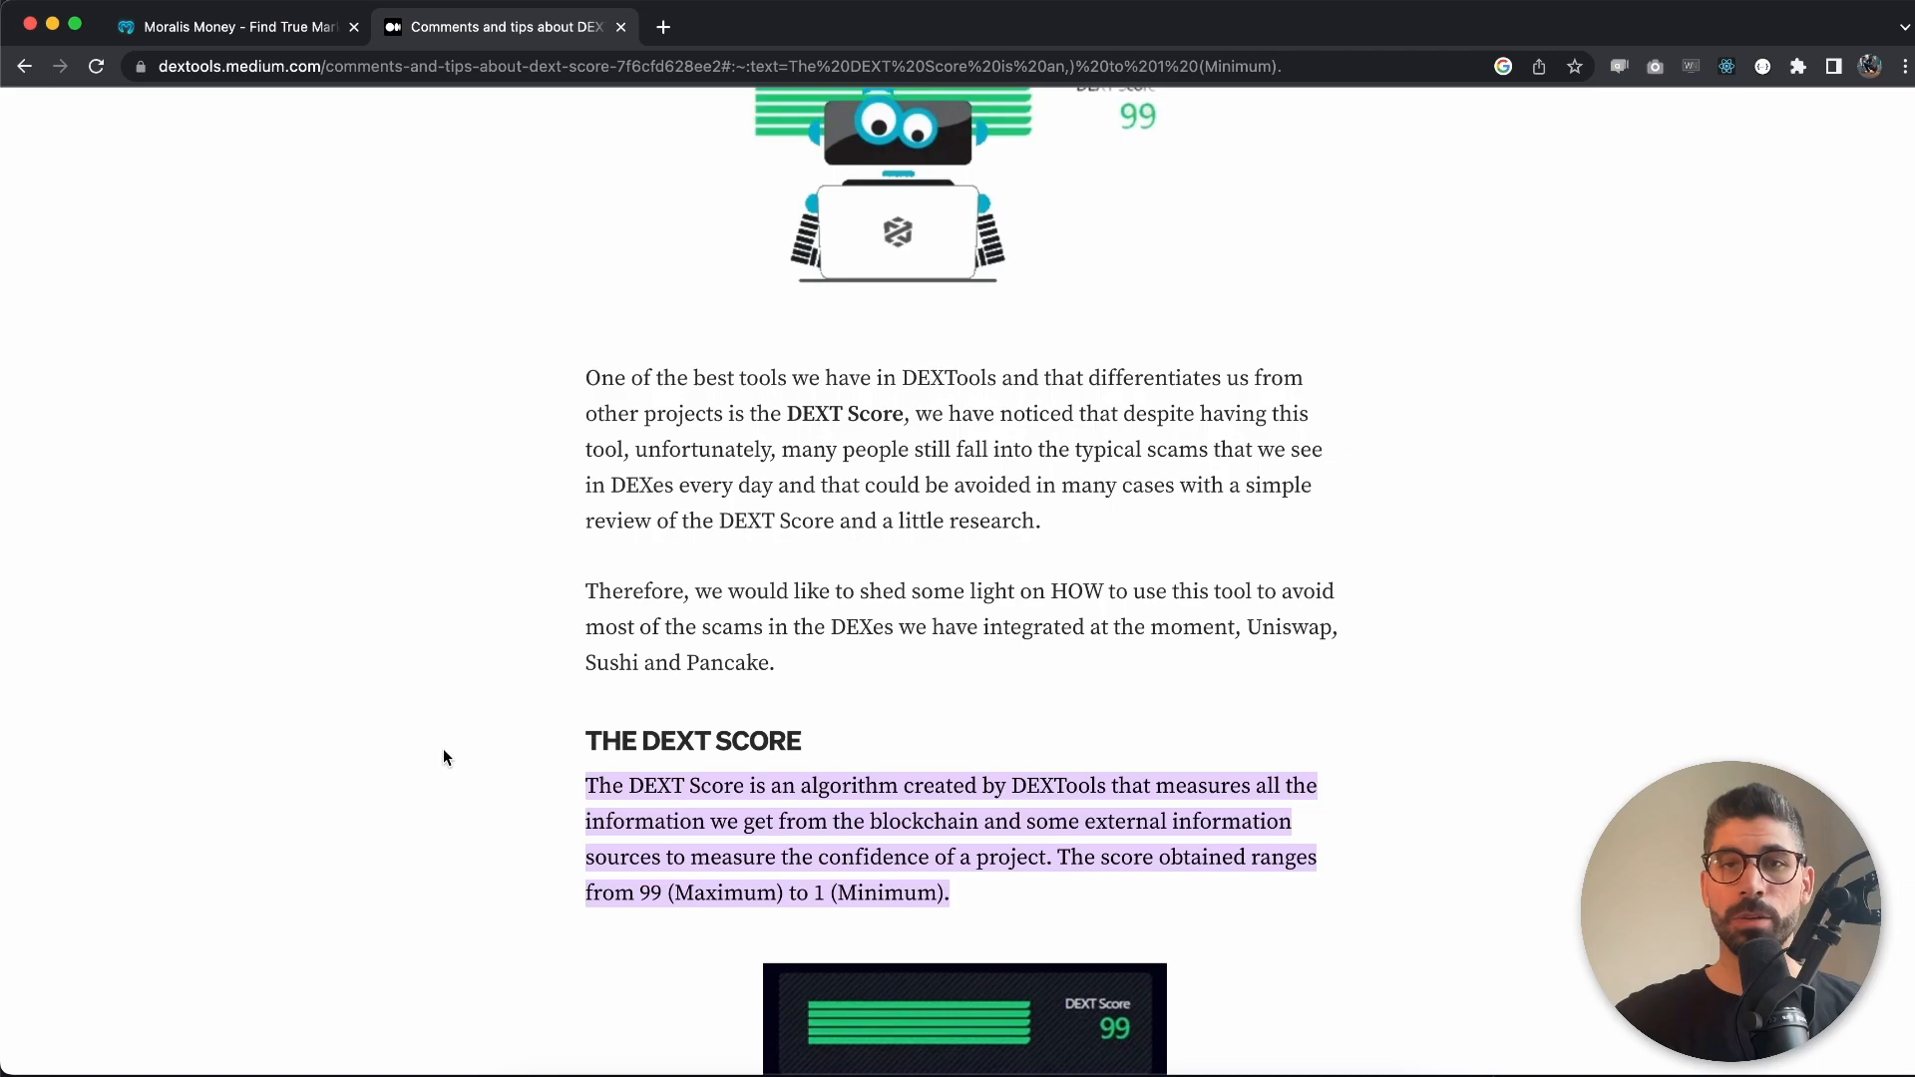
scroll("down", 3)
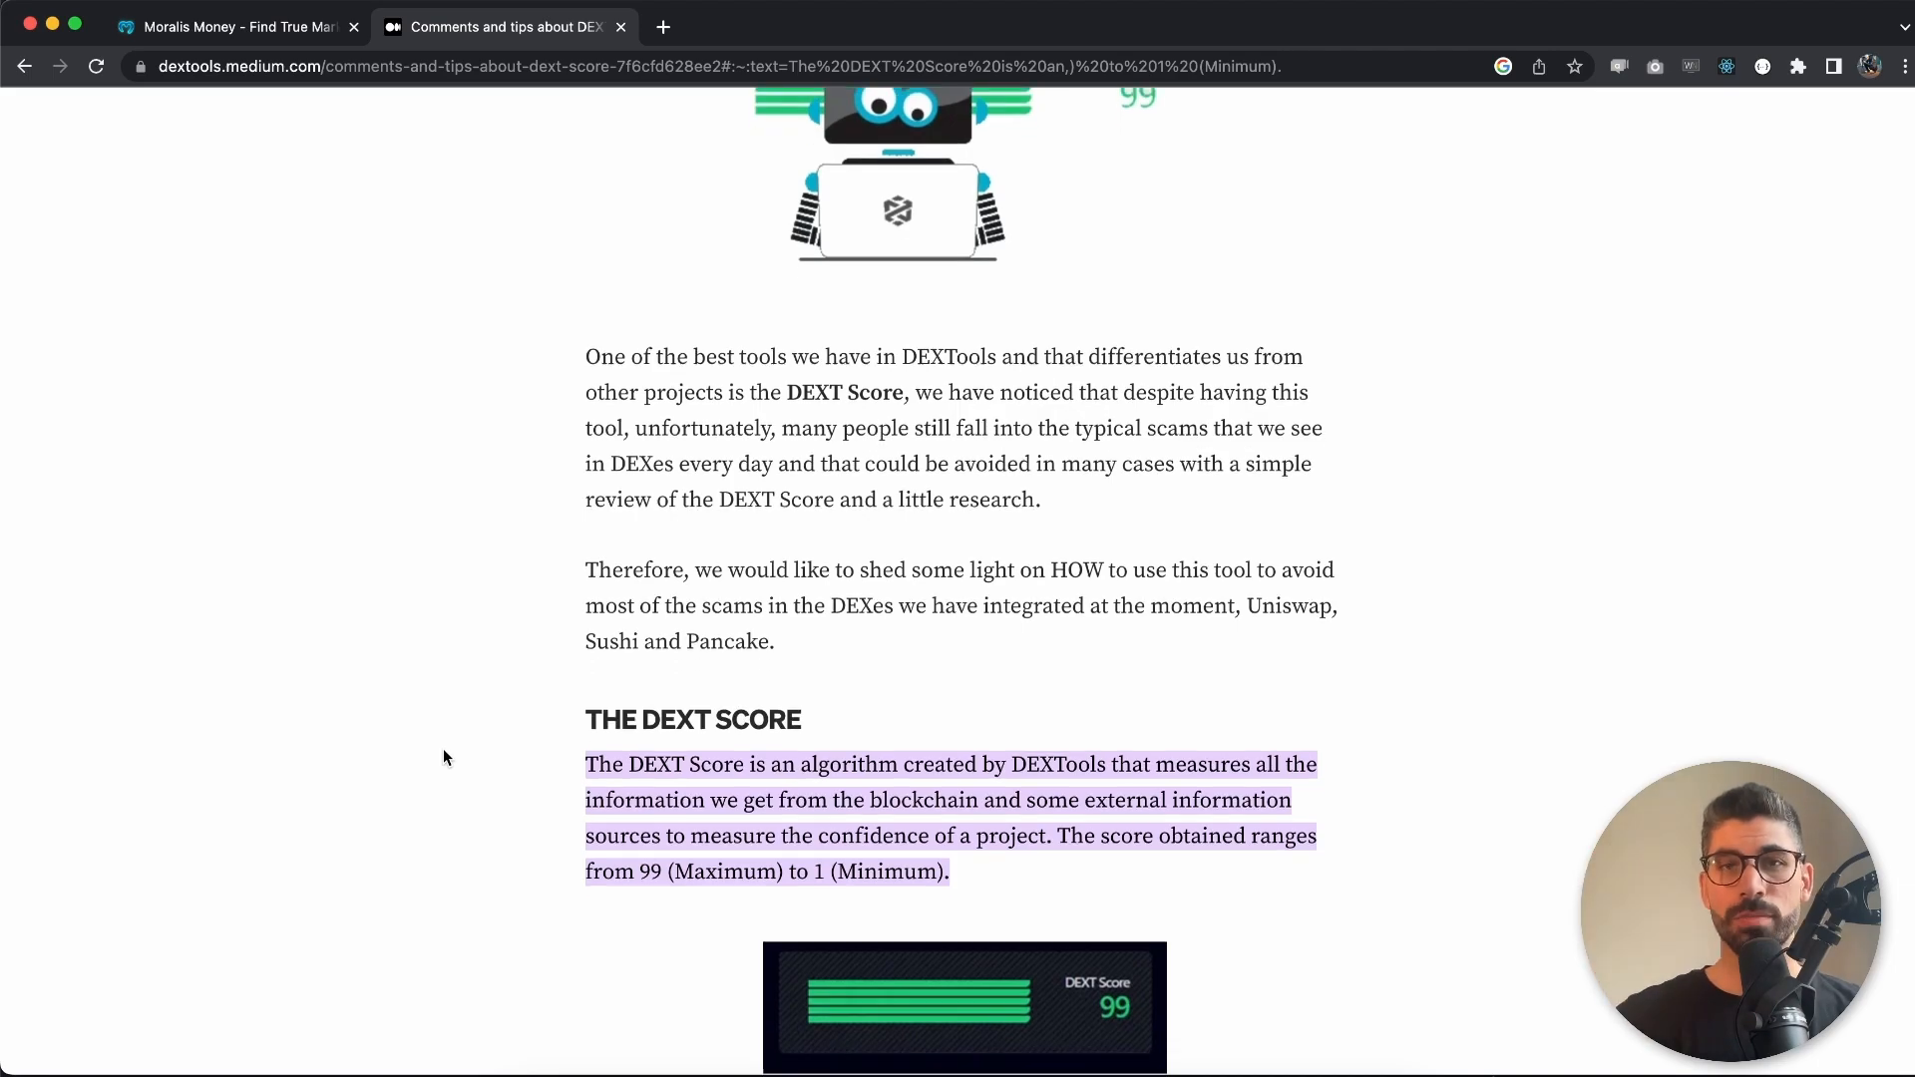
scroll("down", 3)
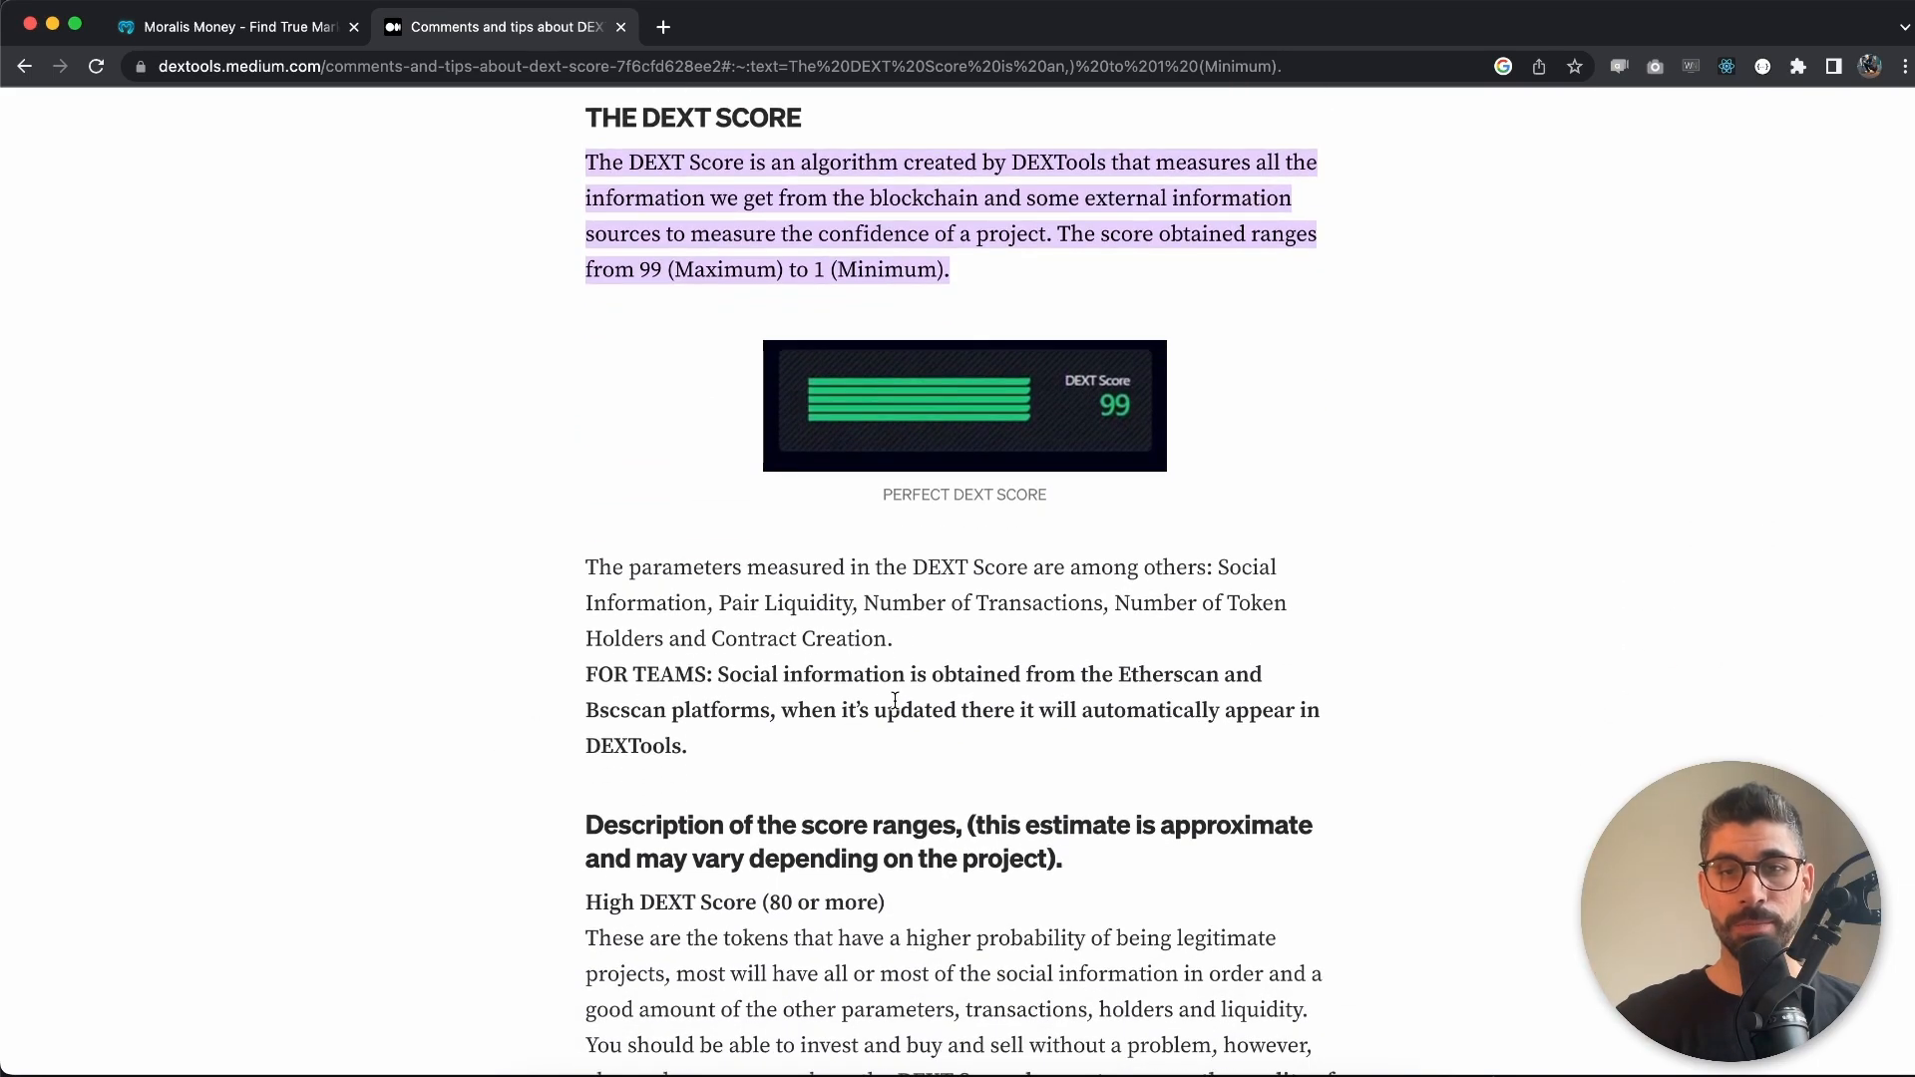
left_click_drag(728, 675, 909, 674)
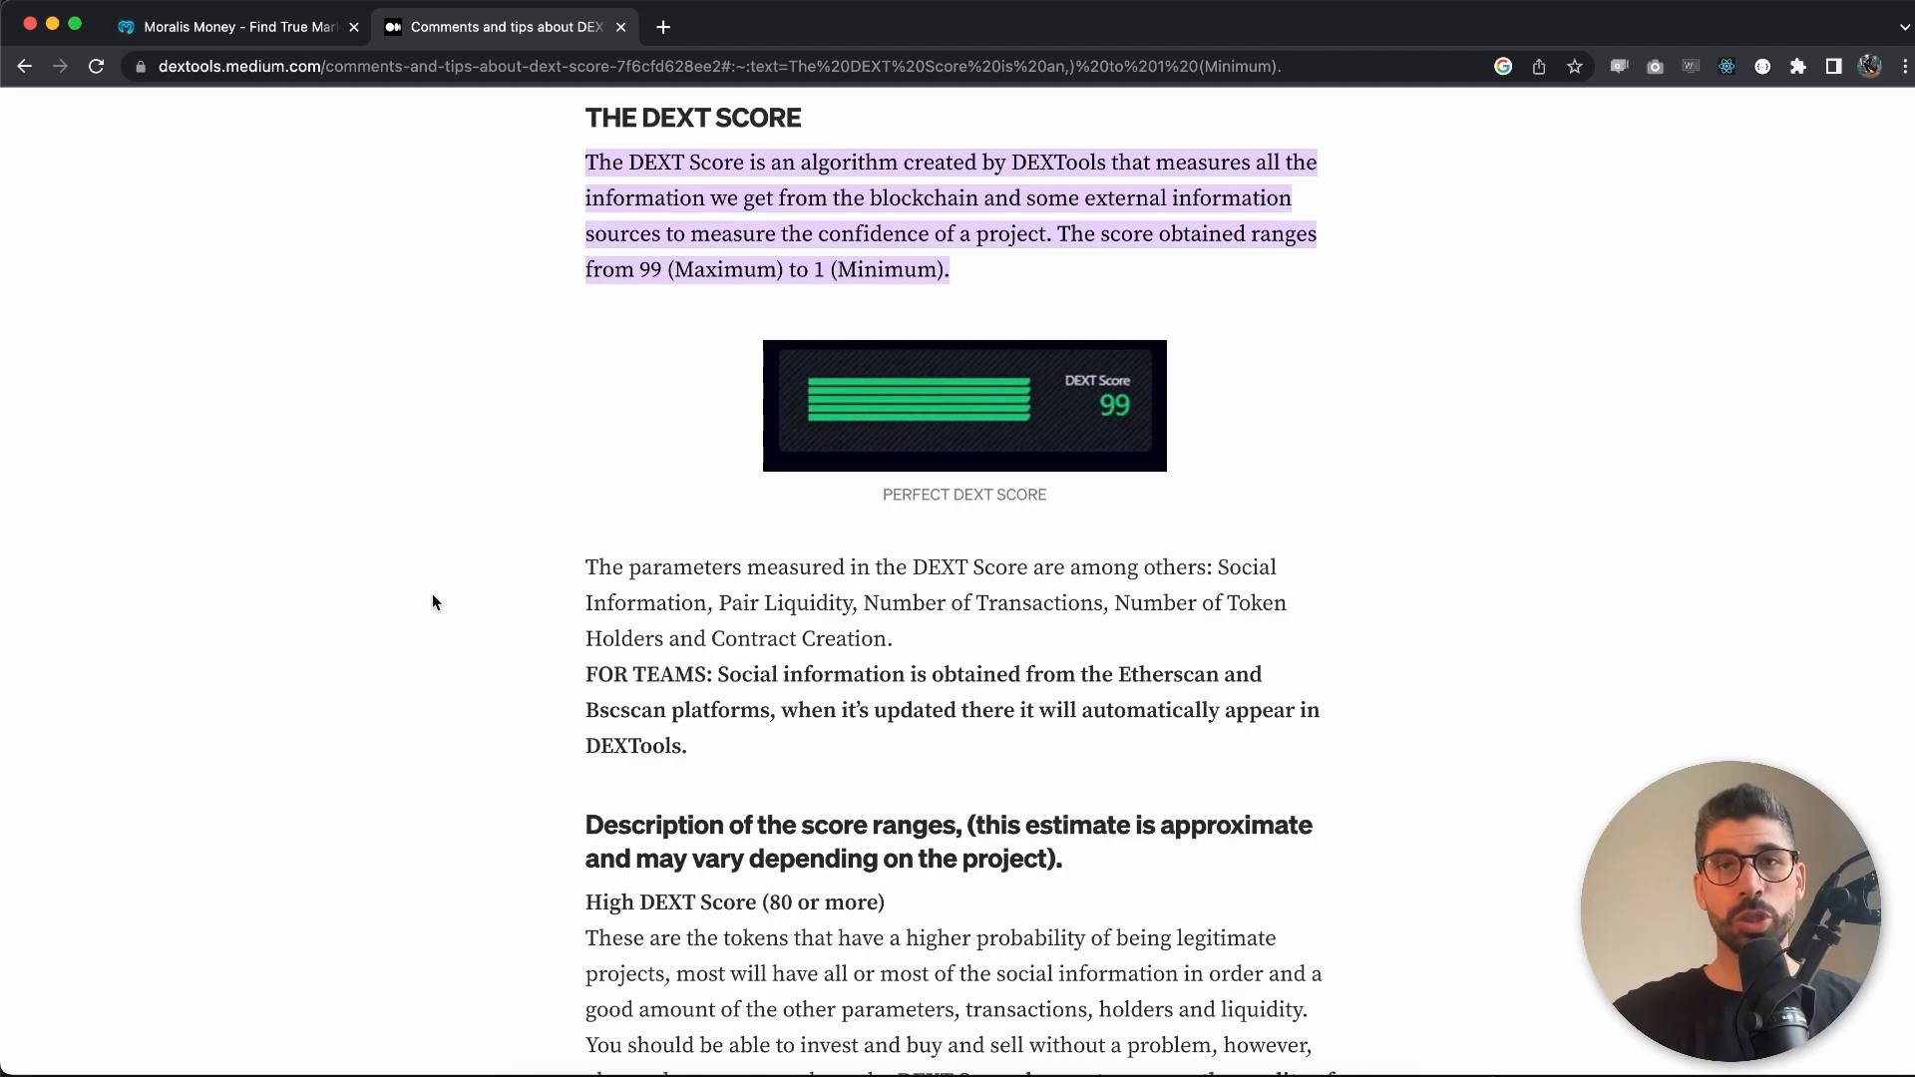
left_click(232, 26)
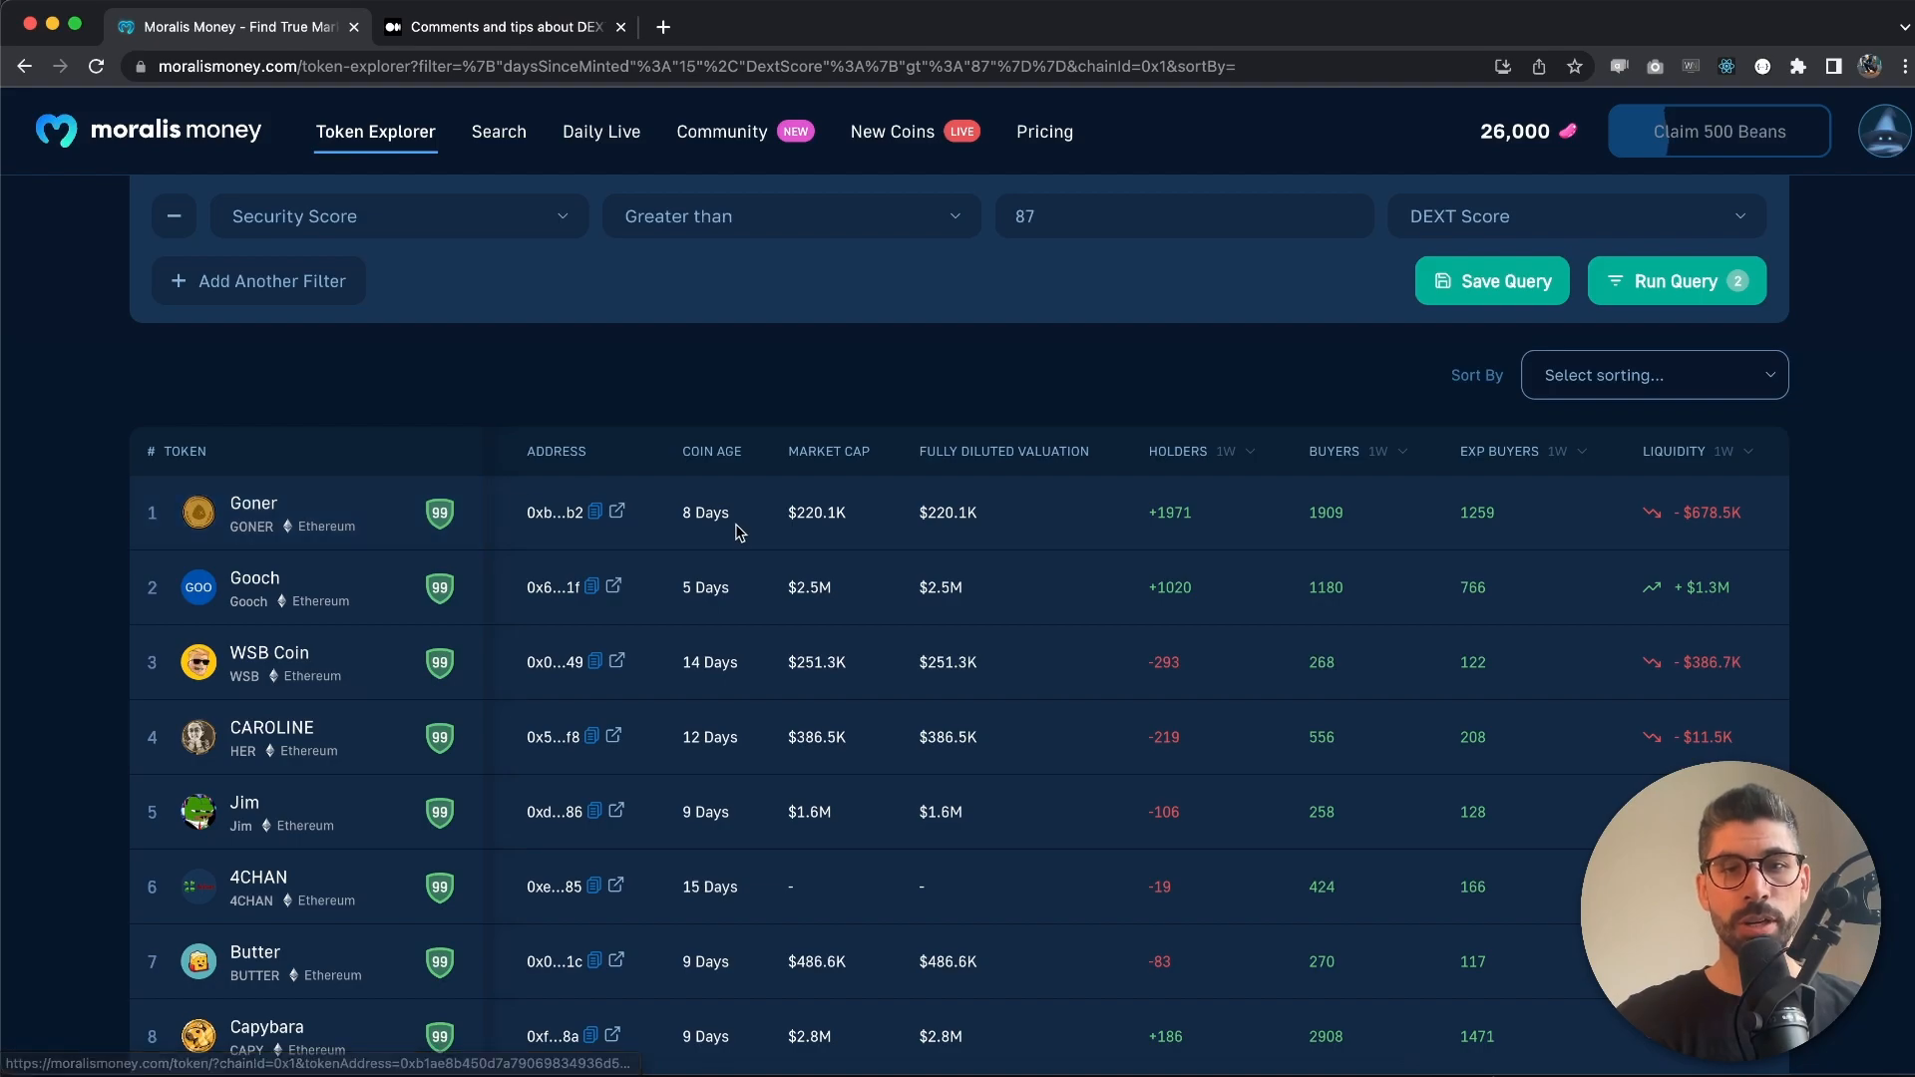
Open Goner from the results and scroll through its Alpha Metrics, price chart and GoPlus Security Stats
left_click(305, 512)
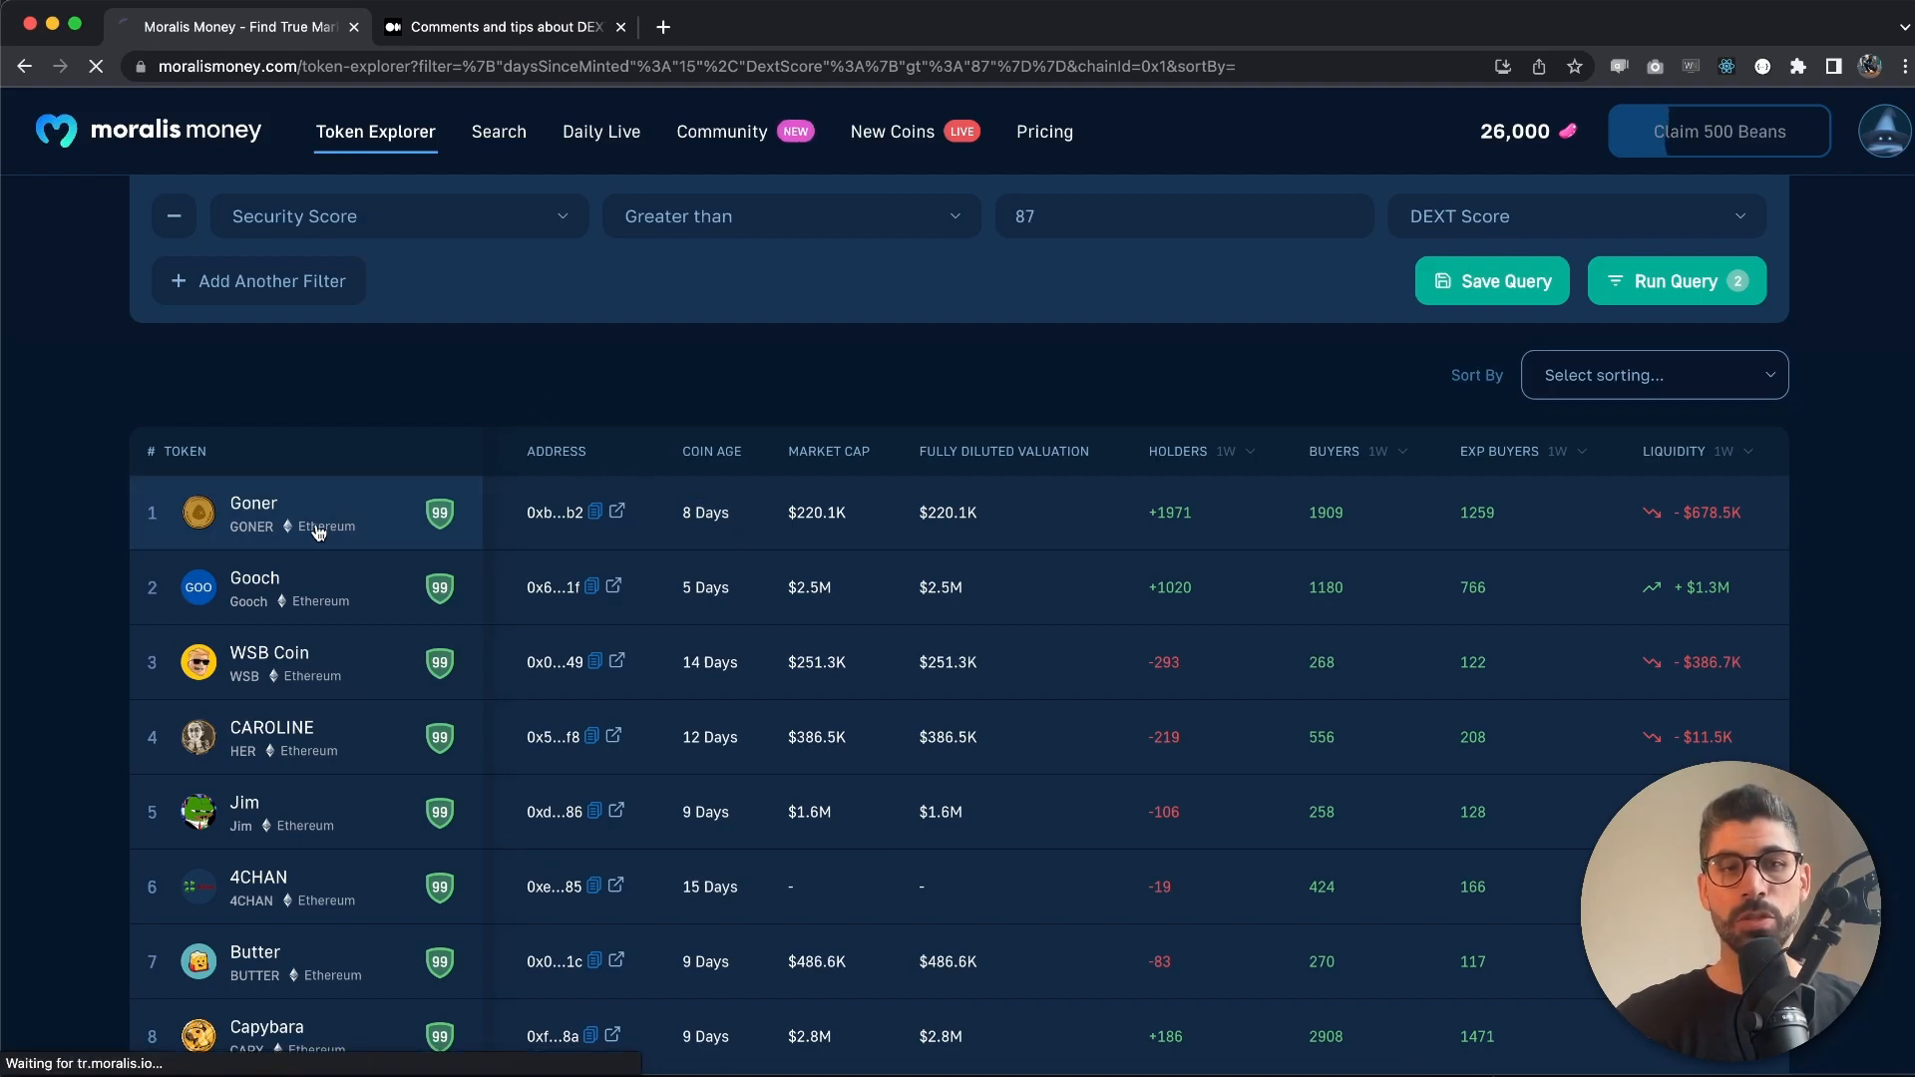
left_click(253, 513)
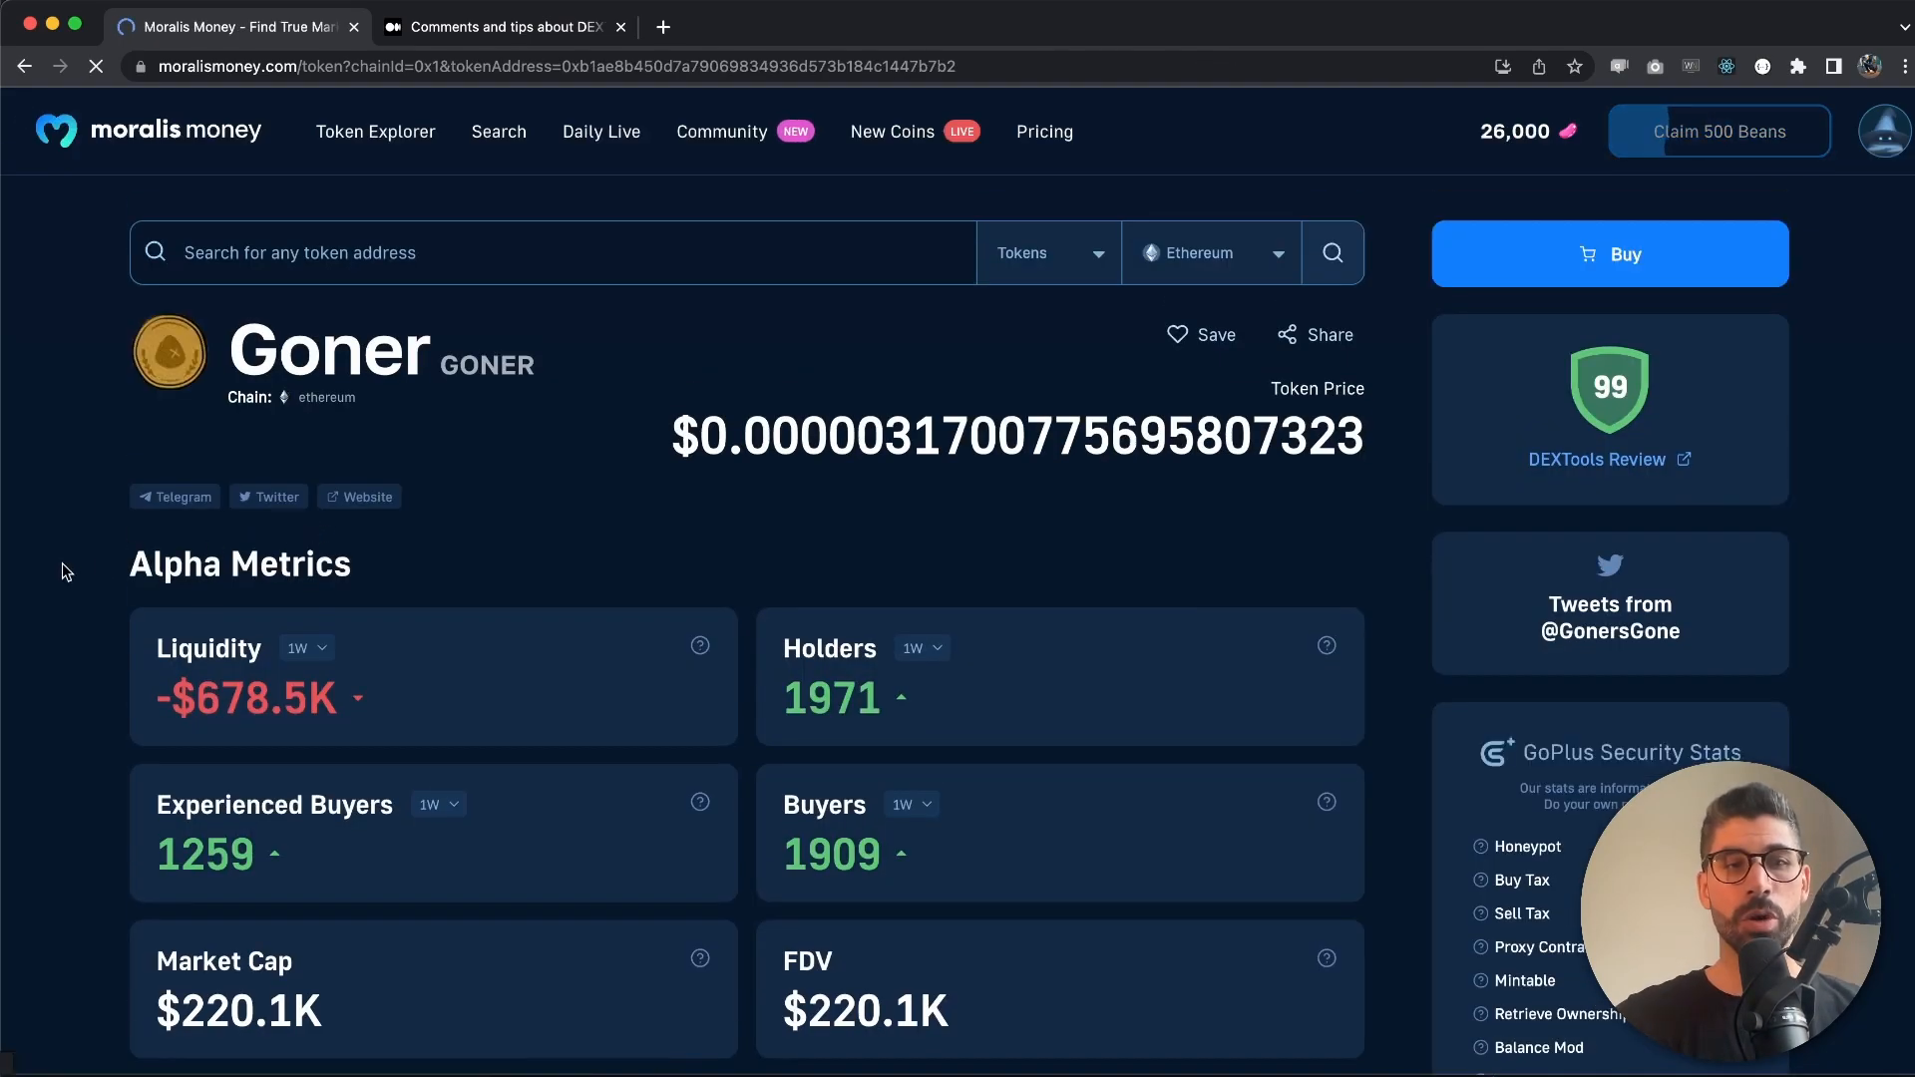
scroll("down", 3)
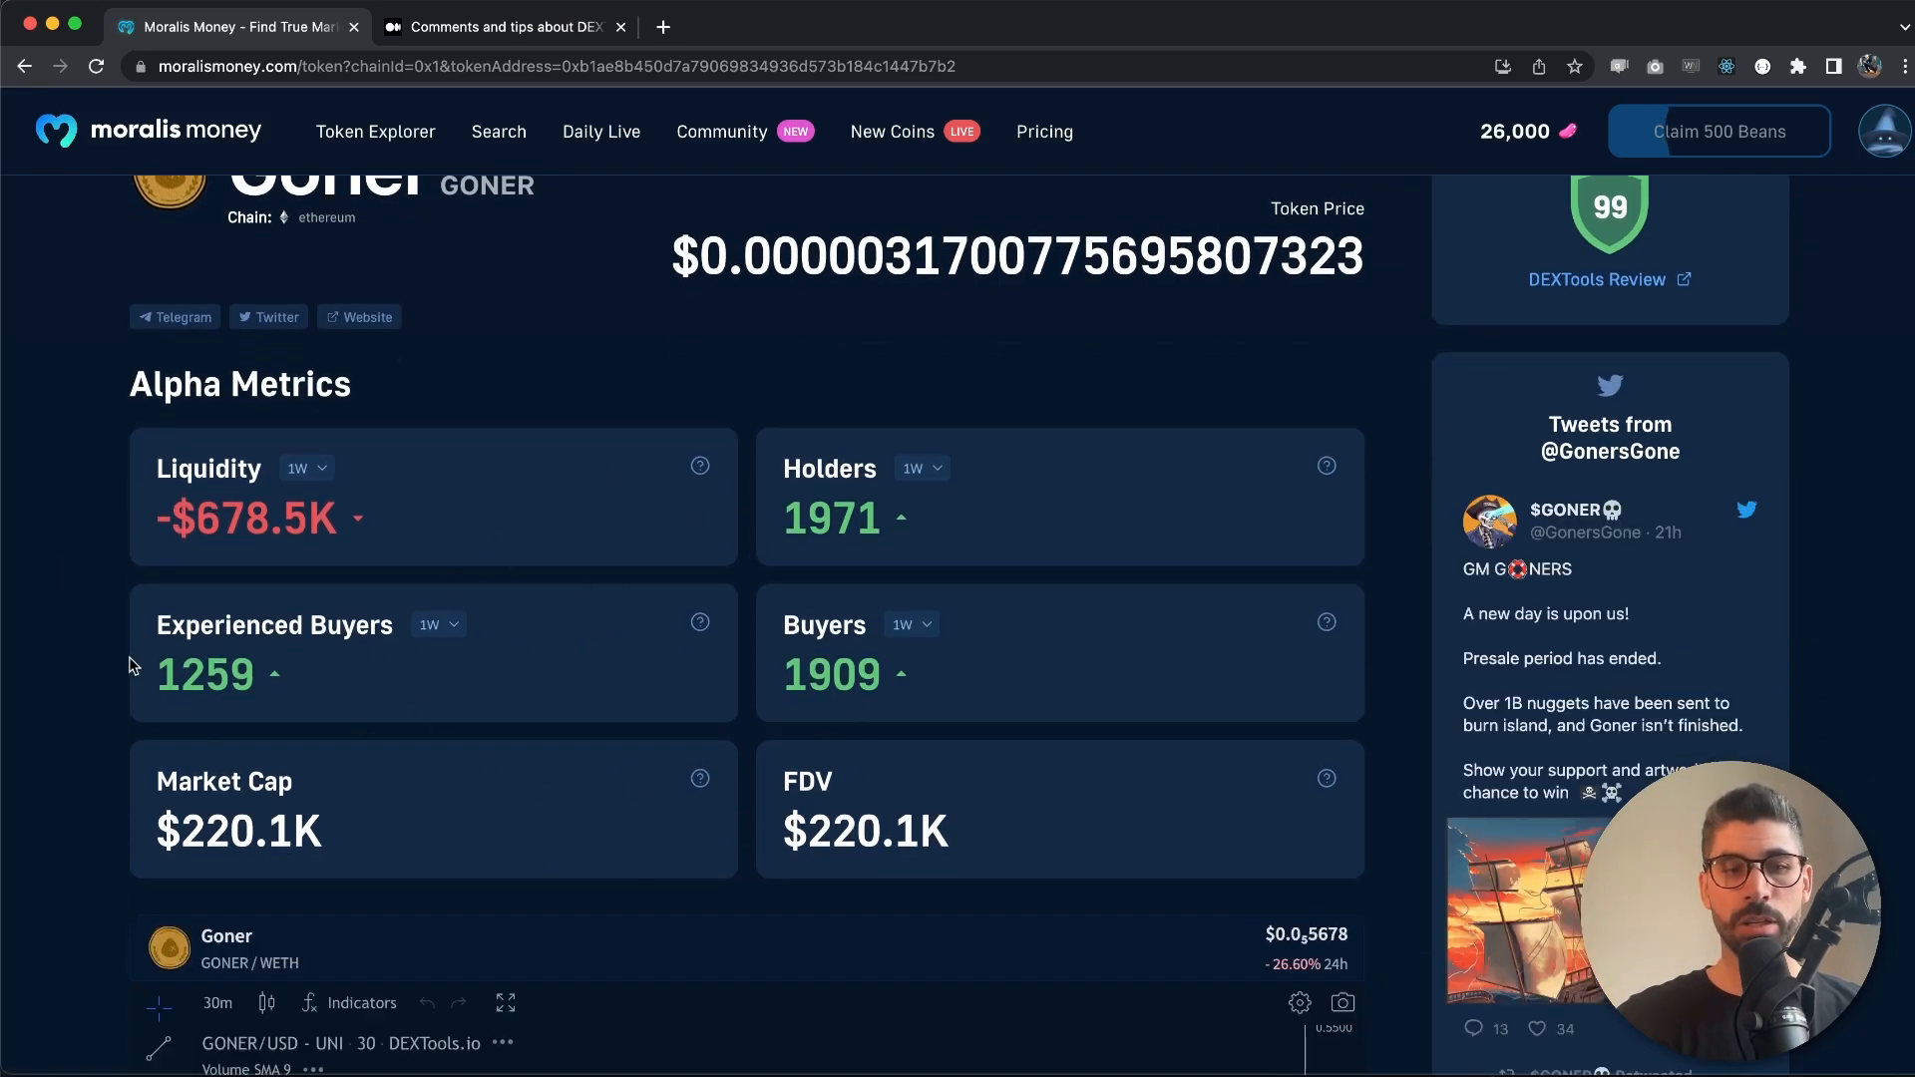
scroll("down", 3)
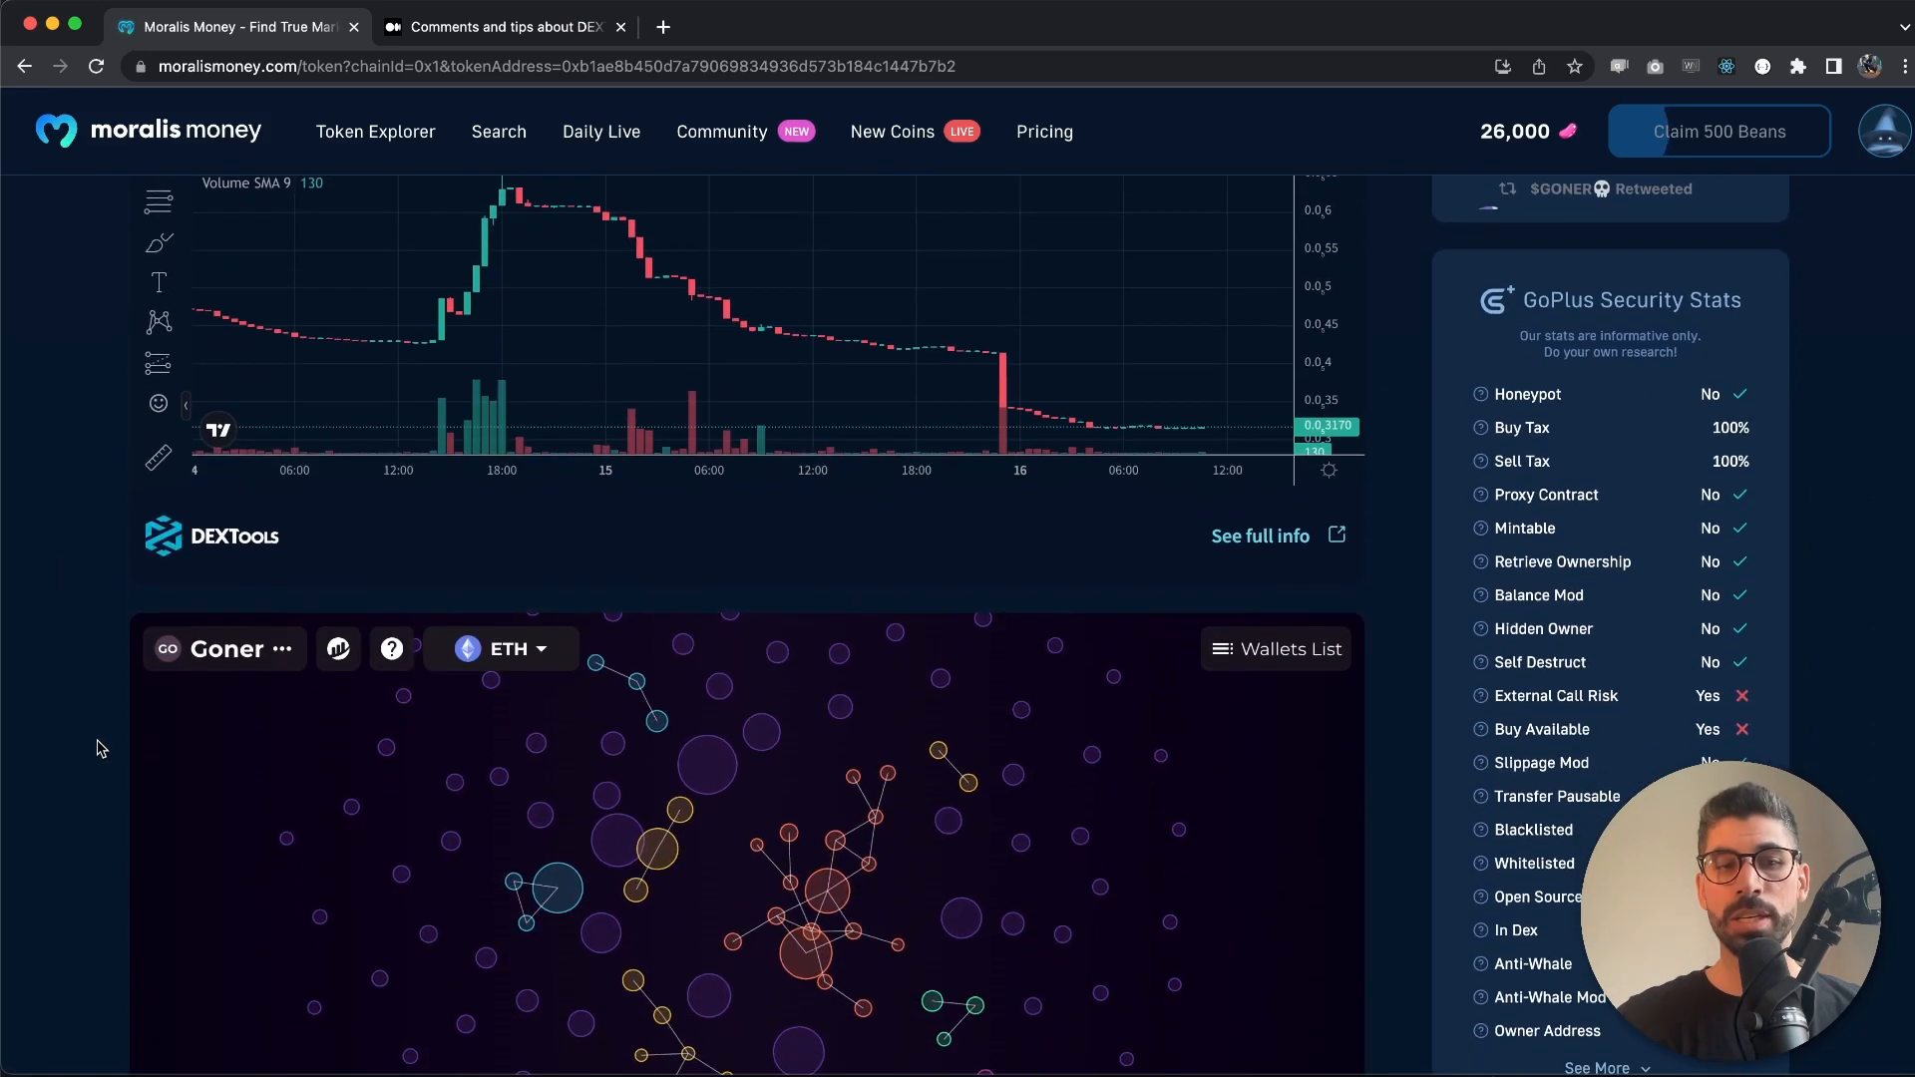
scroll("down", 3)
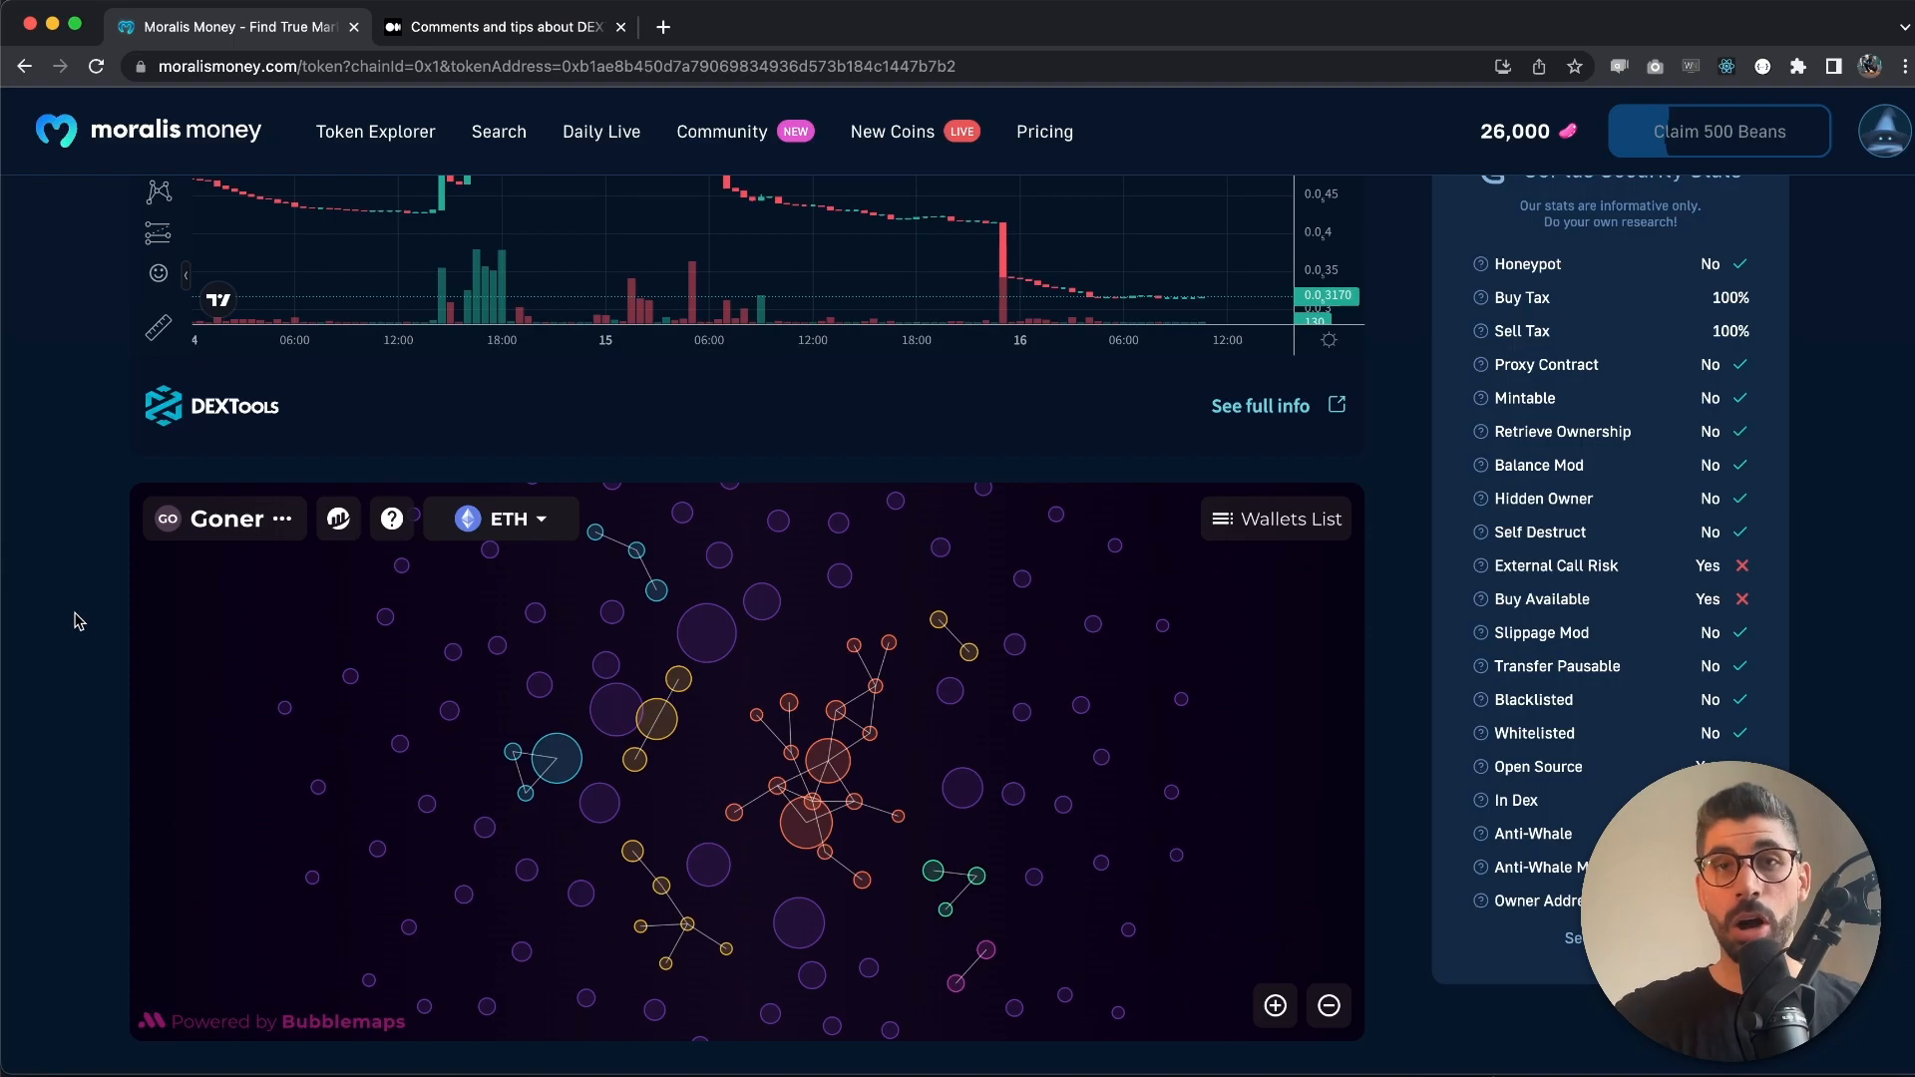
scroll("down", 3)
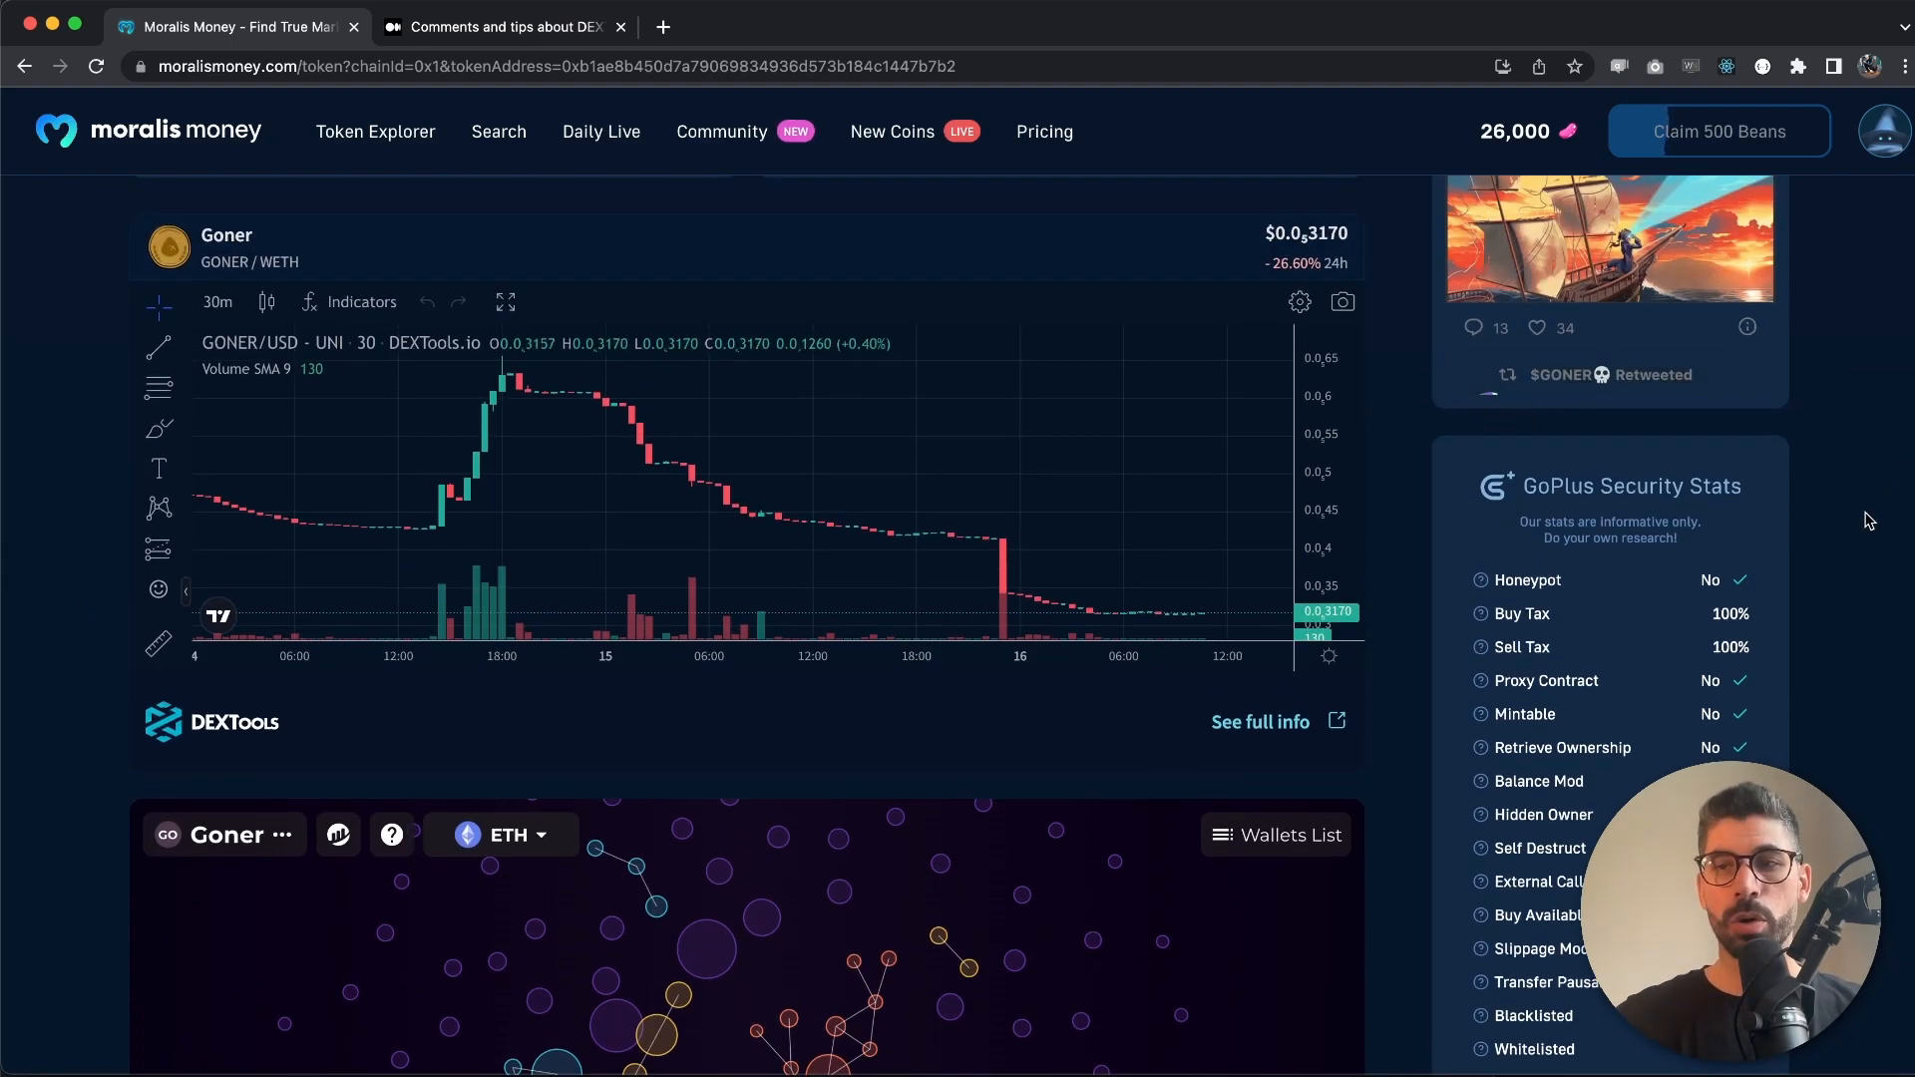
scroll("down", 3)
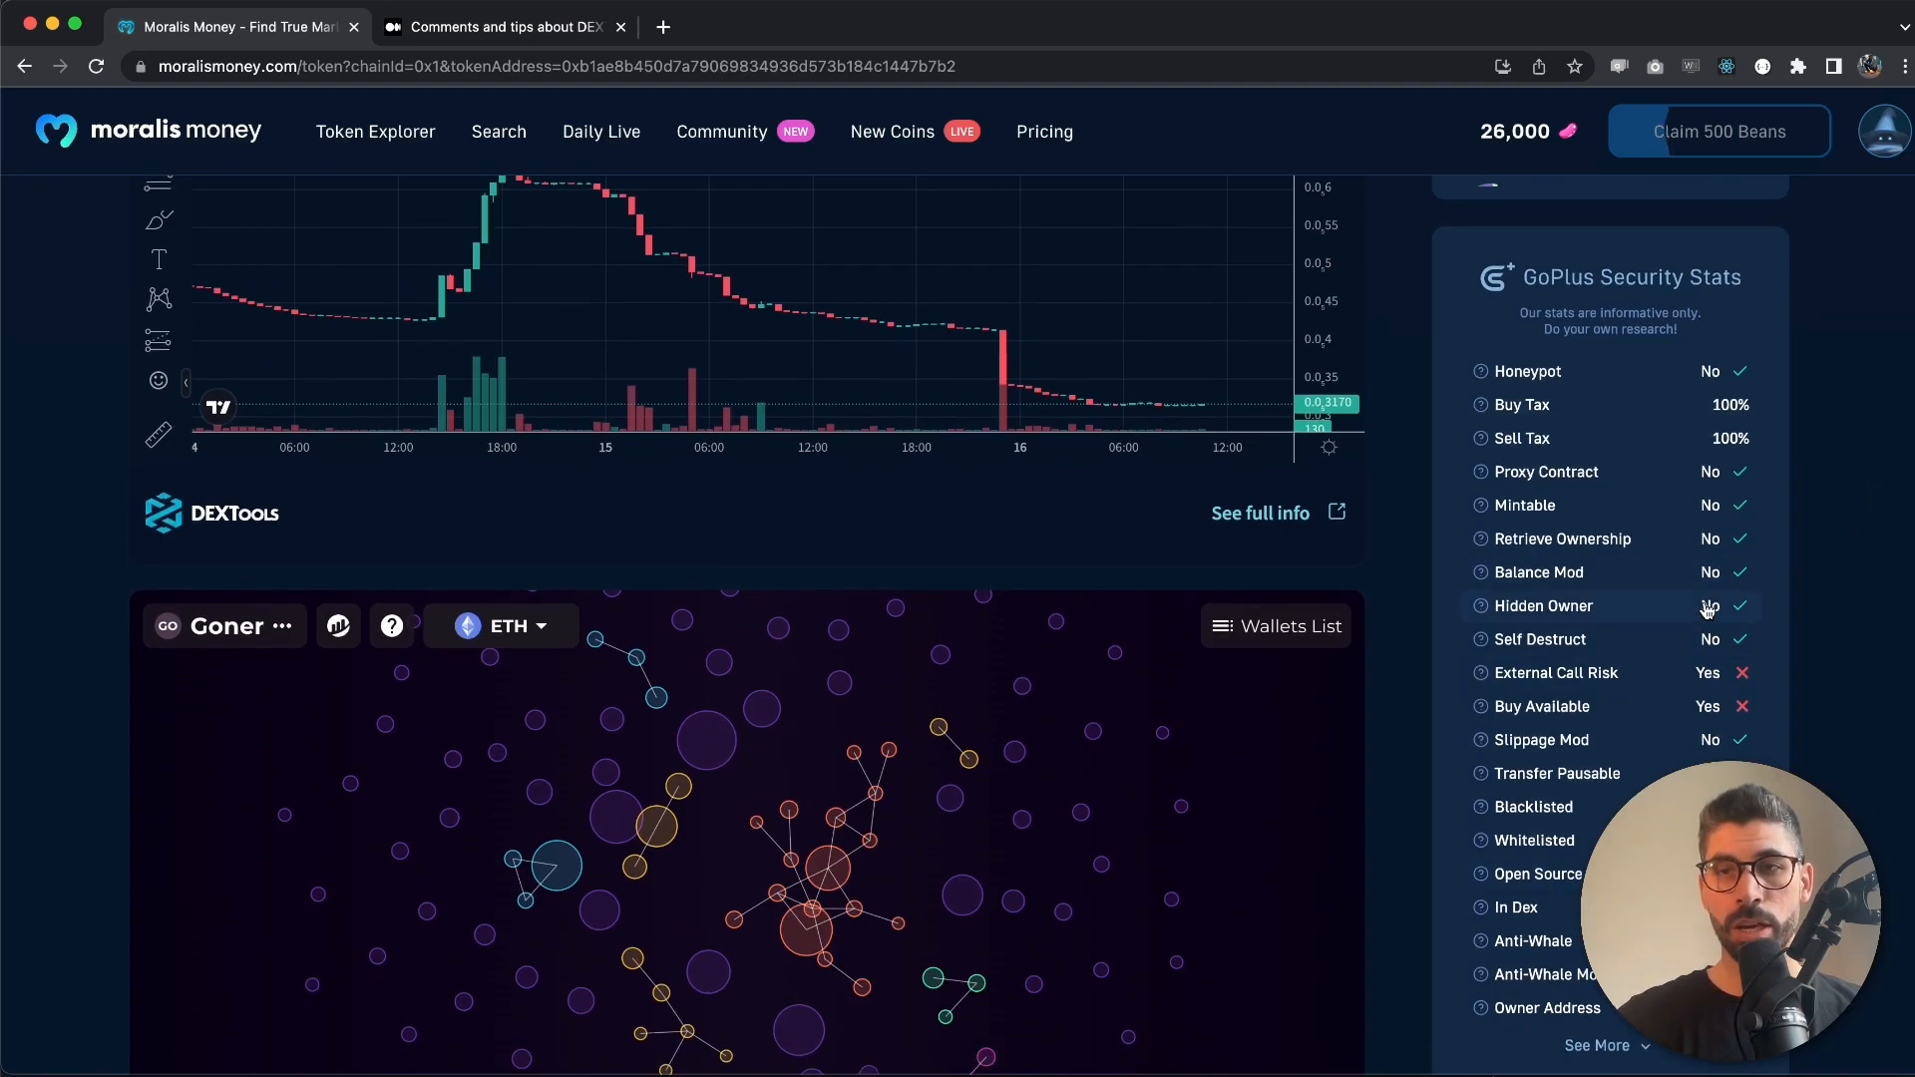
mouse_move(1749, 519)
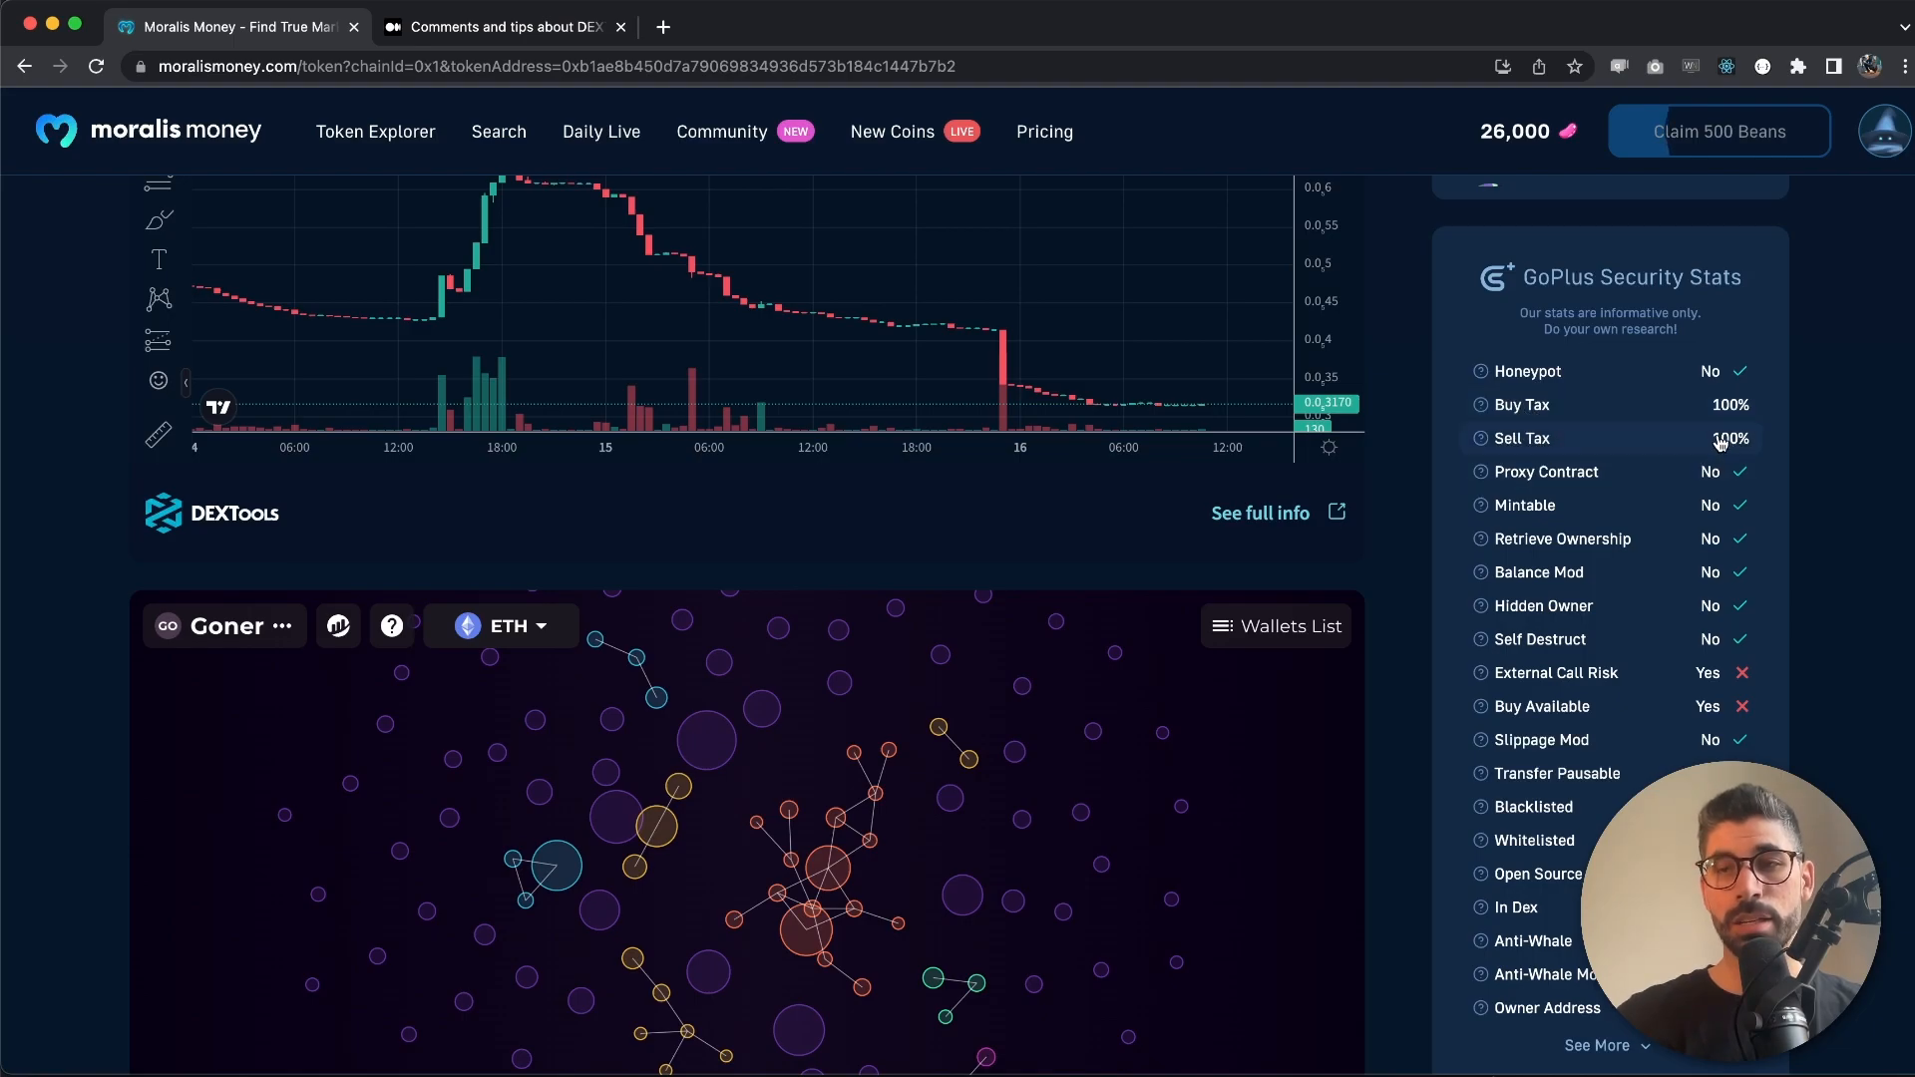
mouse_move(1727, 405)
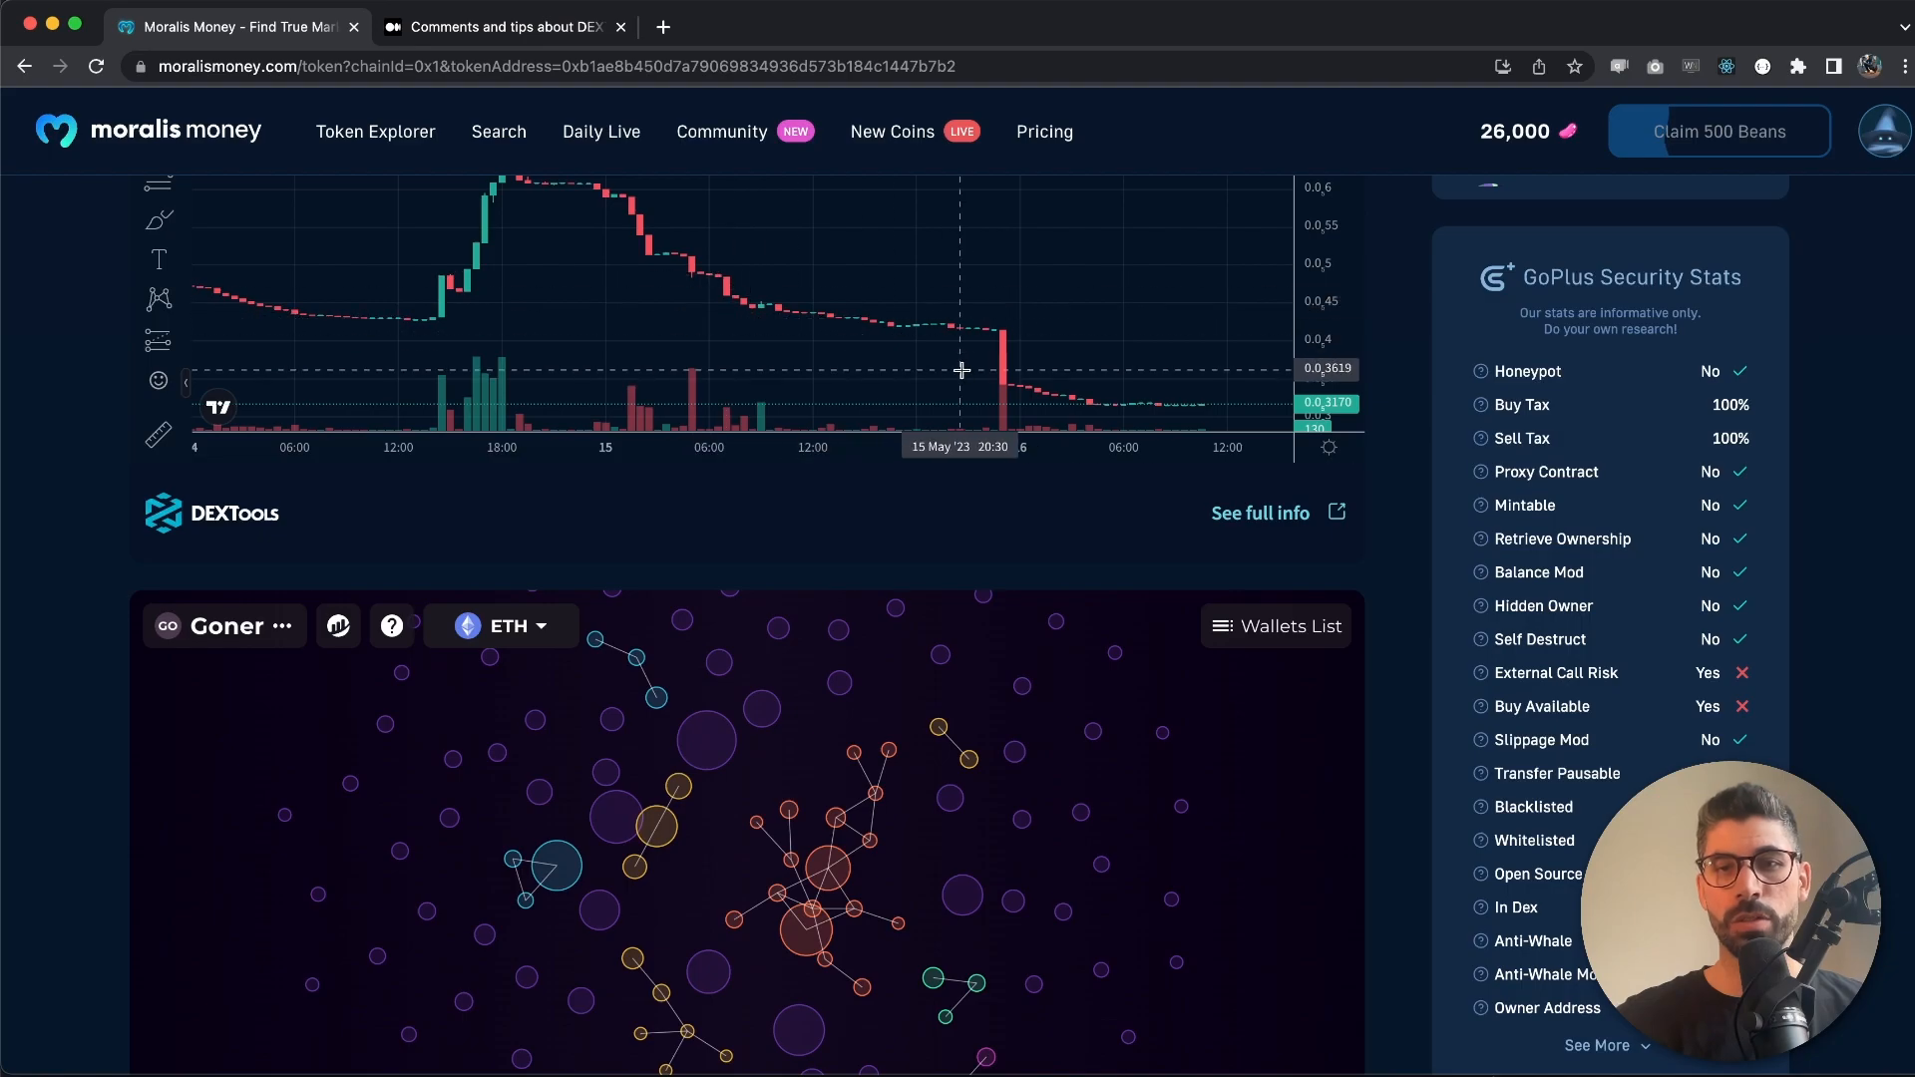
mouse_move(1488, 355)
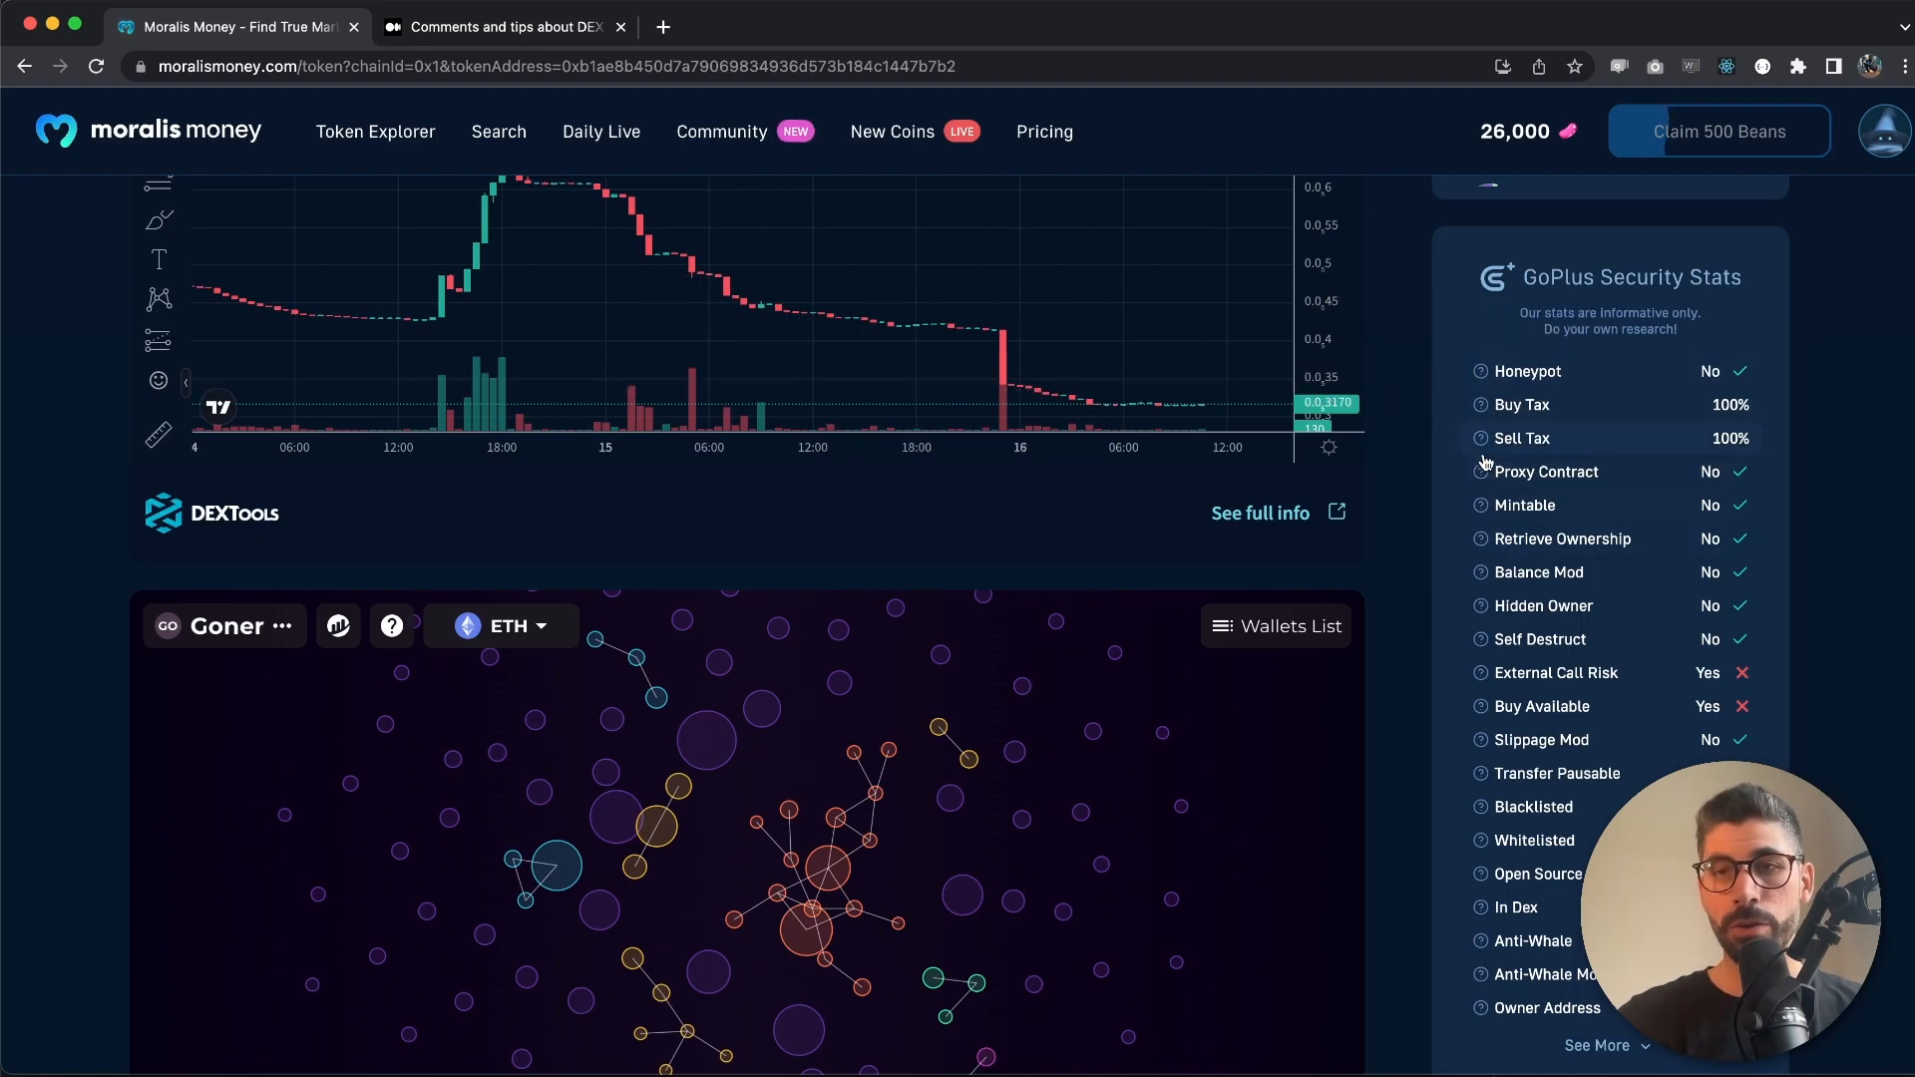
mouse_move(1482, 505)
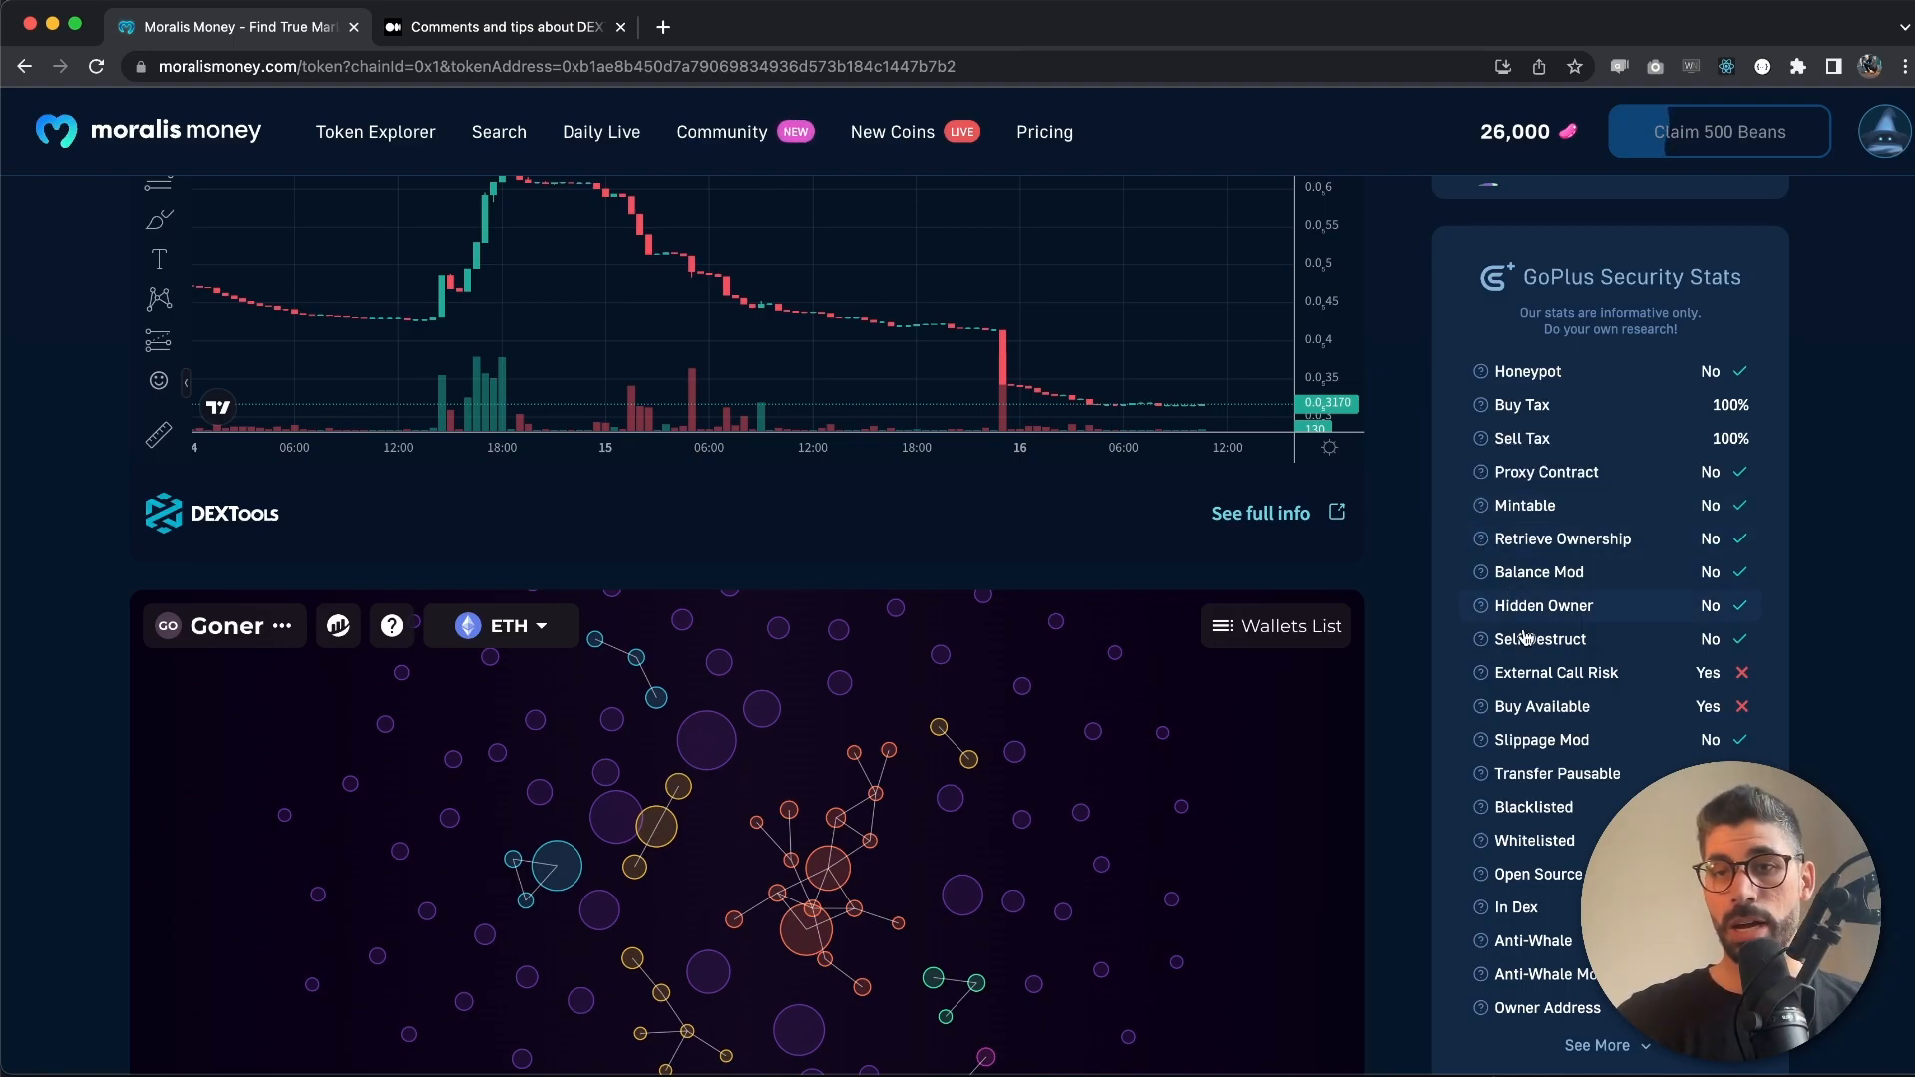
mouse_move(1480, 706)
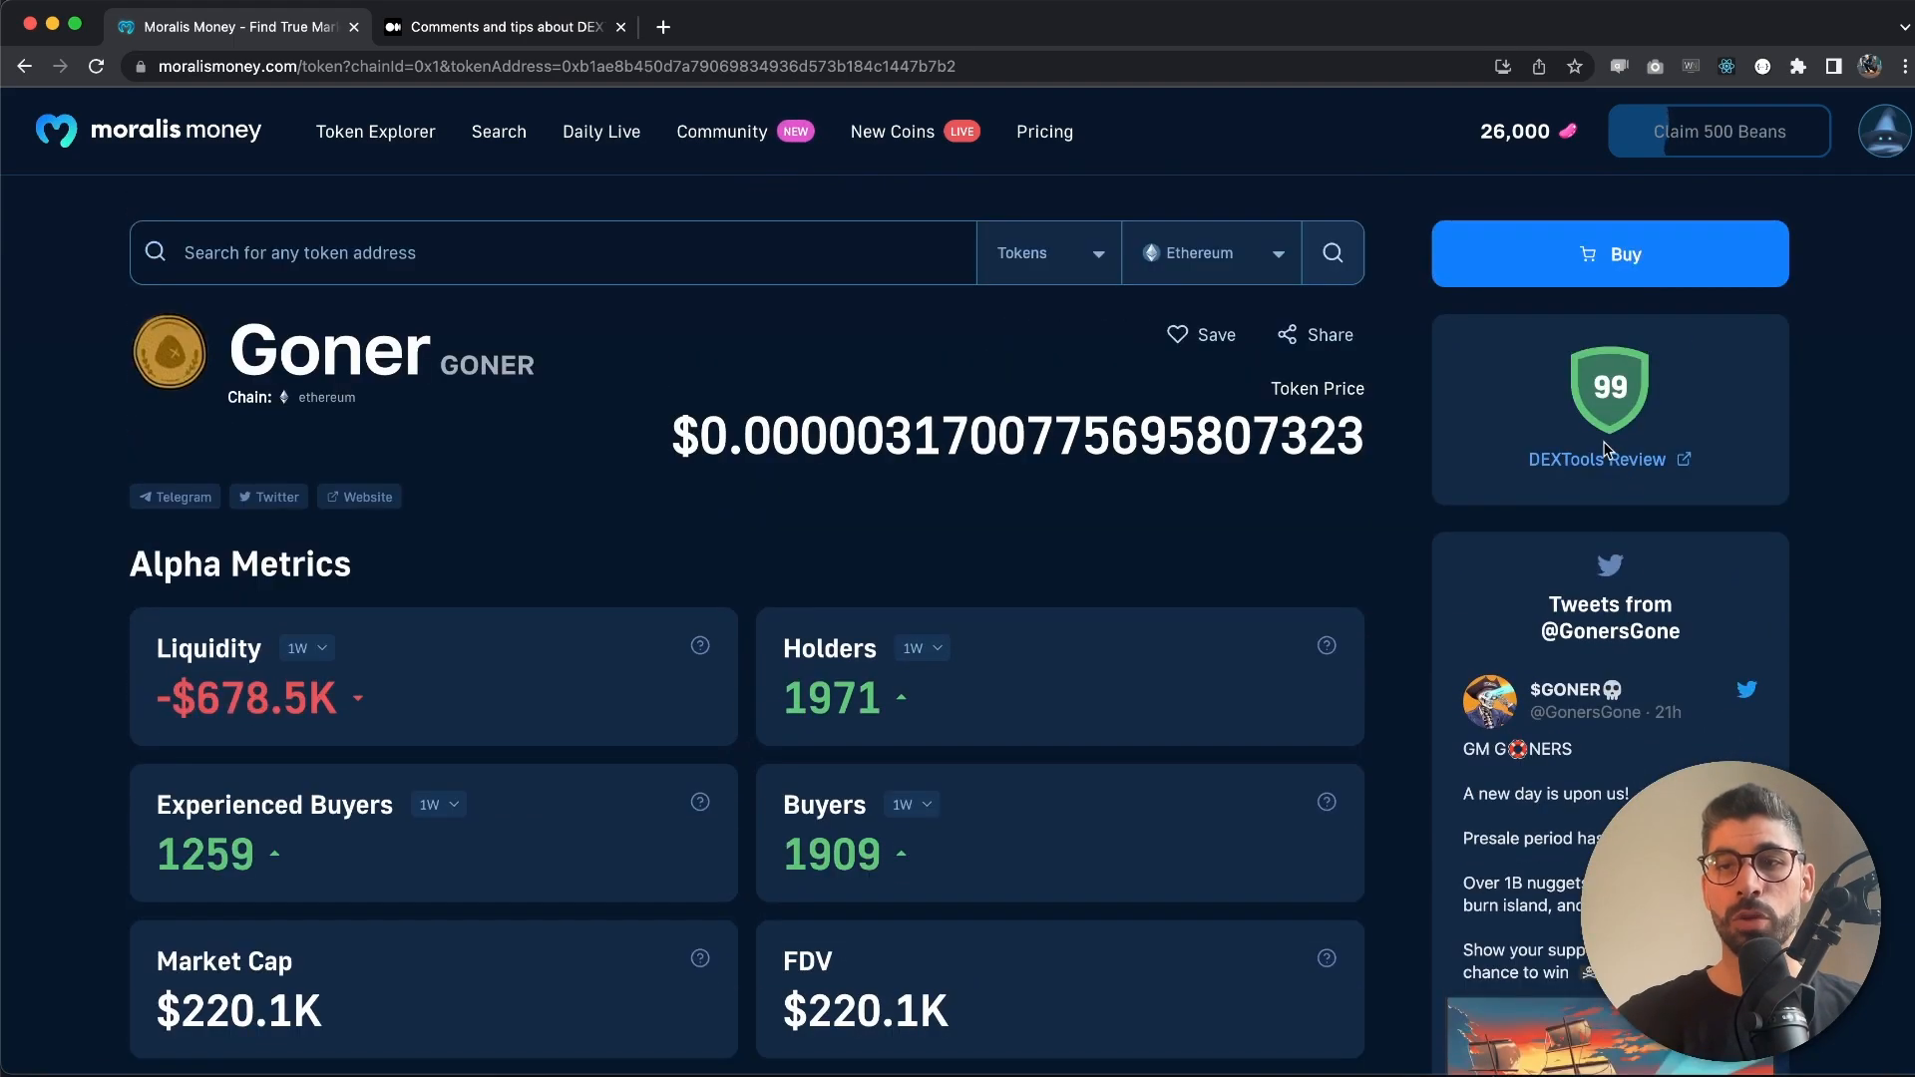
Open Goner's DEXTools review, check its GoPlus contract details and open its Token Sniffer scan
left_click(1596, 459)
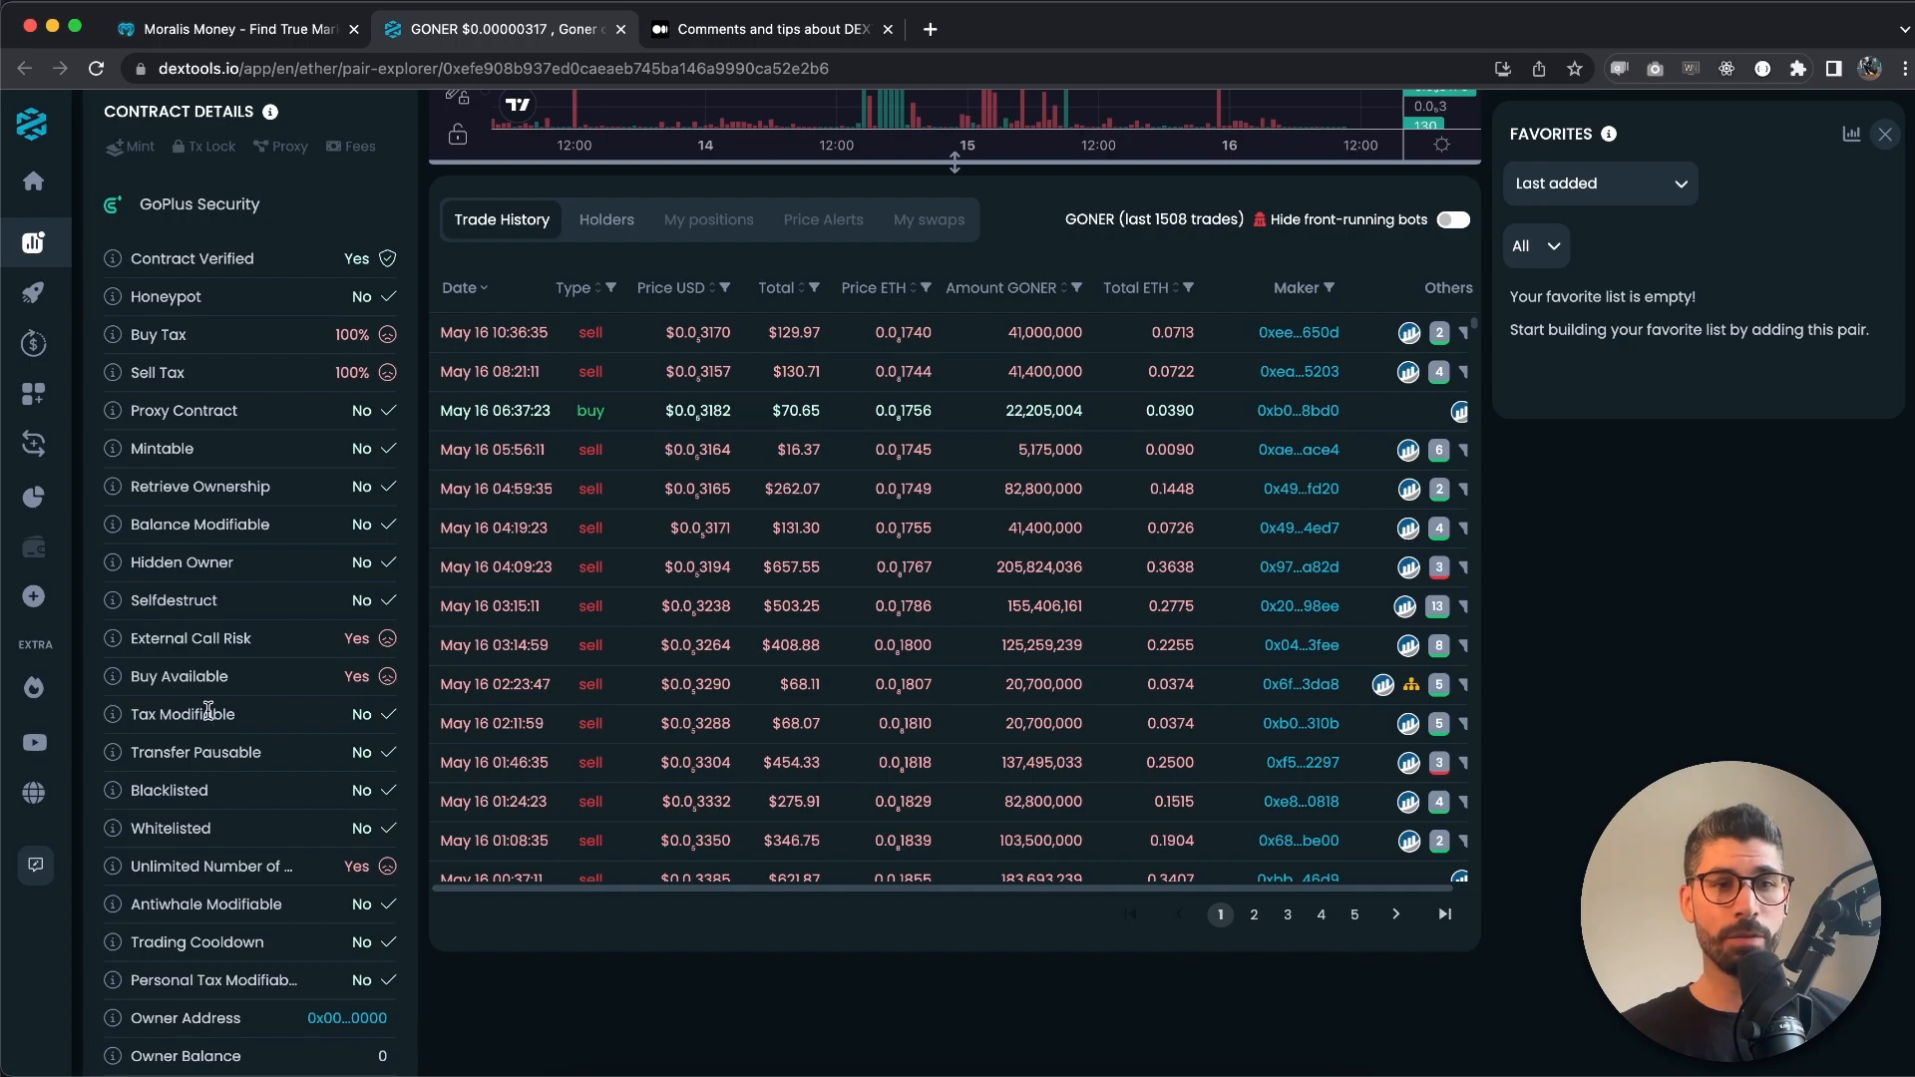
mouse_move(112, 790)
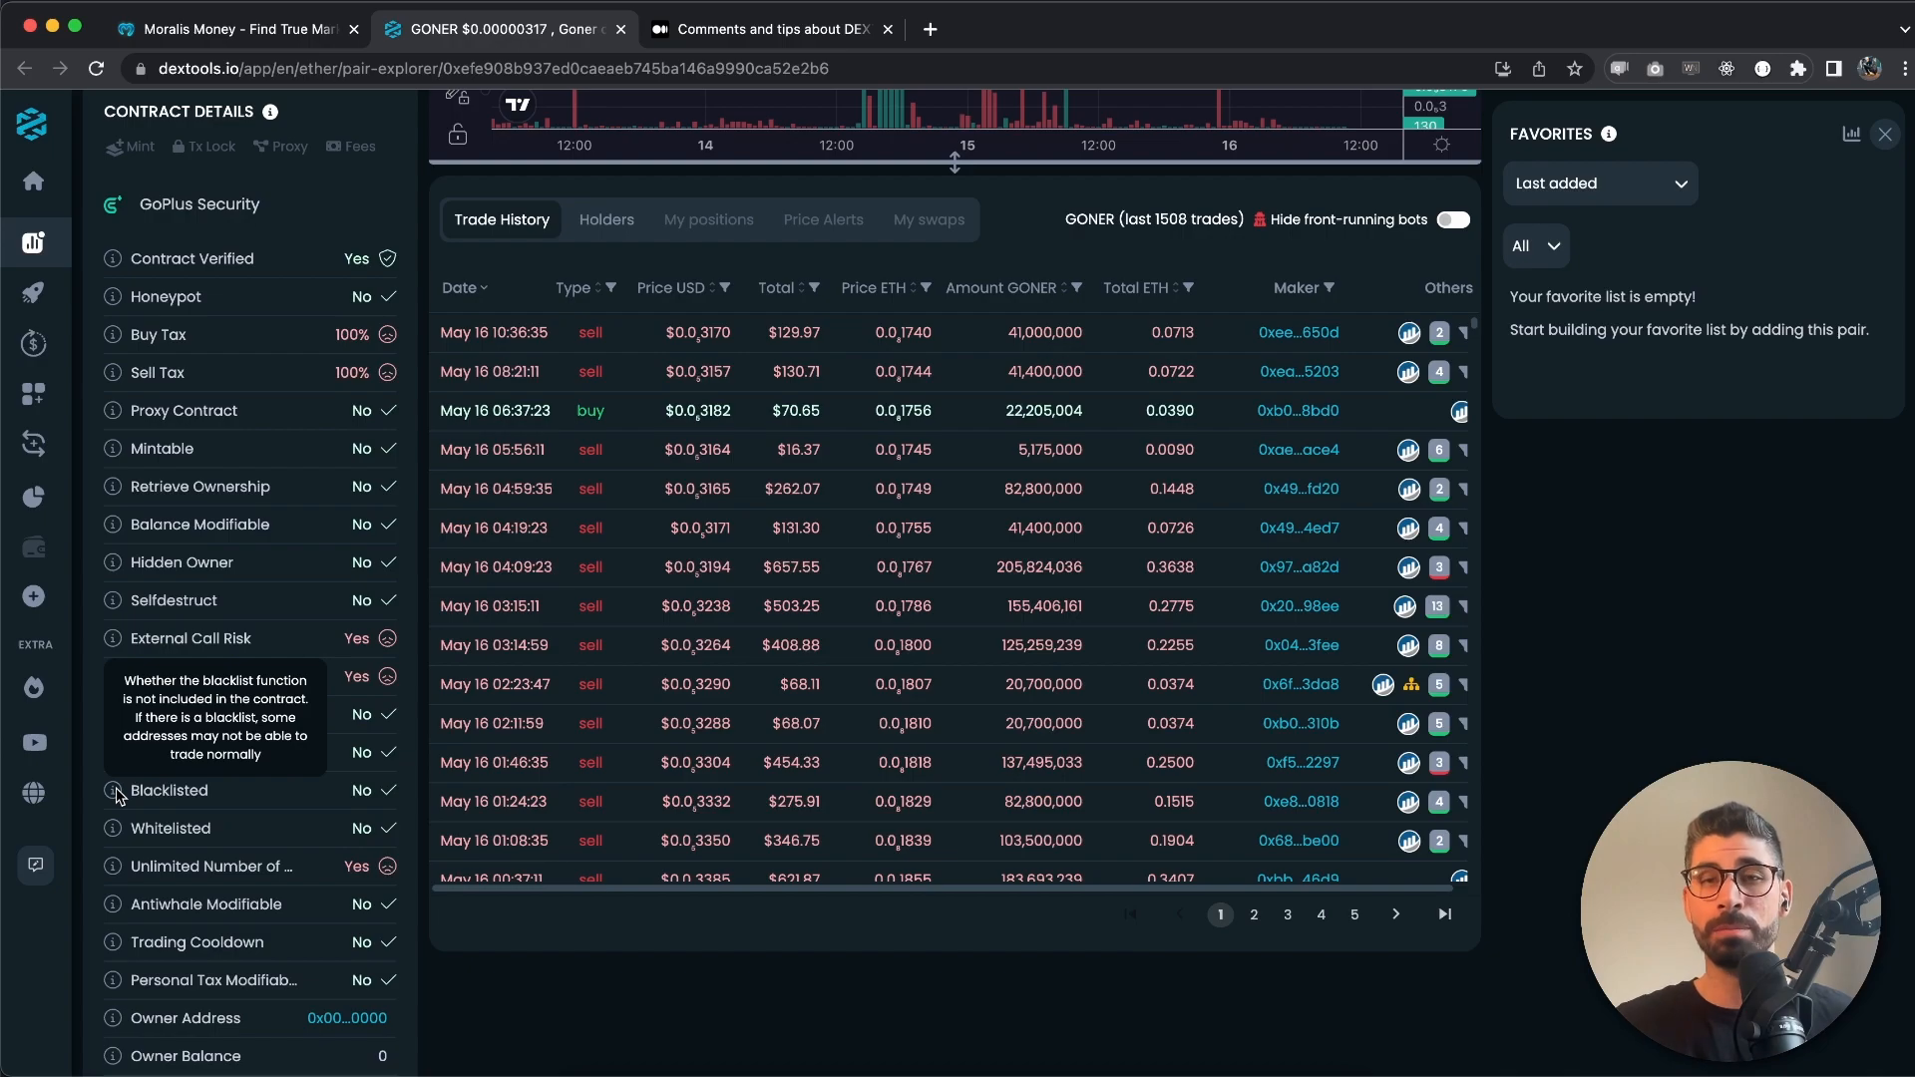
mouse_move(225, 591)
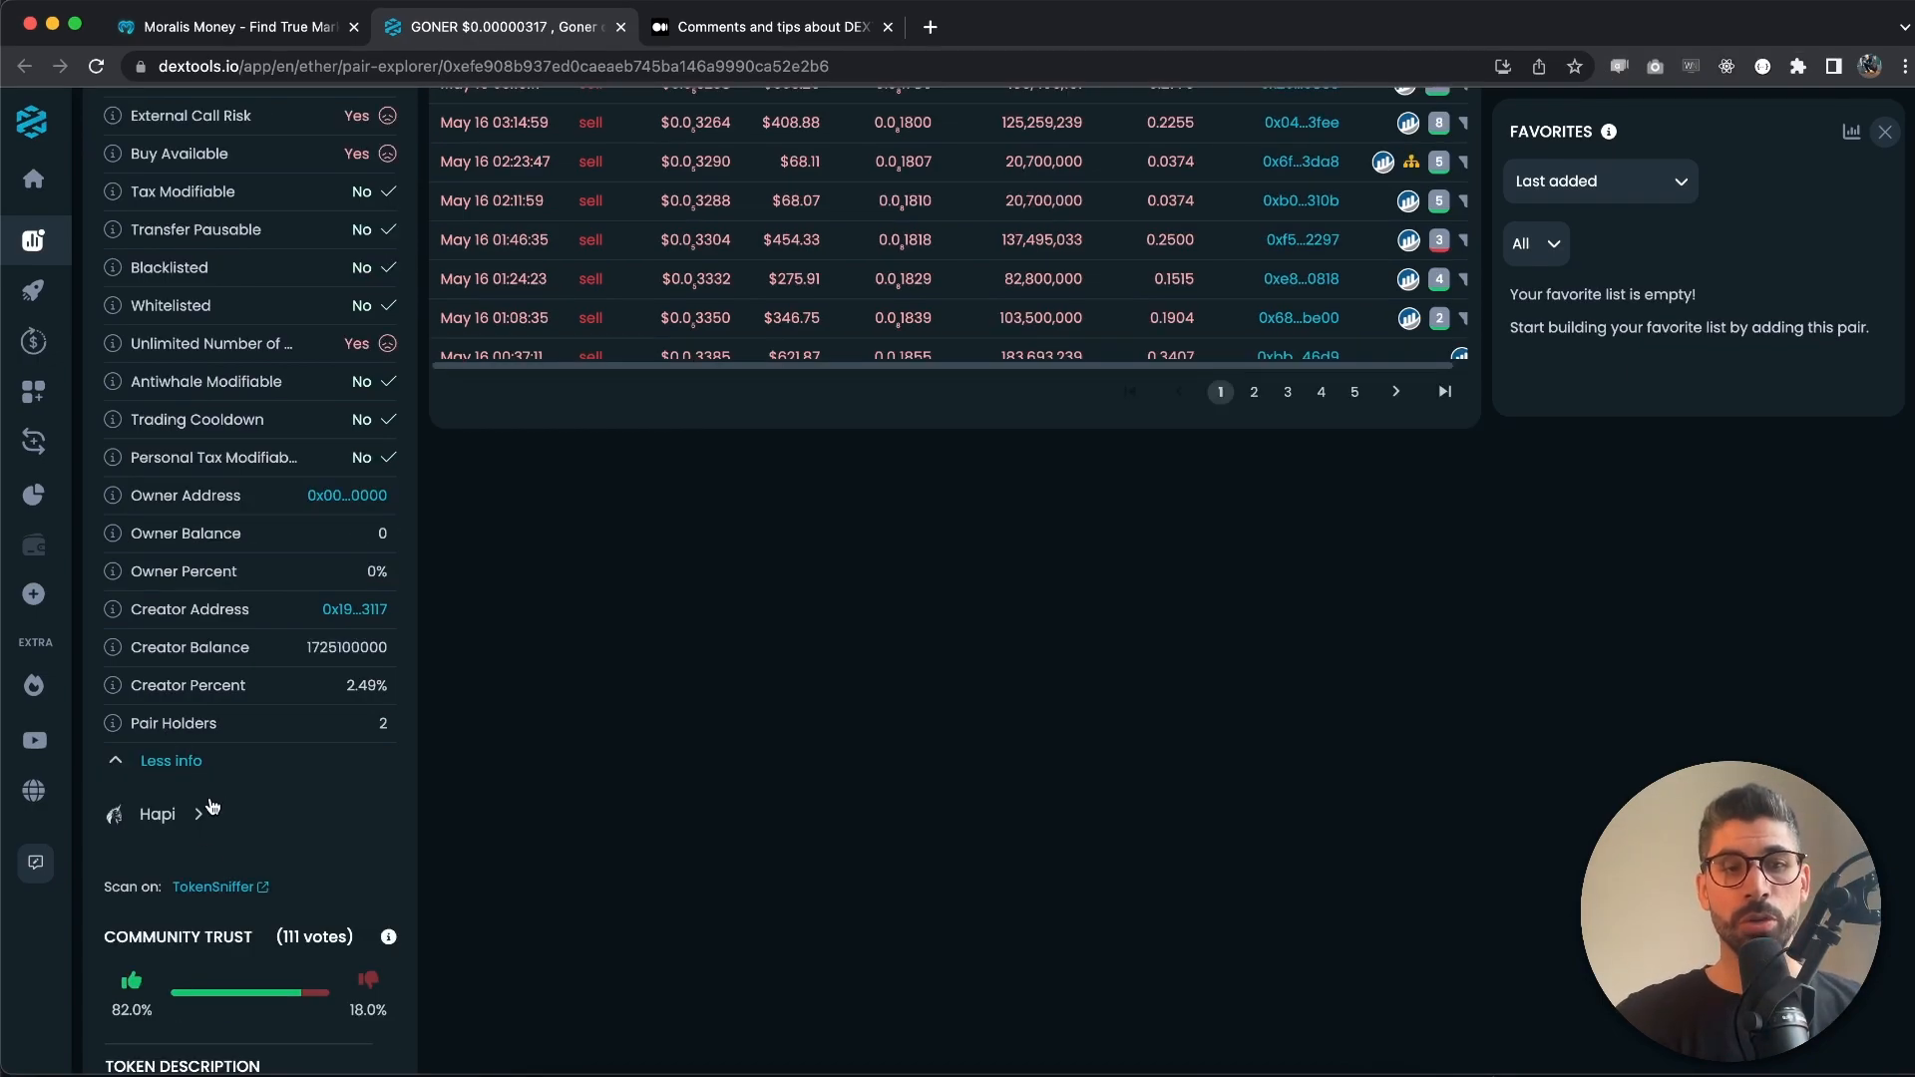
mouse_move(213, 886)
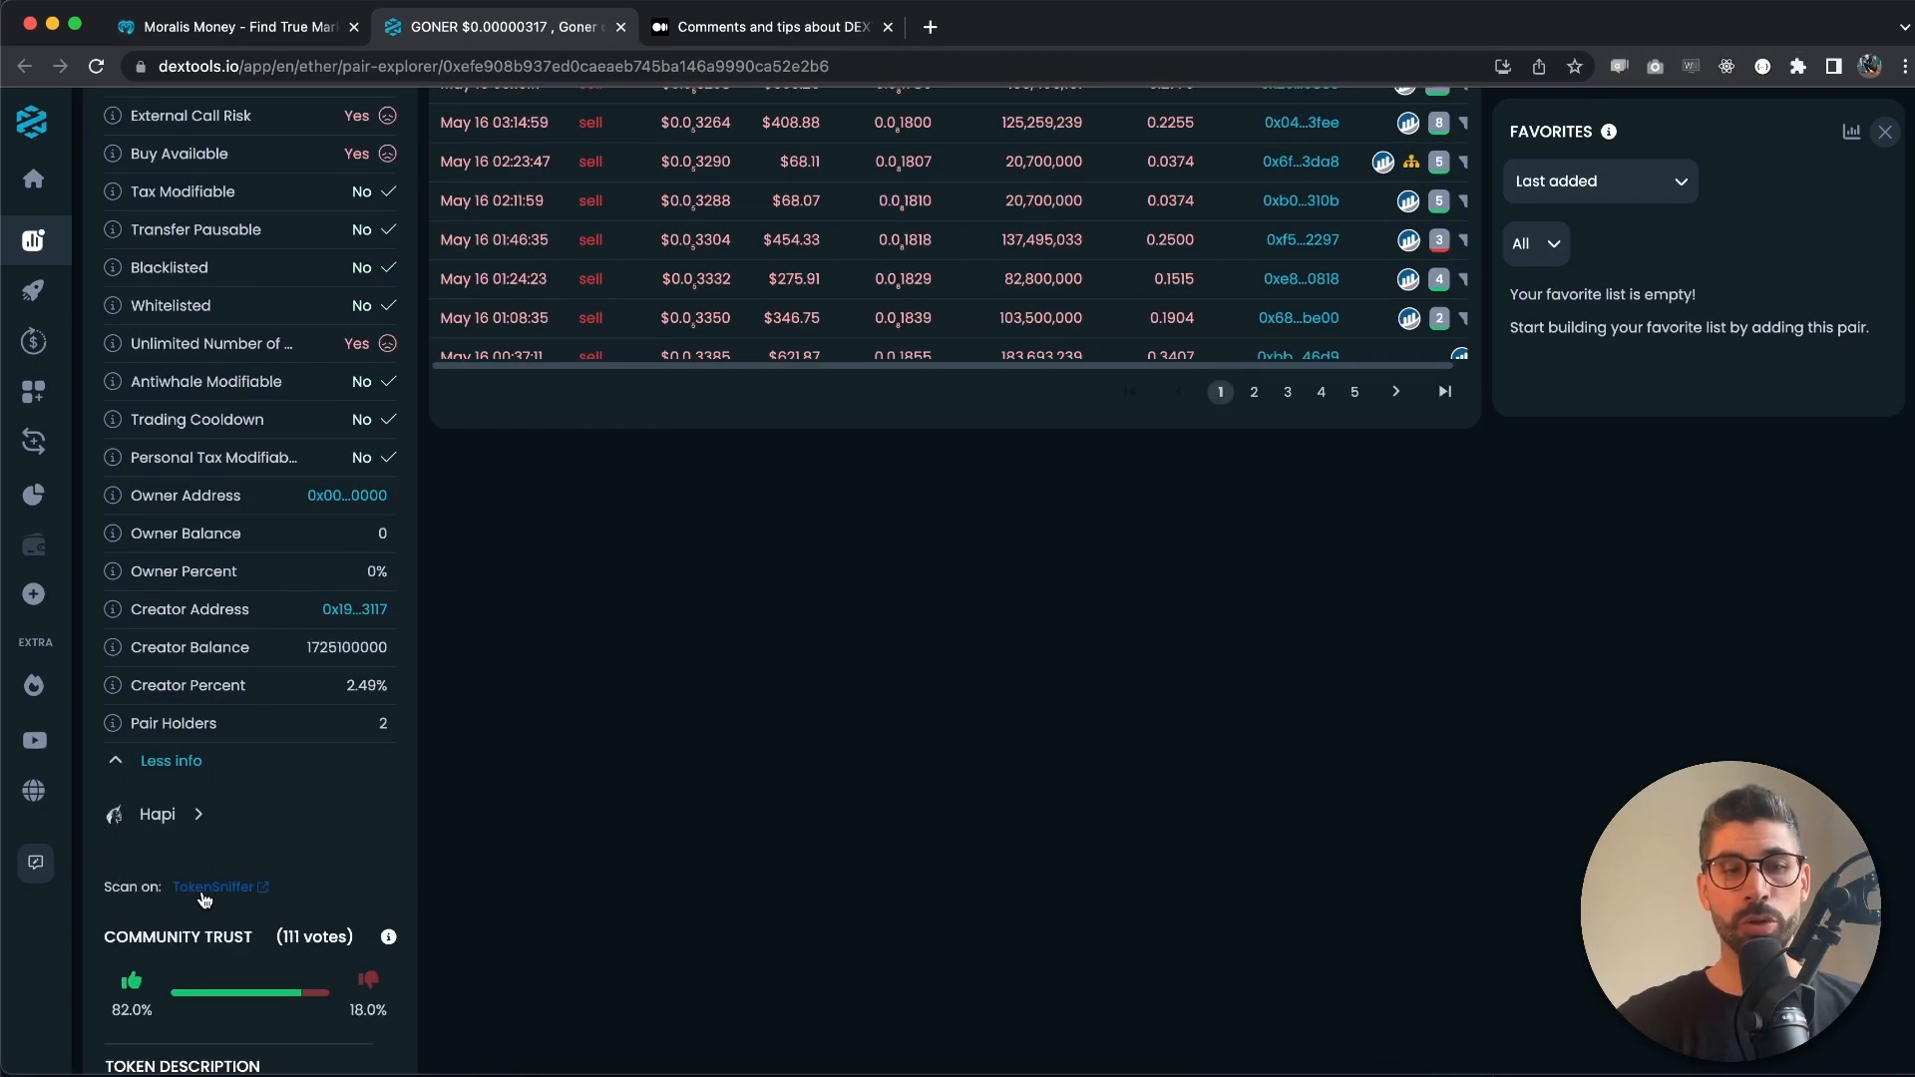
left_click(215, 886)
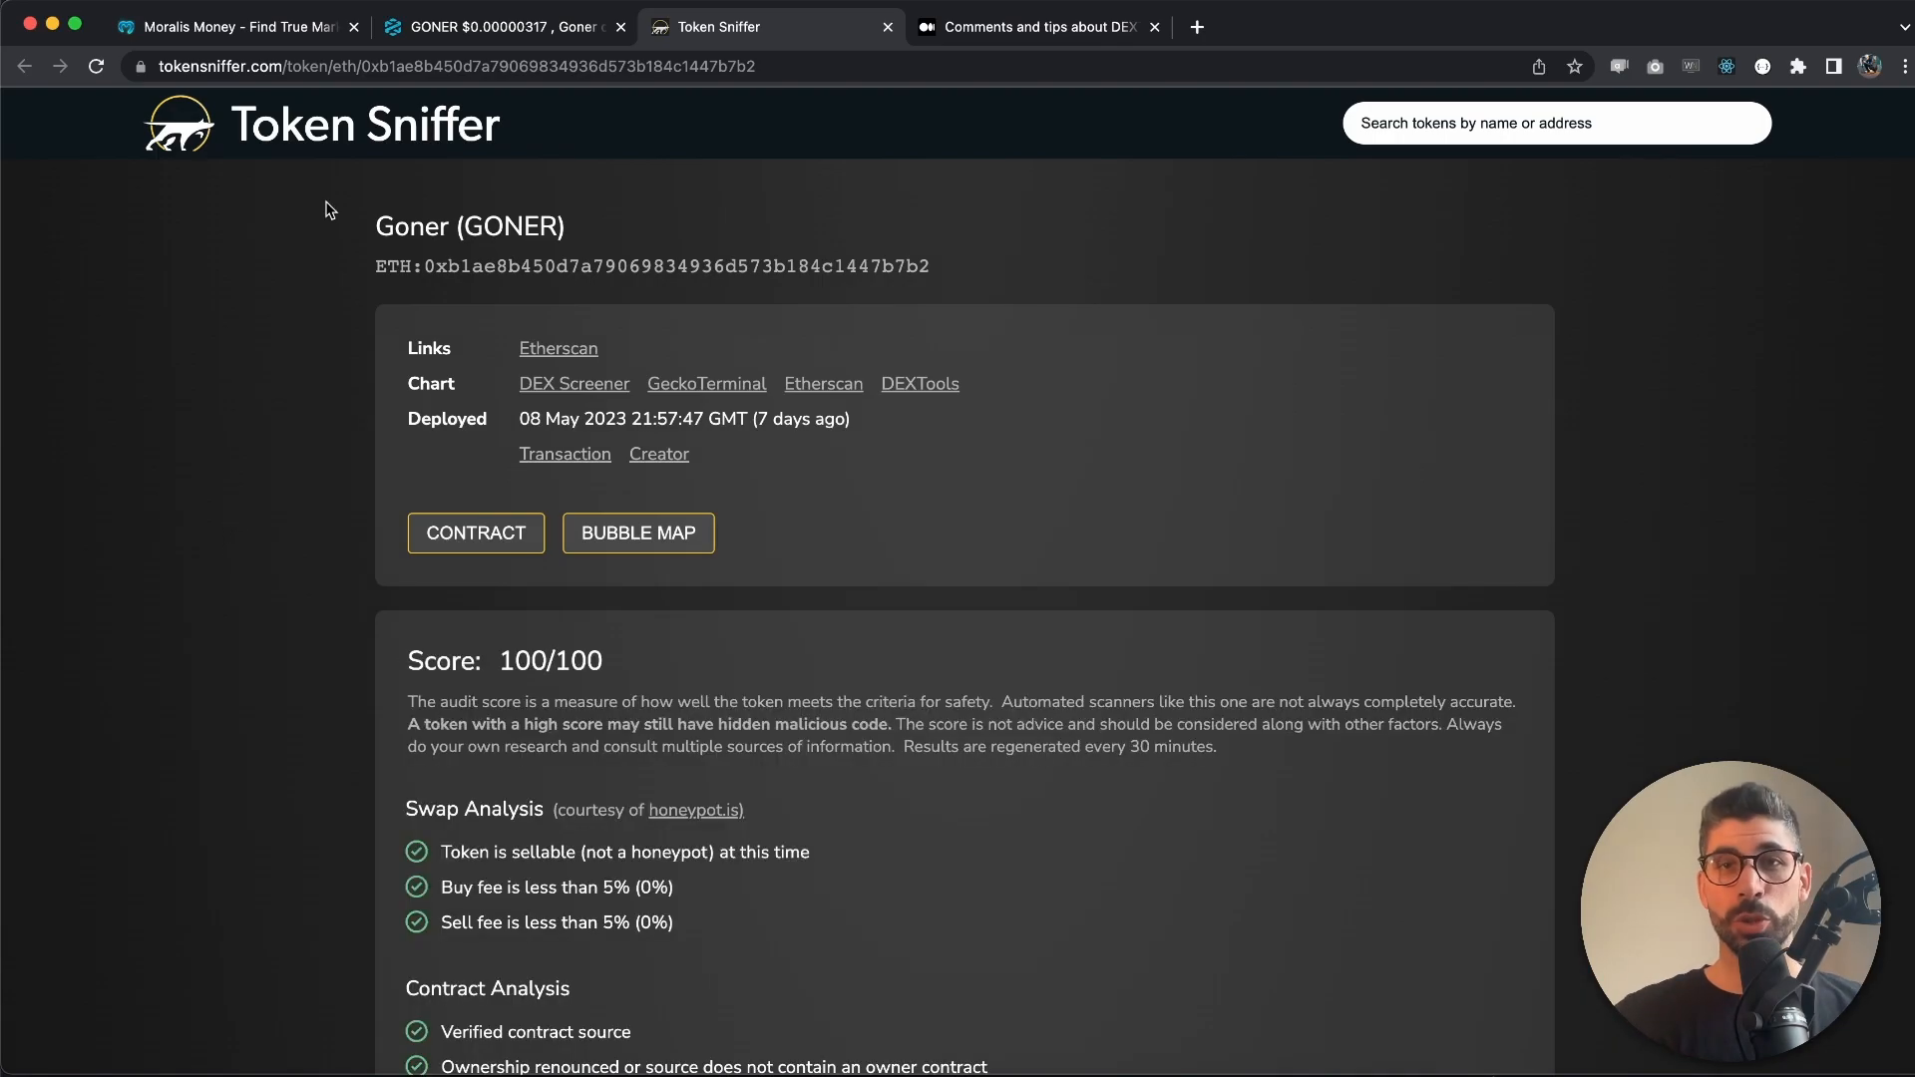
mouse_move(260, 522)
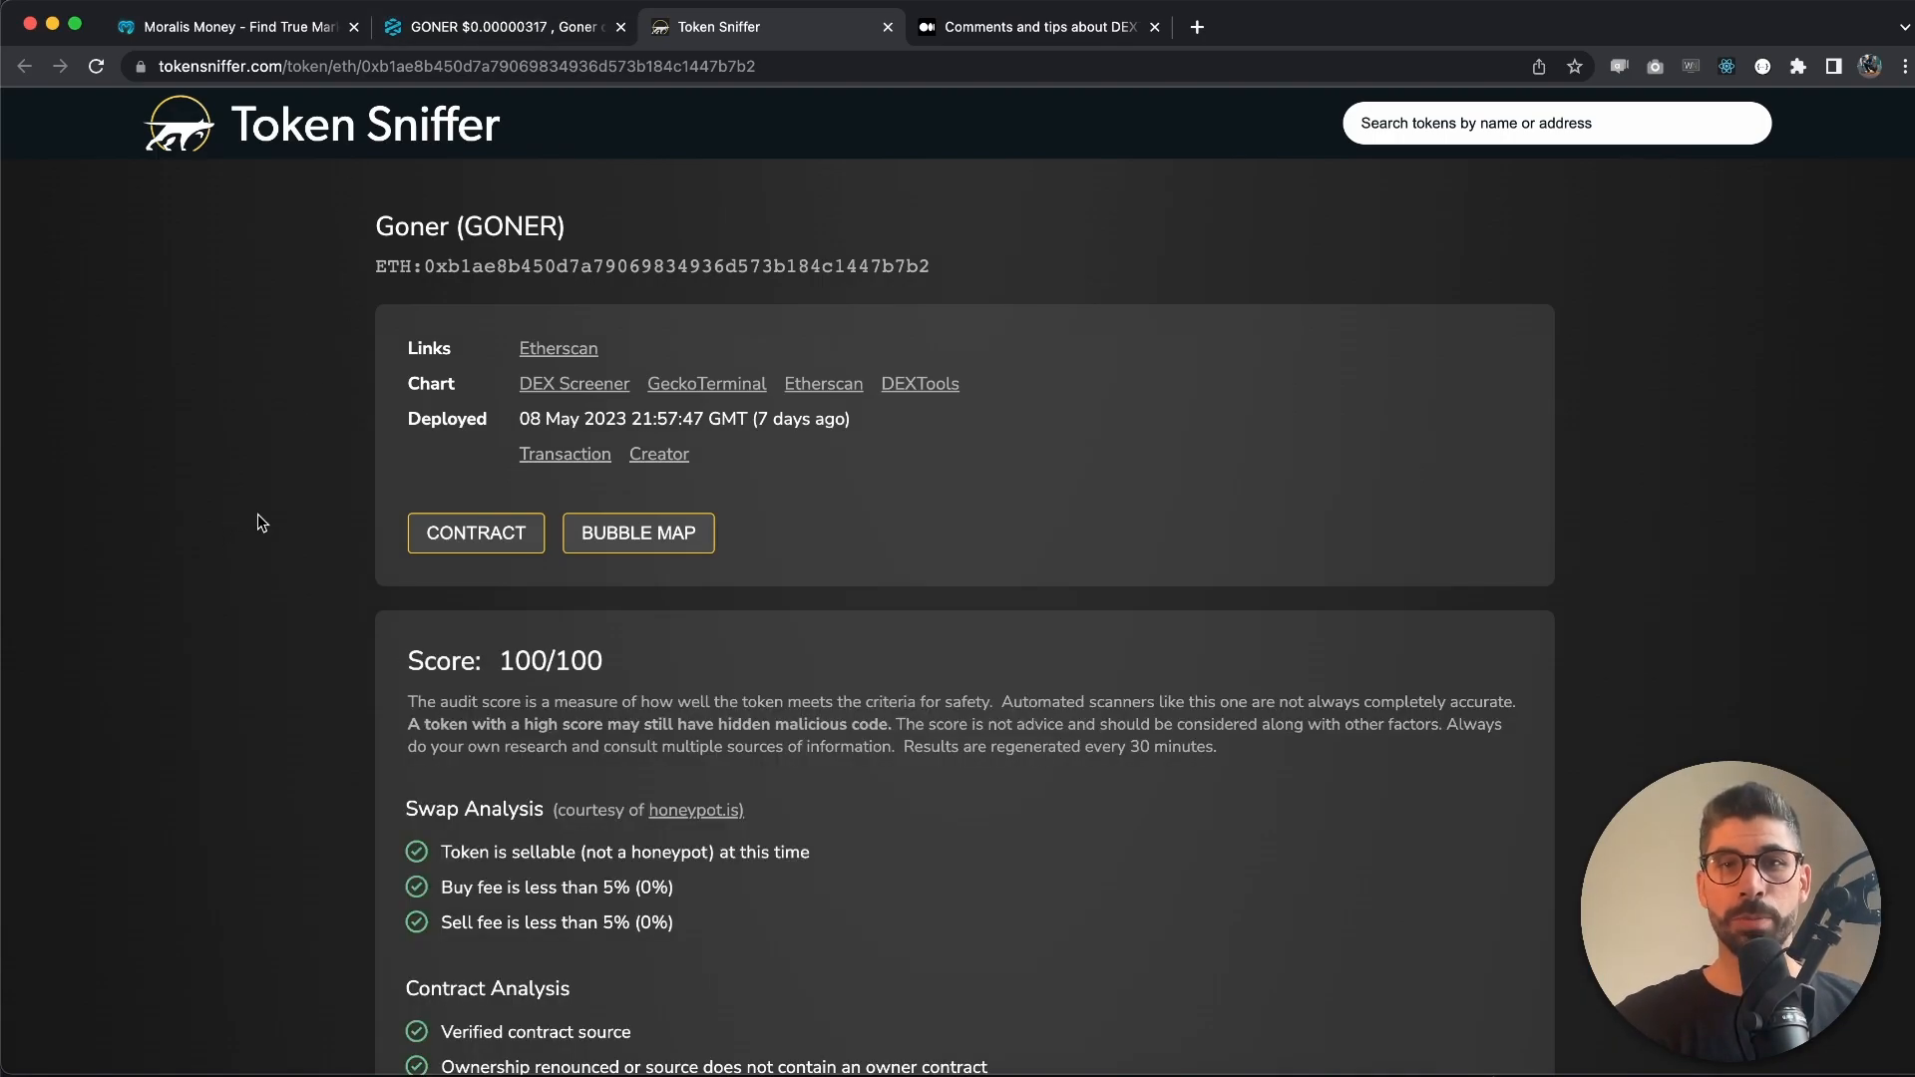
Scroll Goner's 100/100 Token Sniffer swap and contract checks, then return to Goner on Moralis Money
scroll("down", 3)
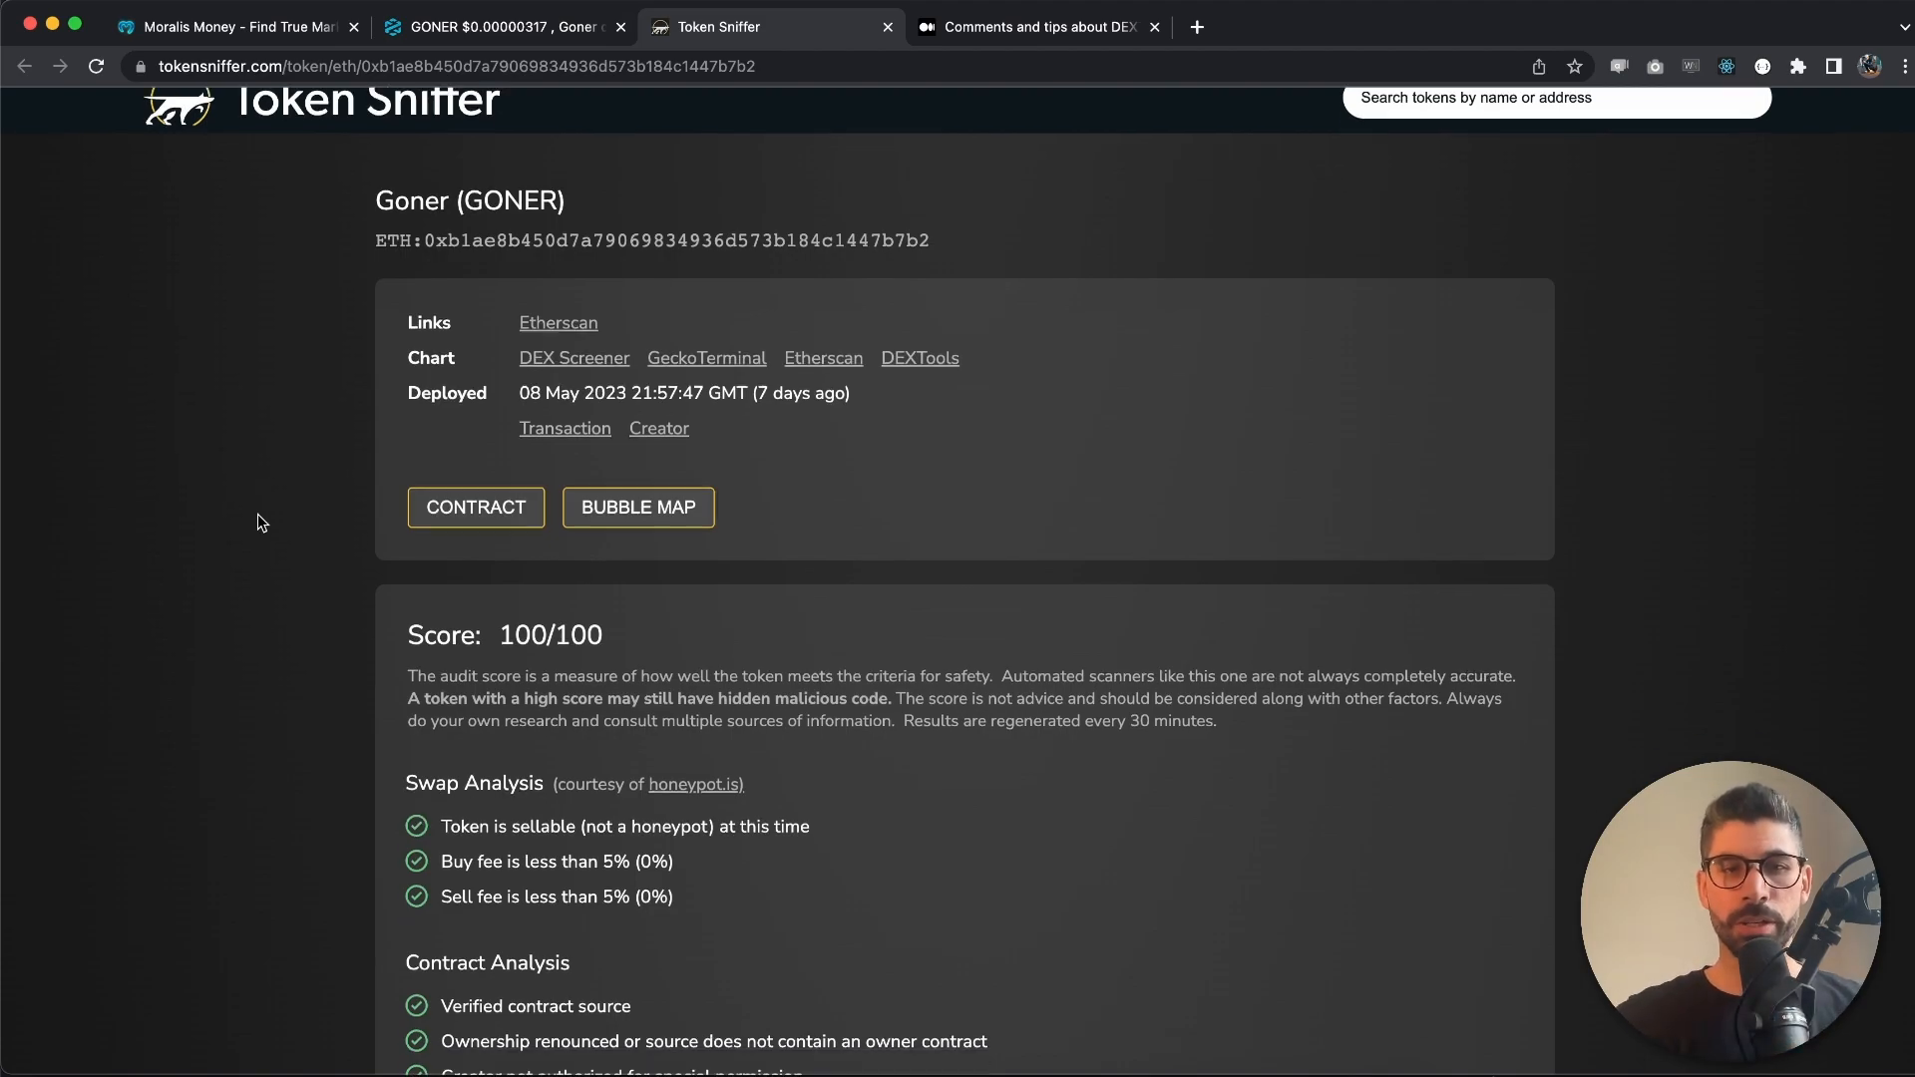
scroll("down", 3)
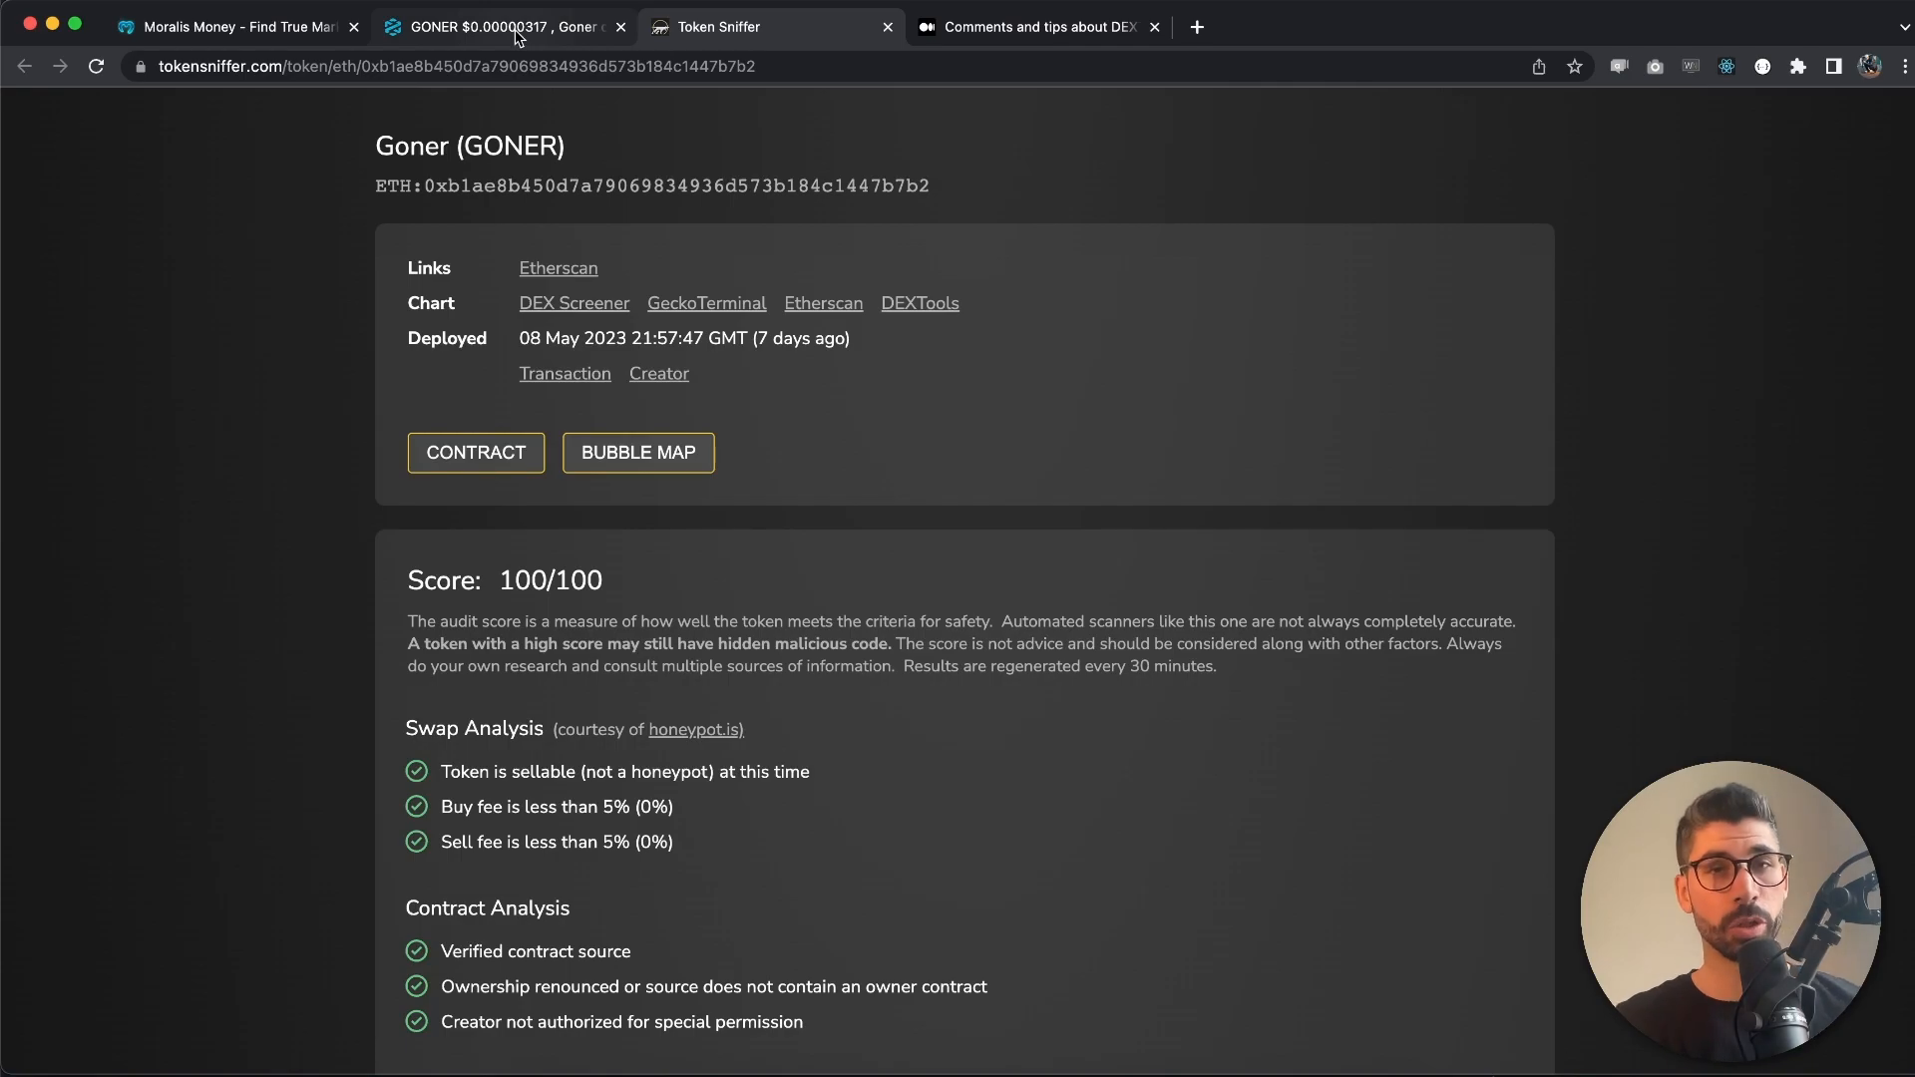
left_click(232, 26)
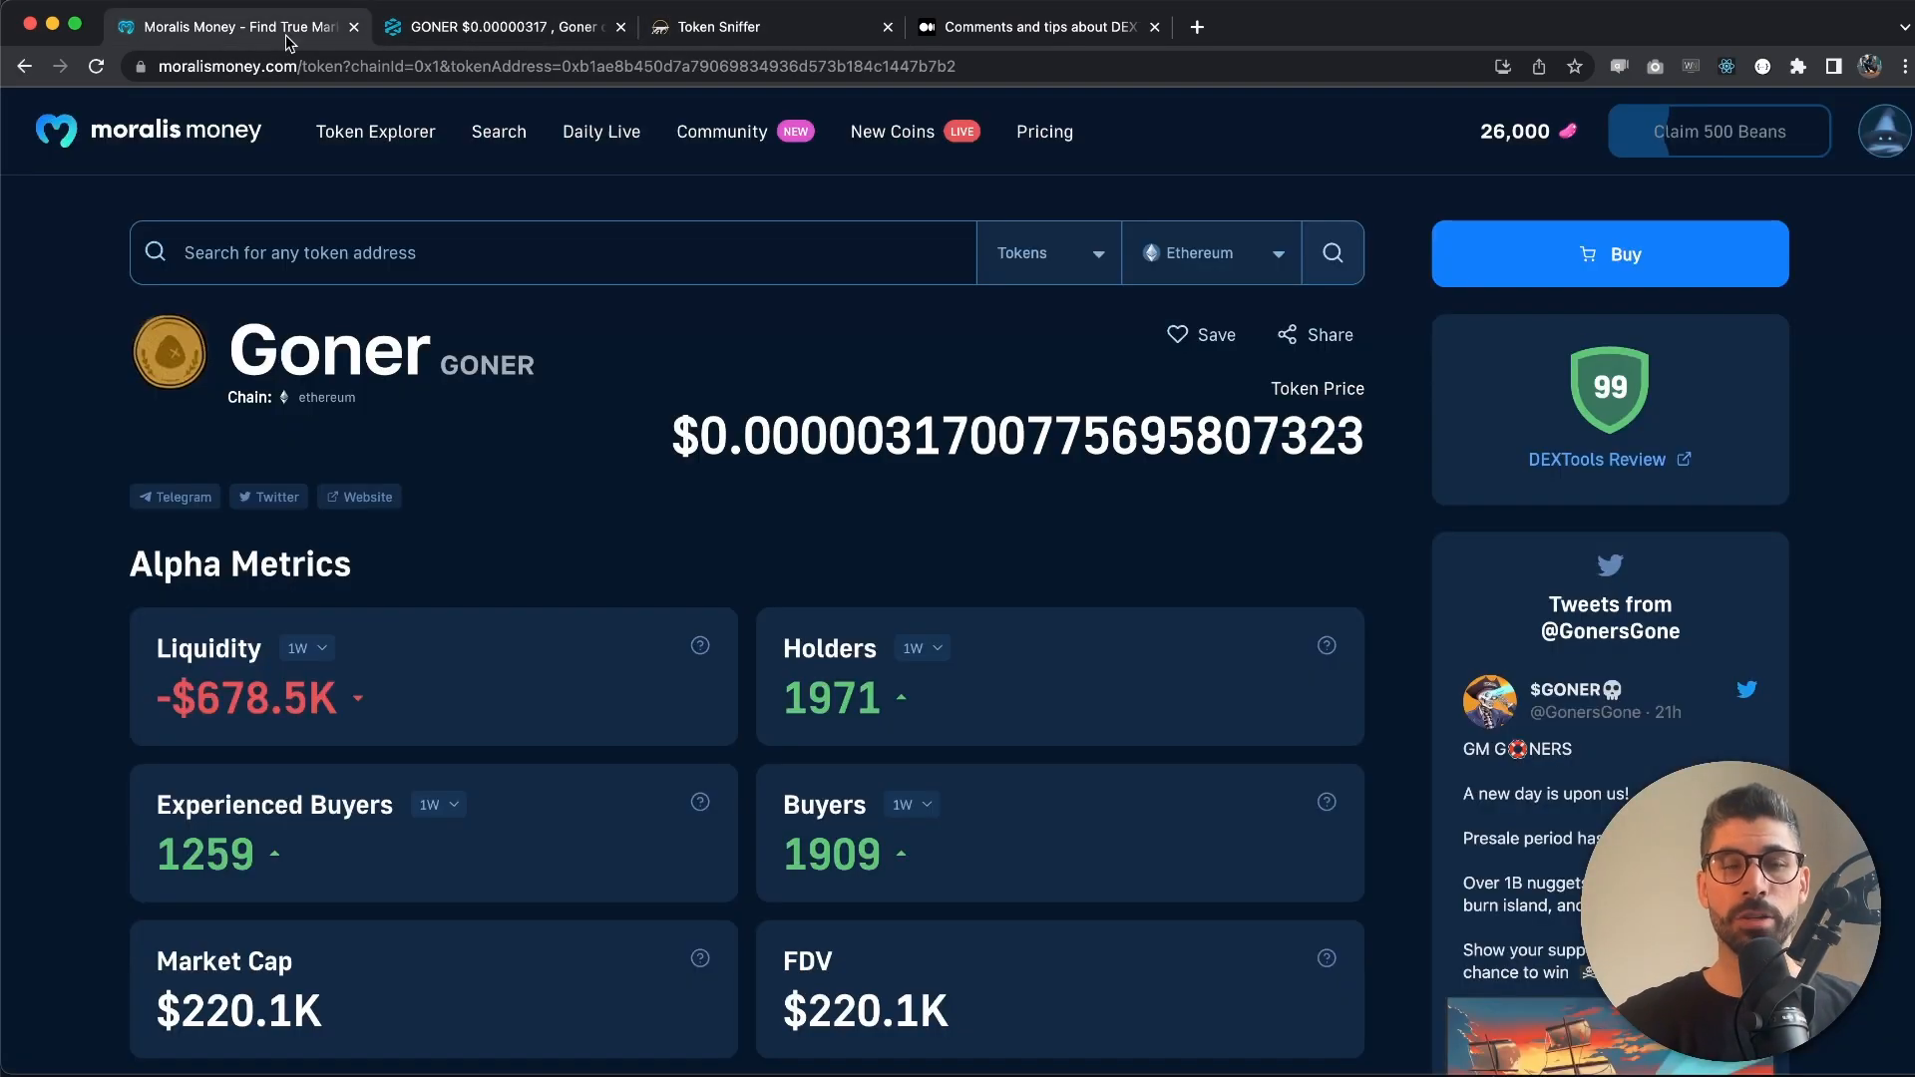
mouse_move(375, 131)
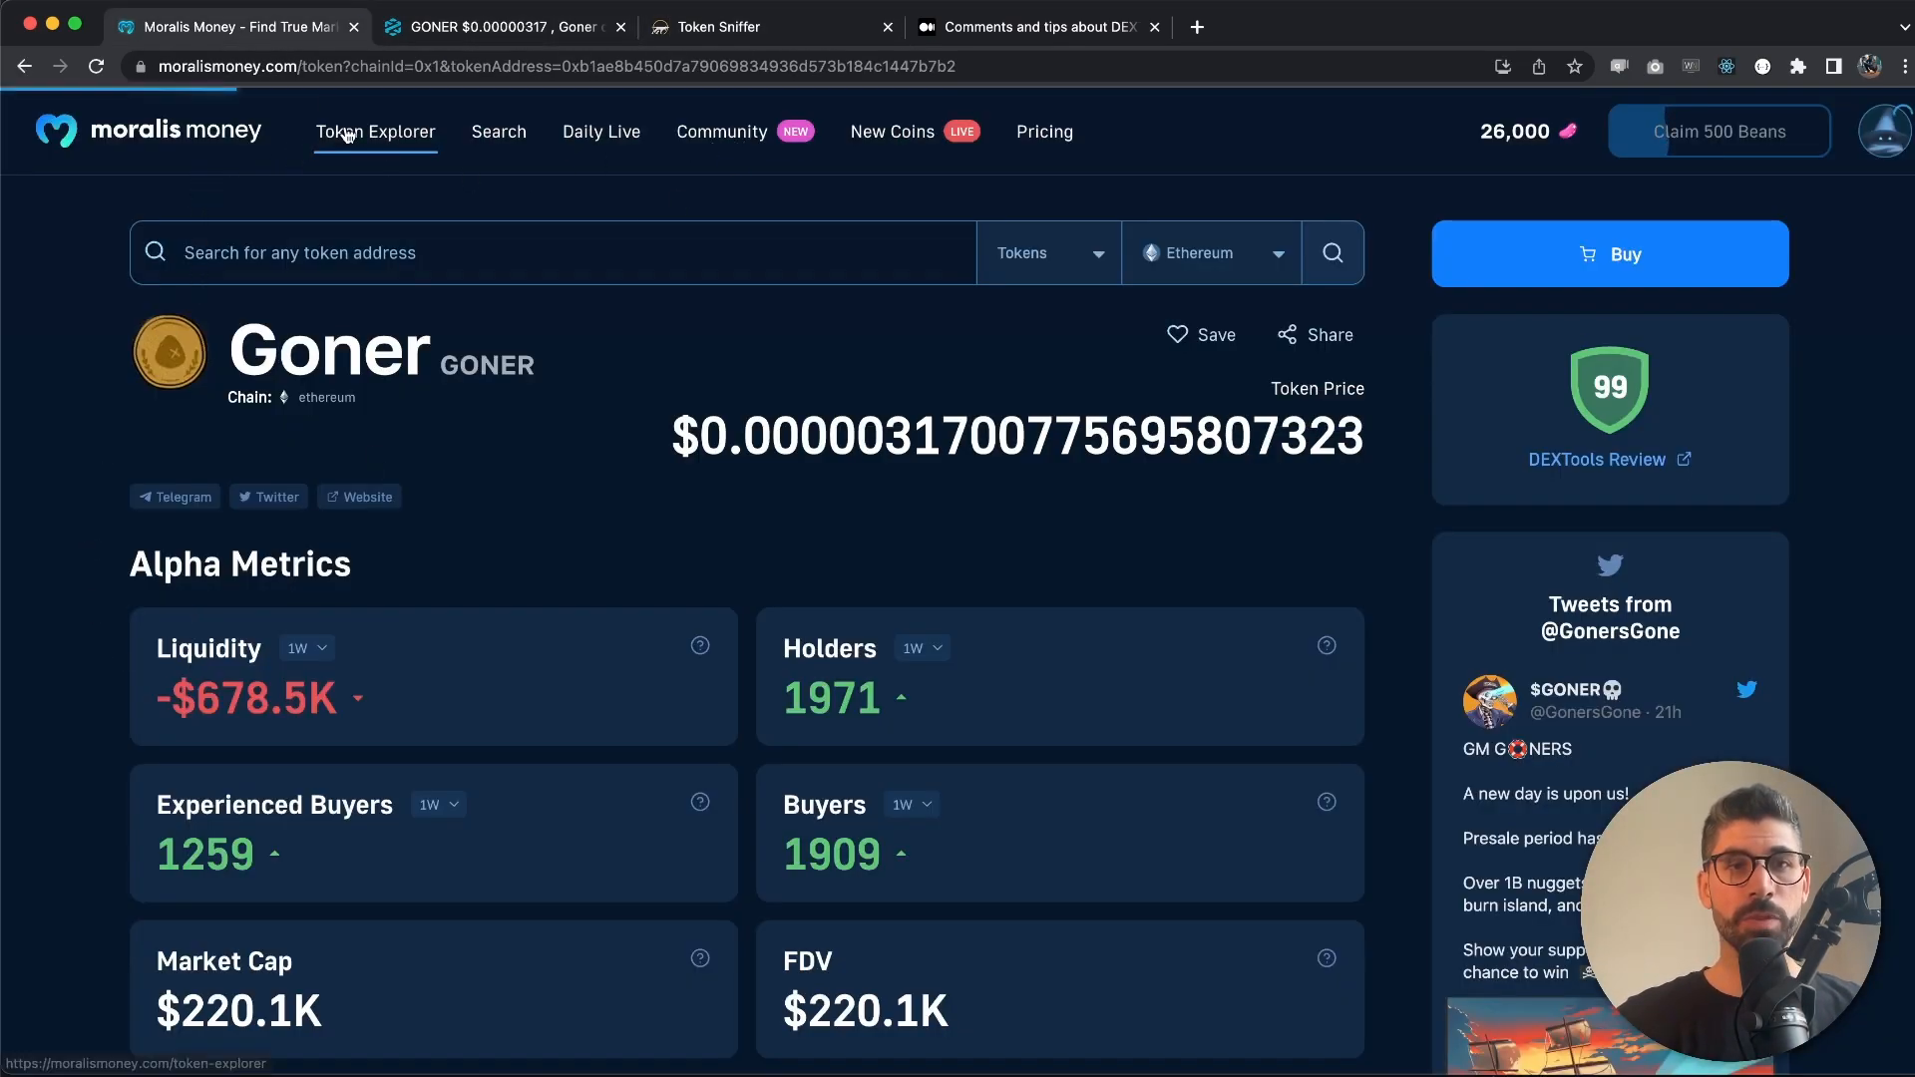
In Token Explorer, filter Coin Age under 10 days and DEXT Security Score under 30, and run the query
left_click(376, 131)
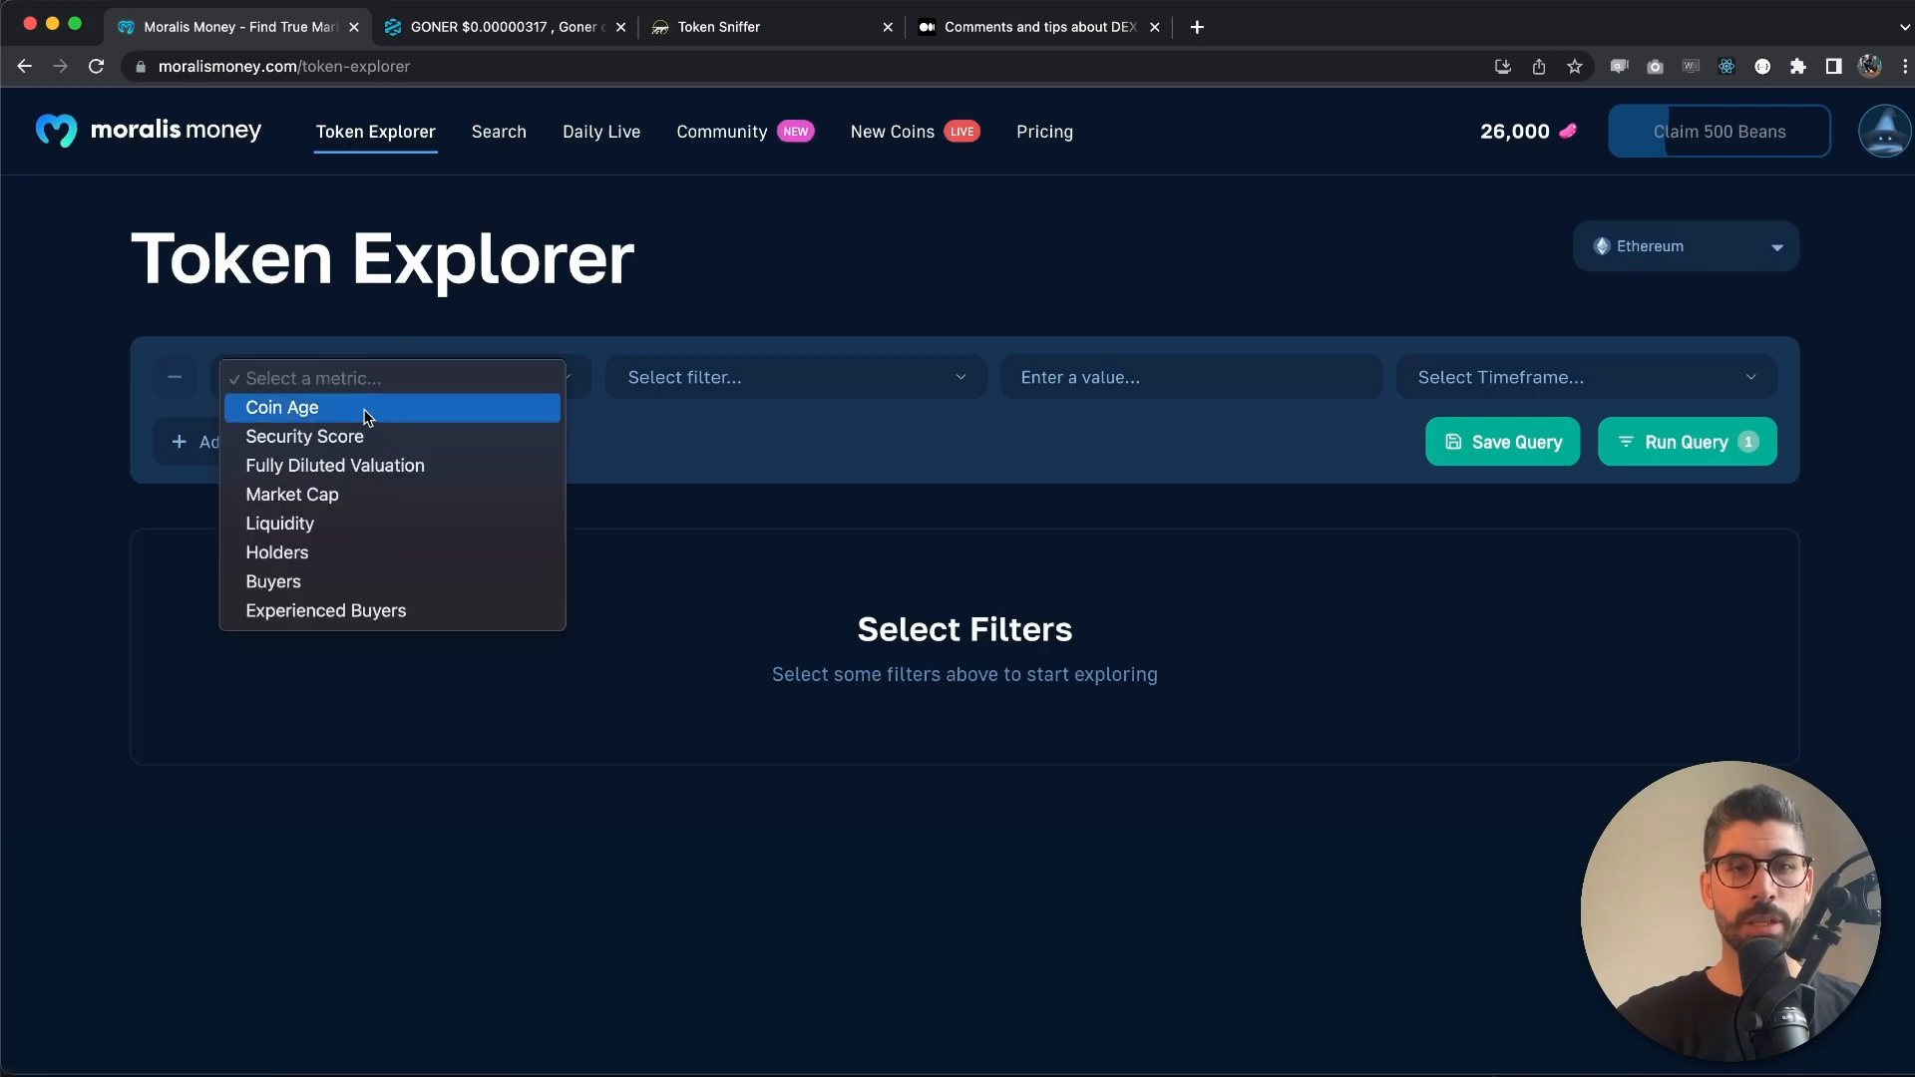
left_click(282, 407)
type("10")
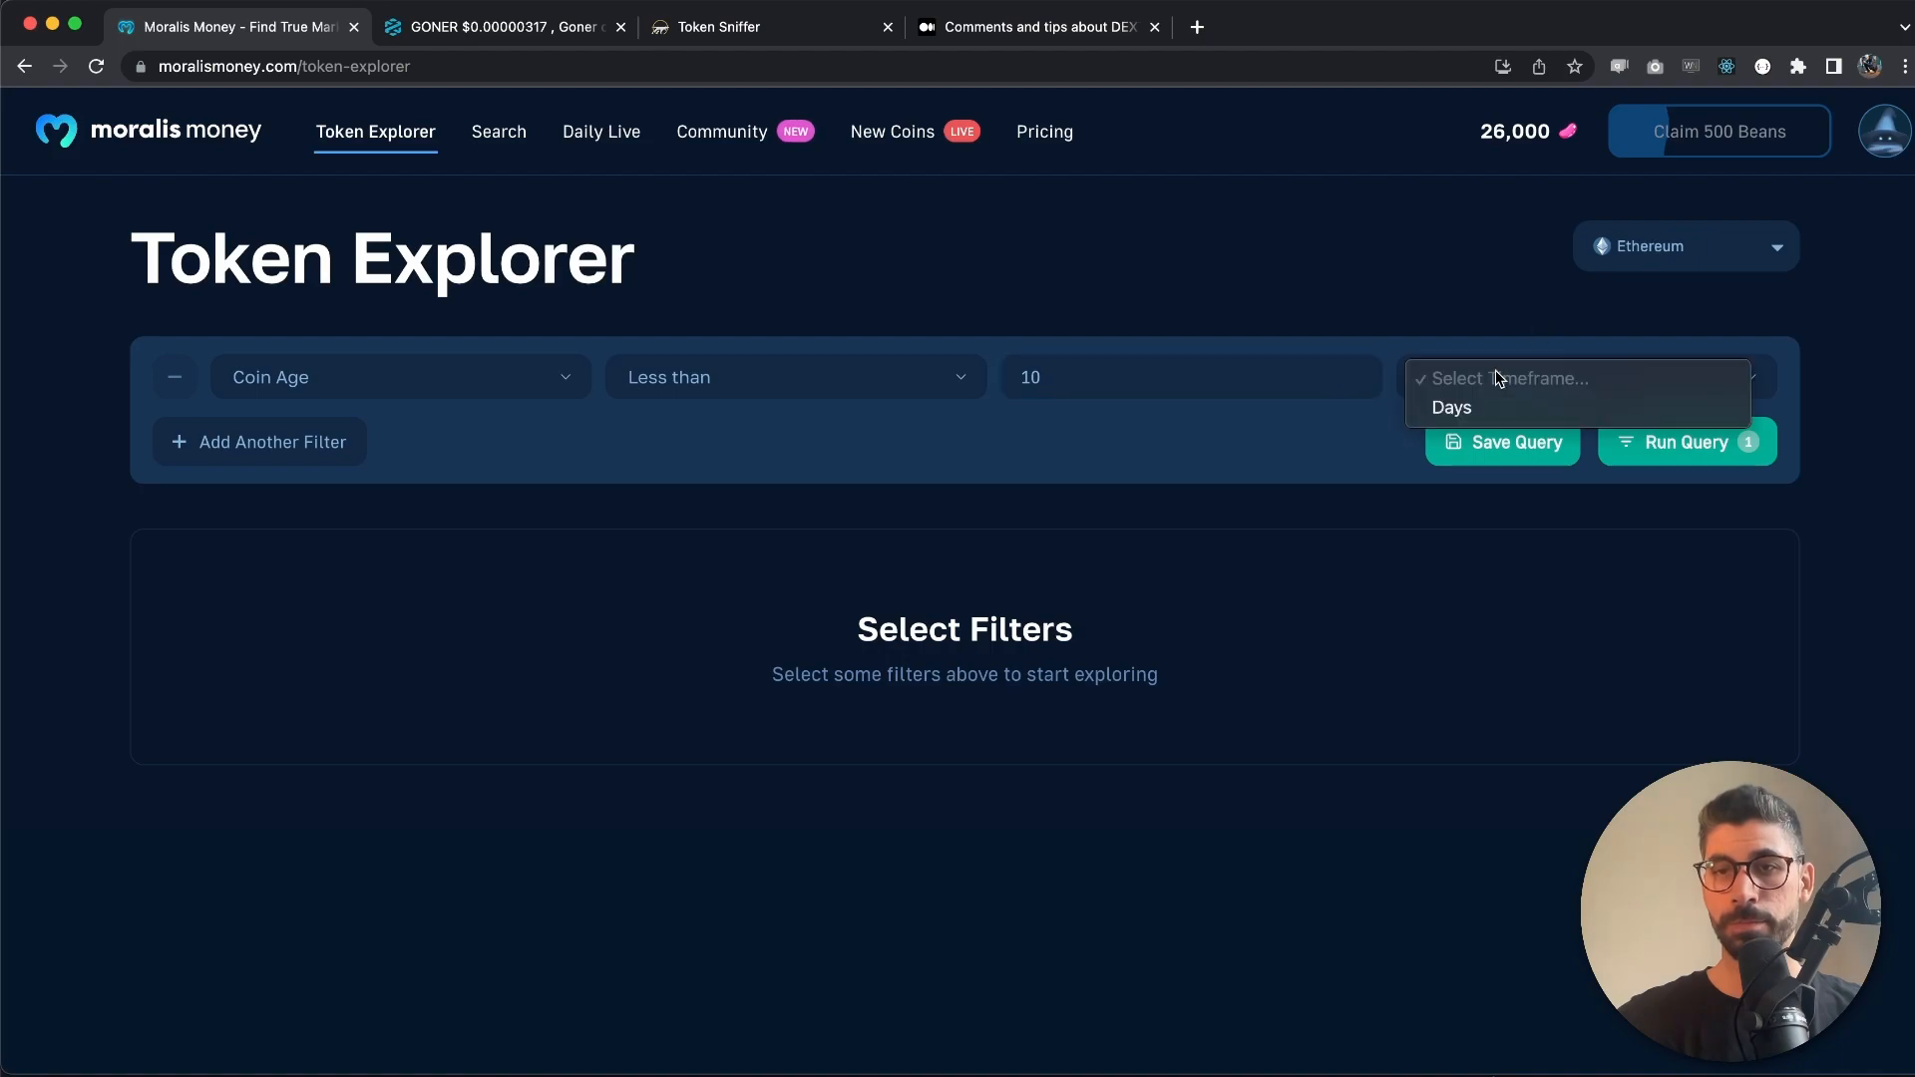
left_click(1450, 407)
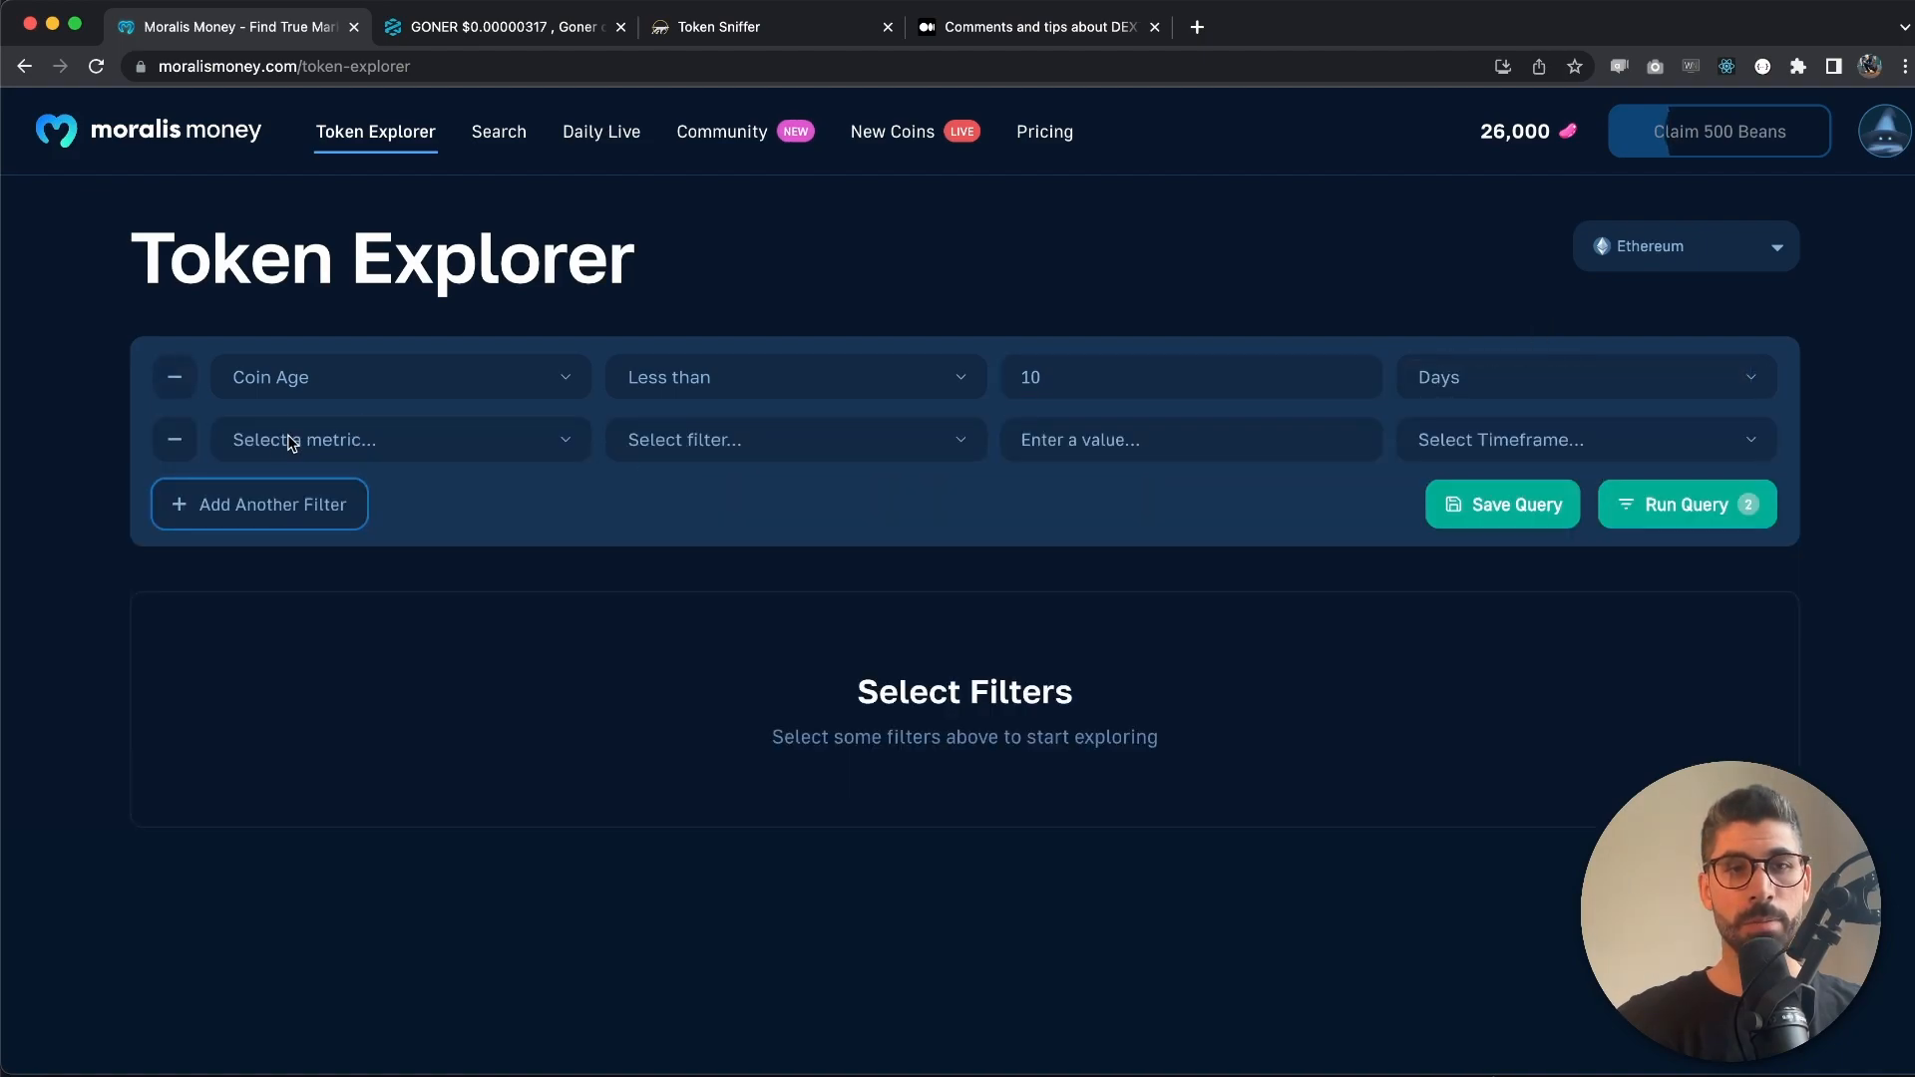
left_click(399, 438)
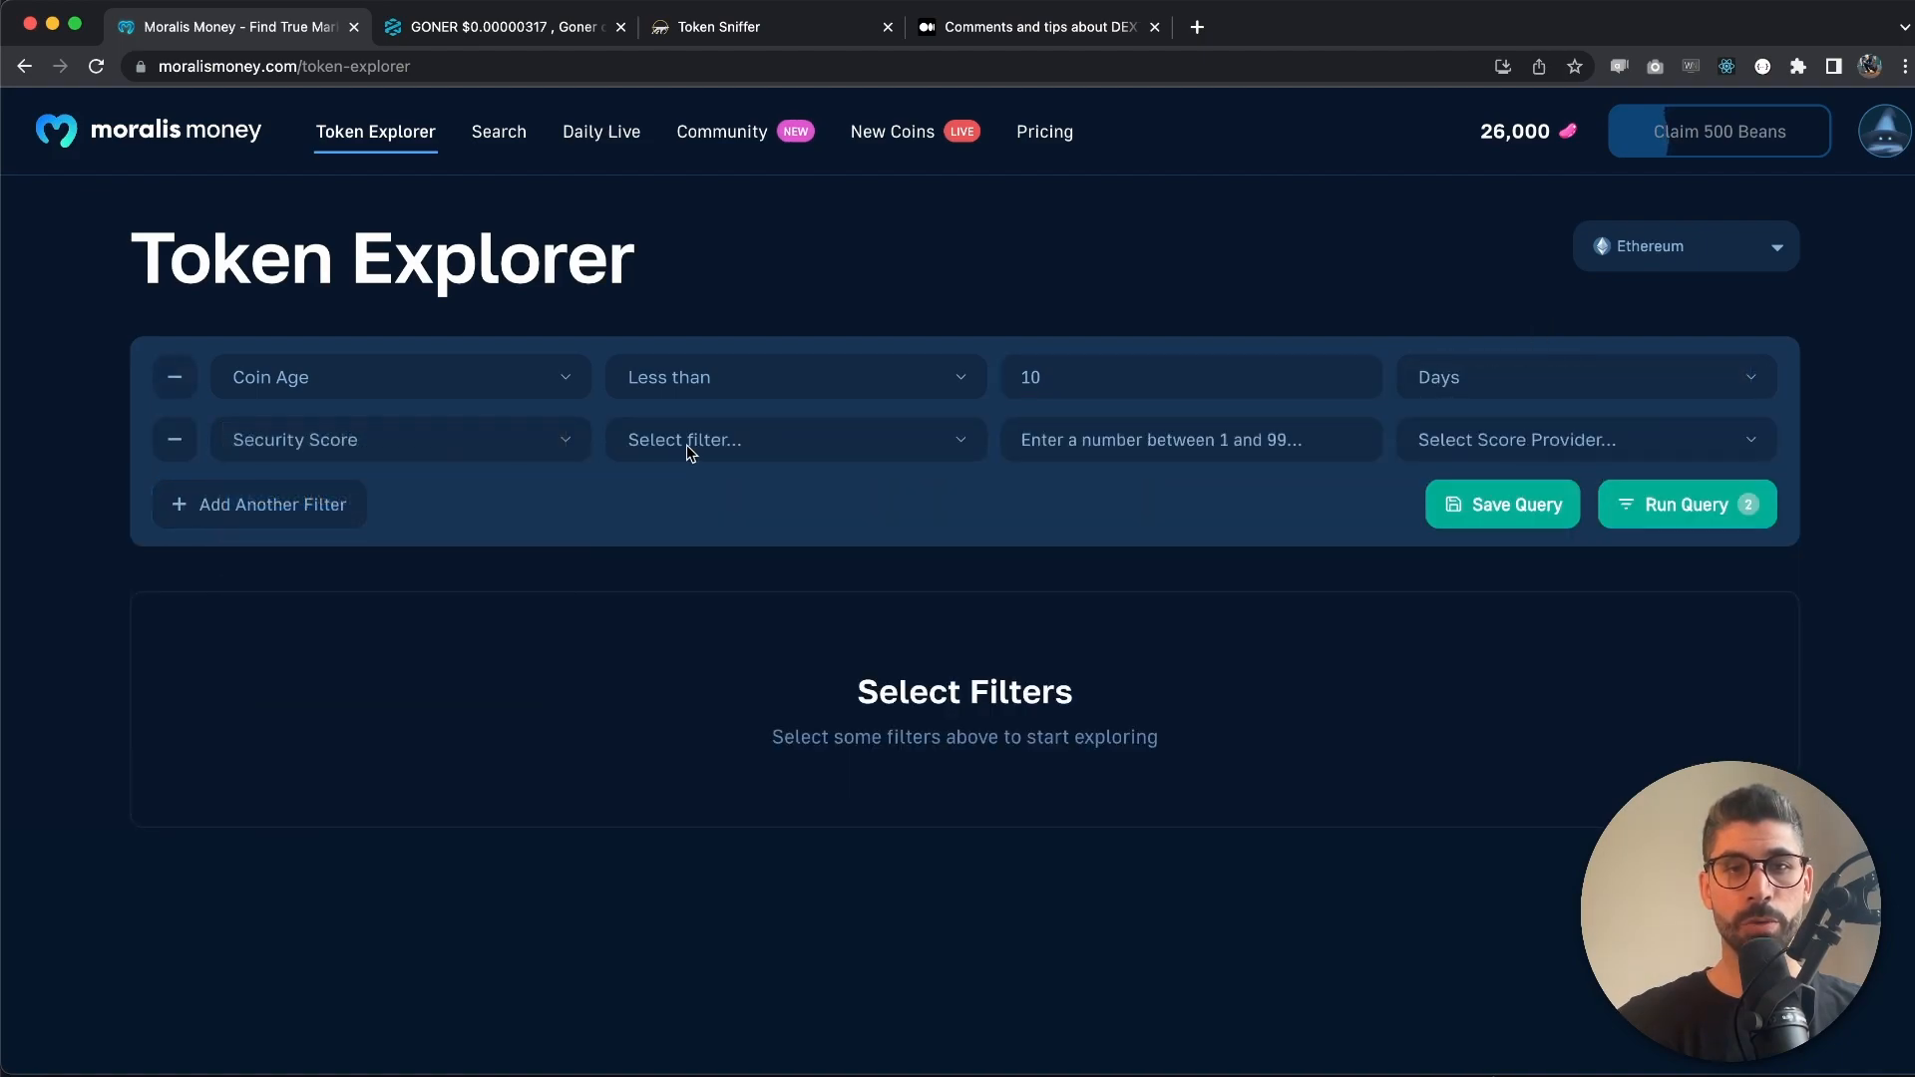
left_click(794, 438)
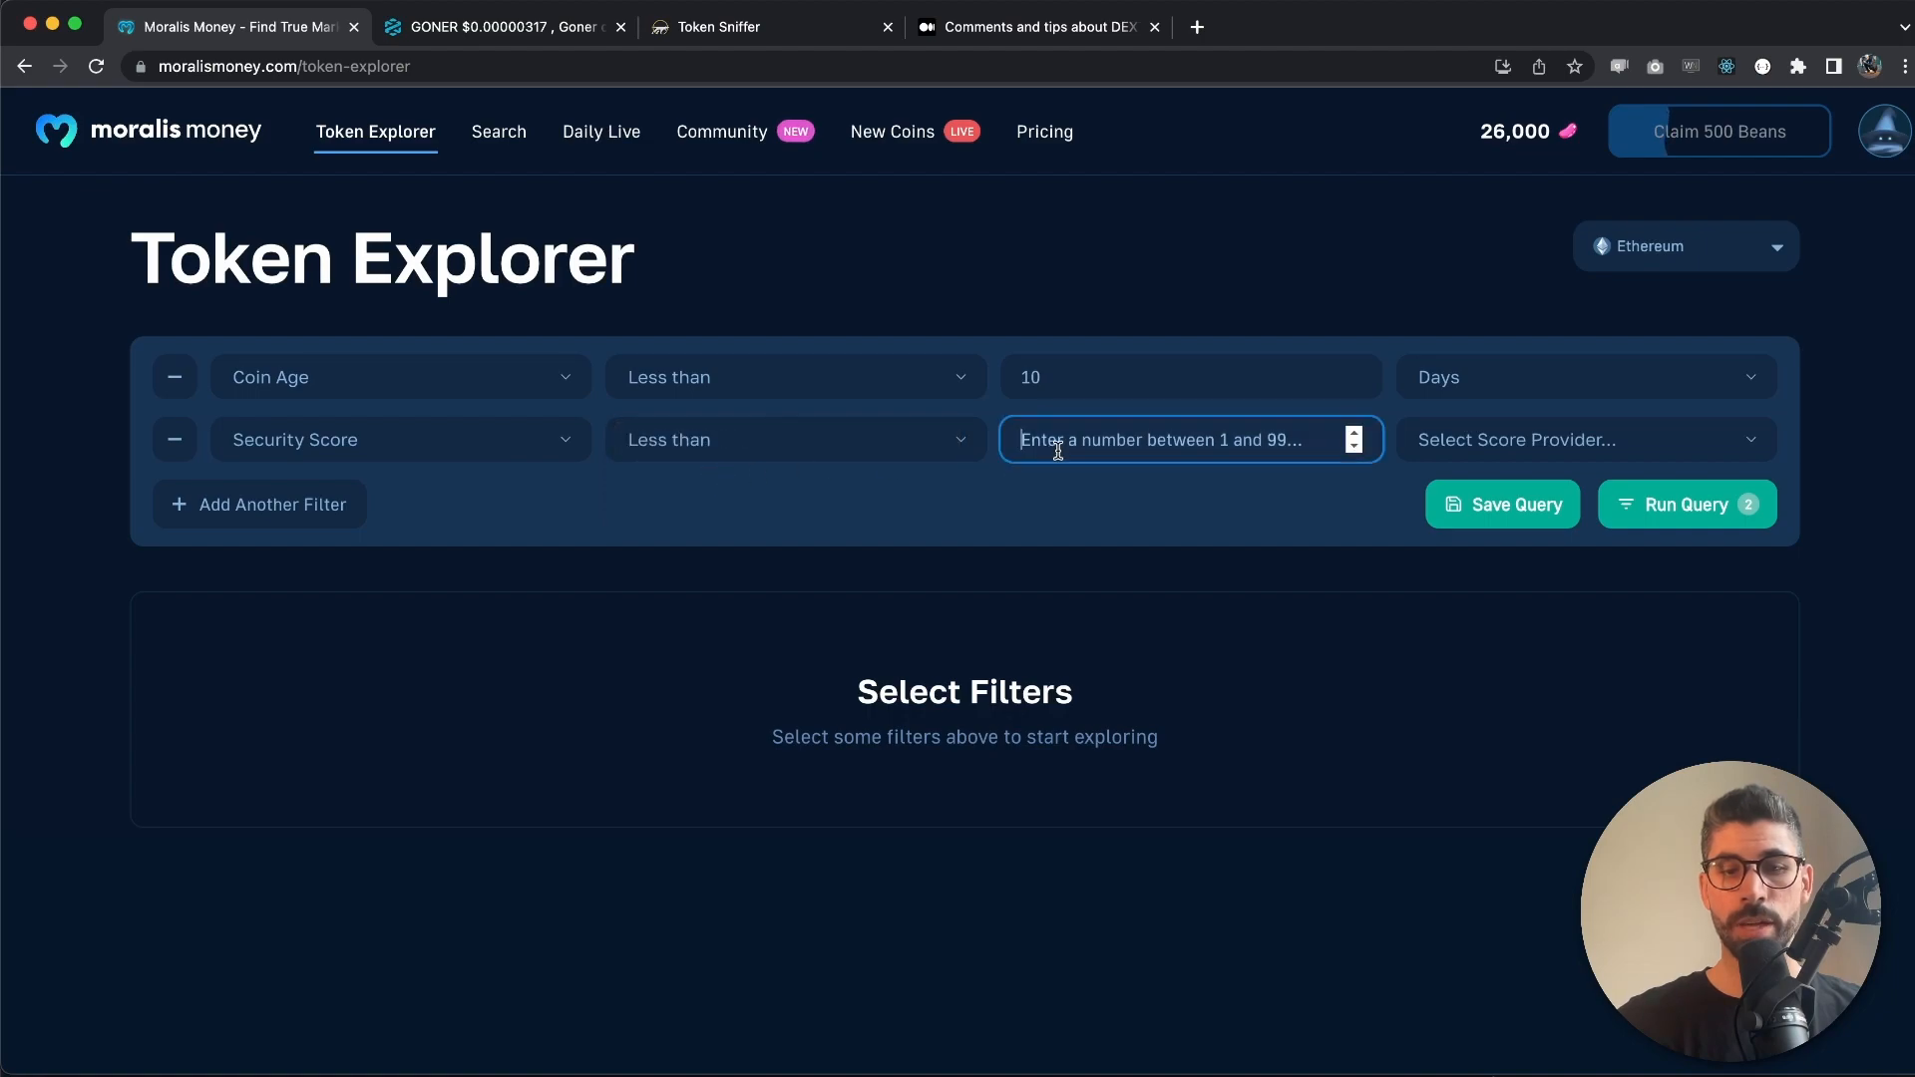
type("30")
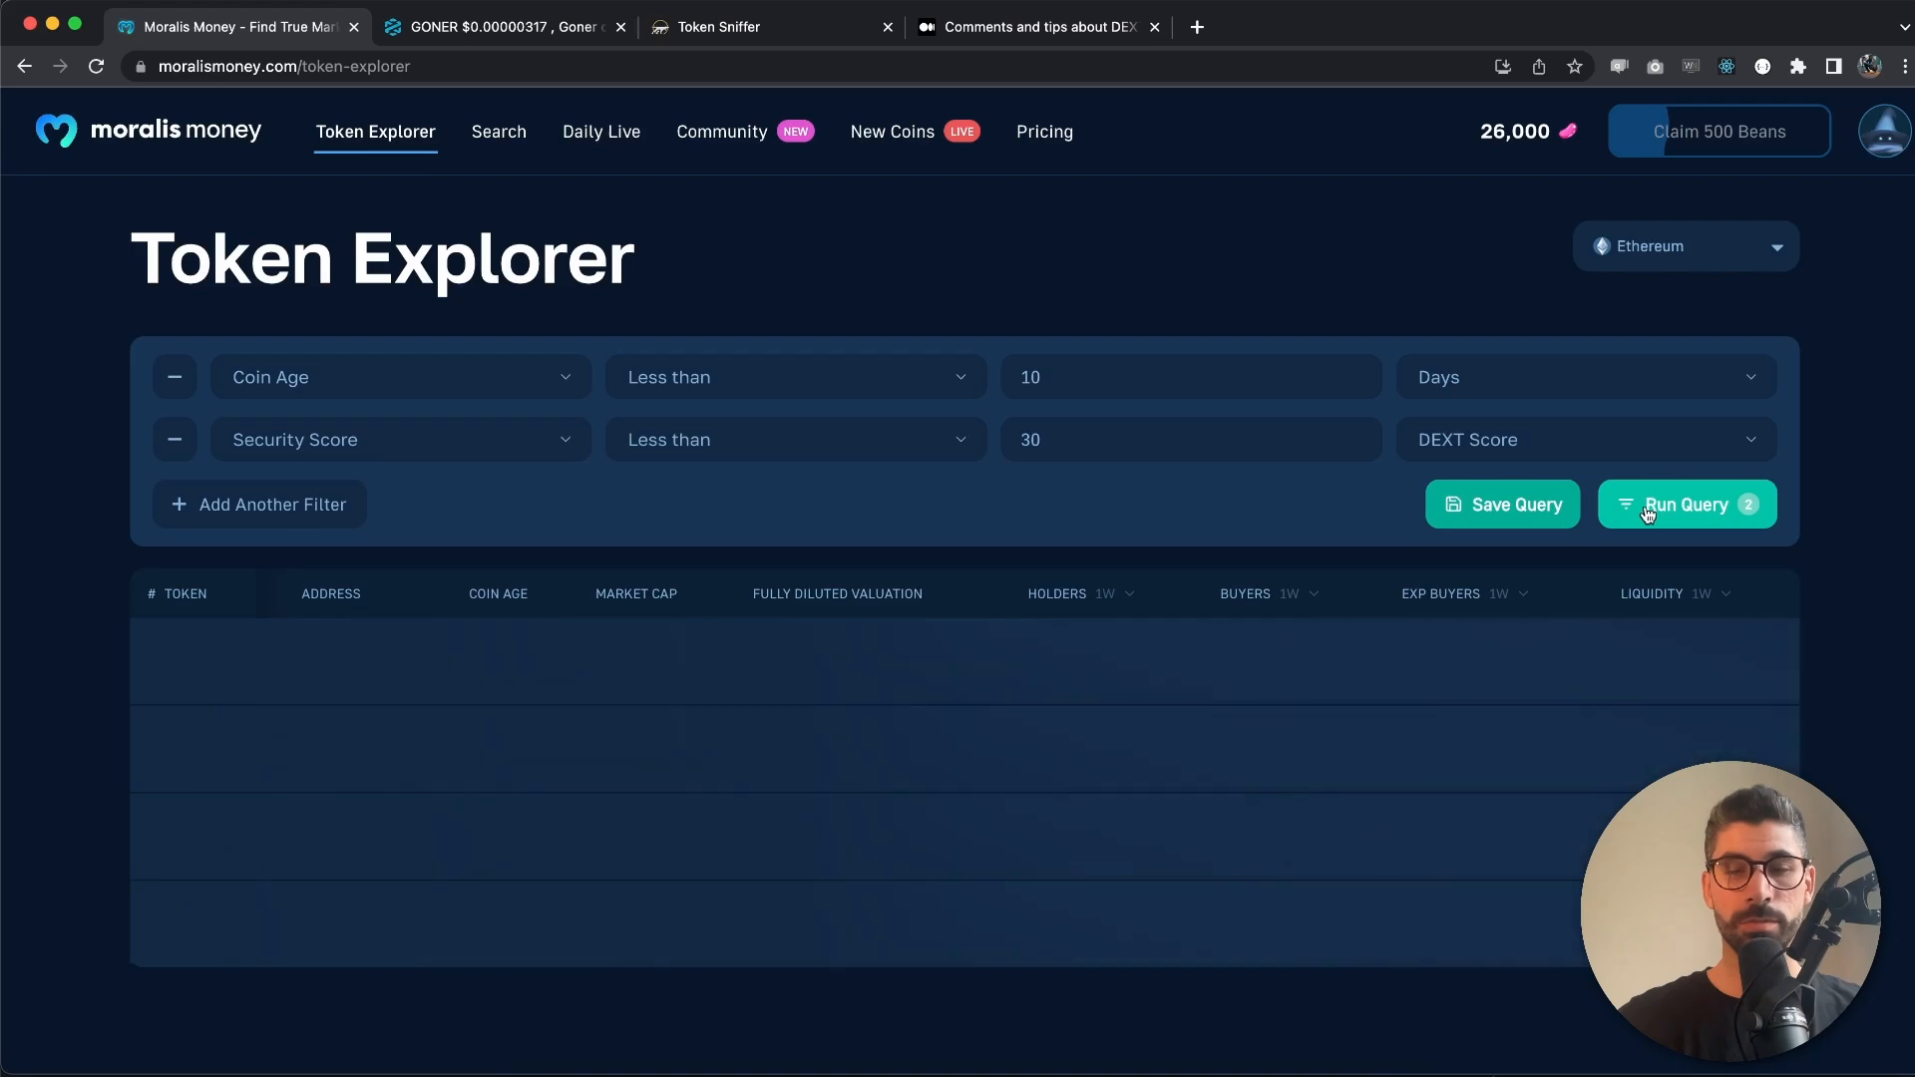
left_click(1686, 502)
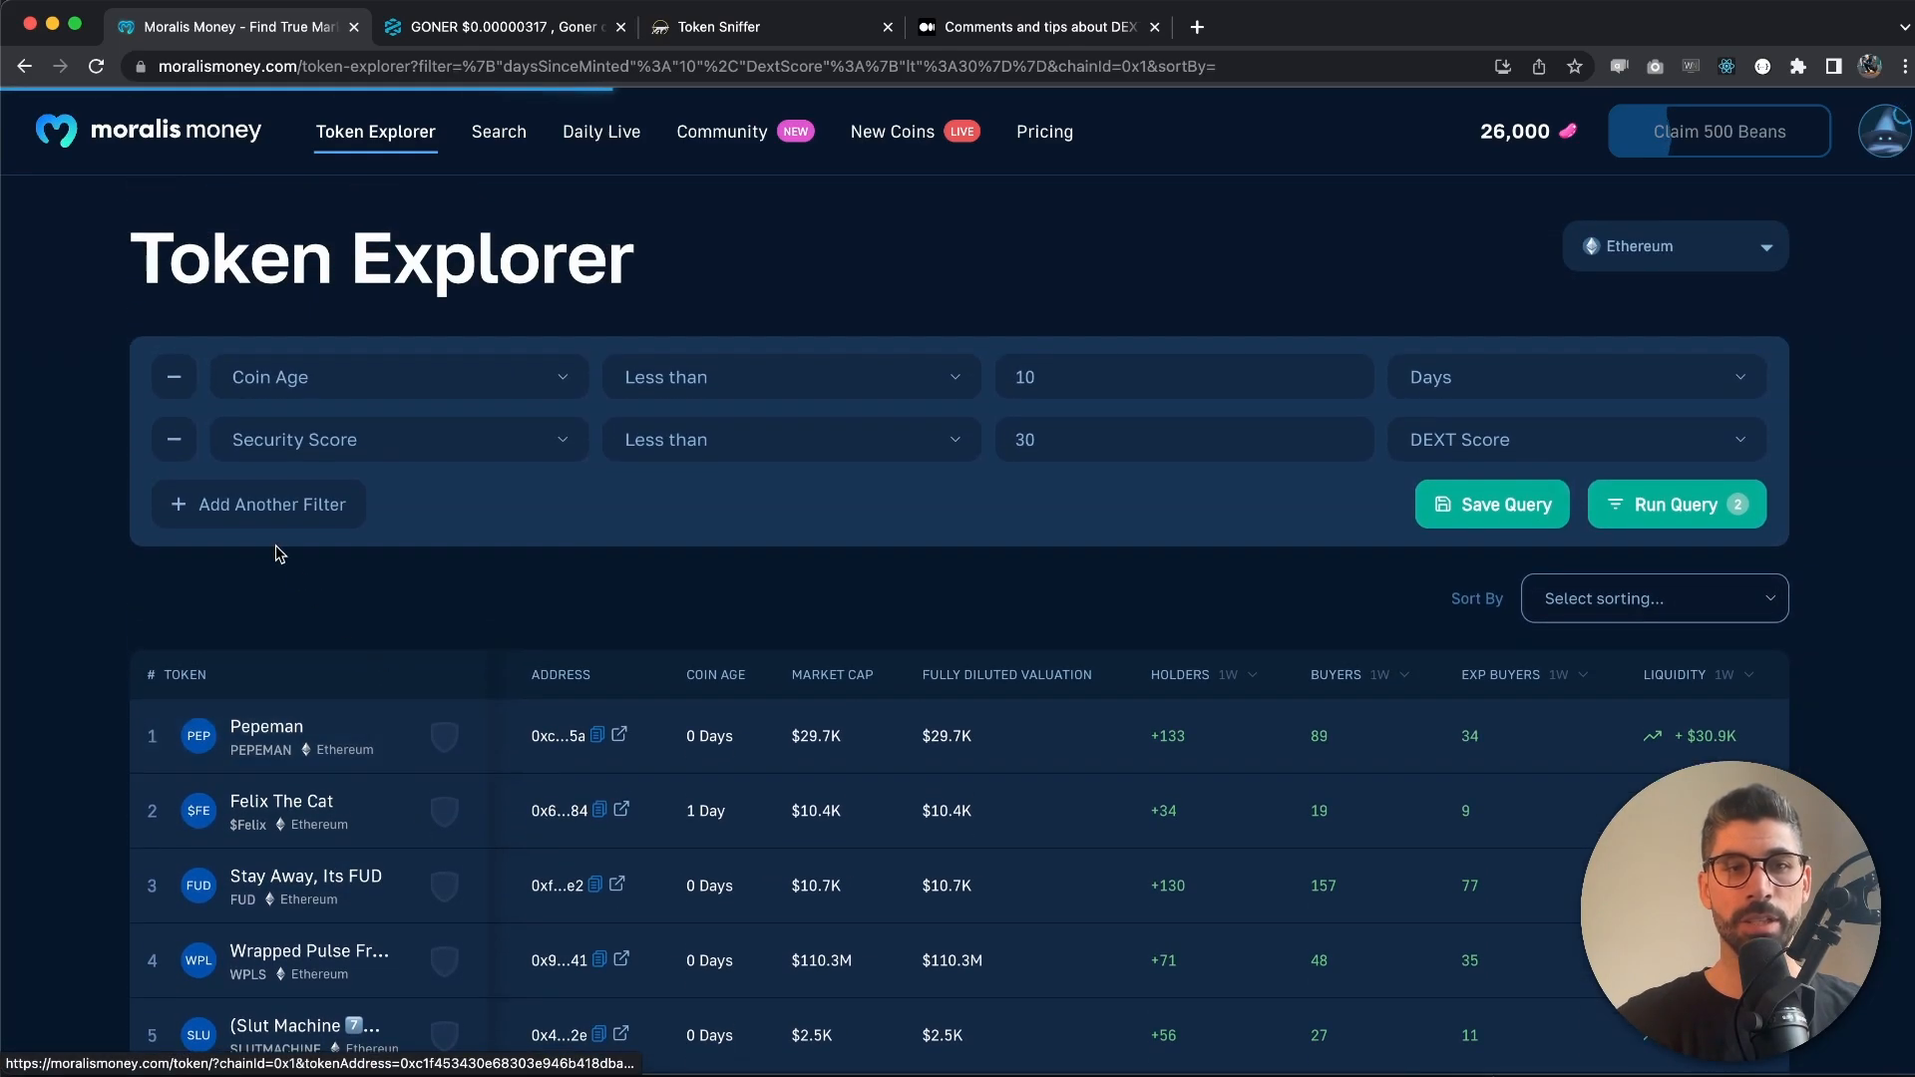
Add a third filter, Security Score greater than 25 using DEXT Score
left_click(274, 503)
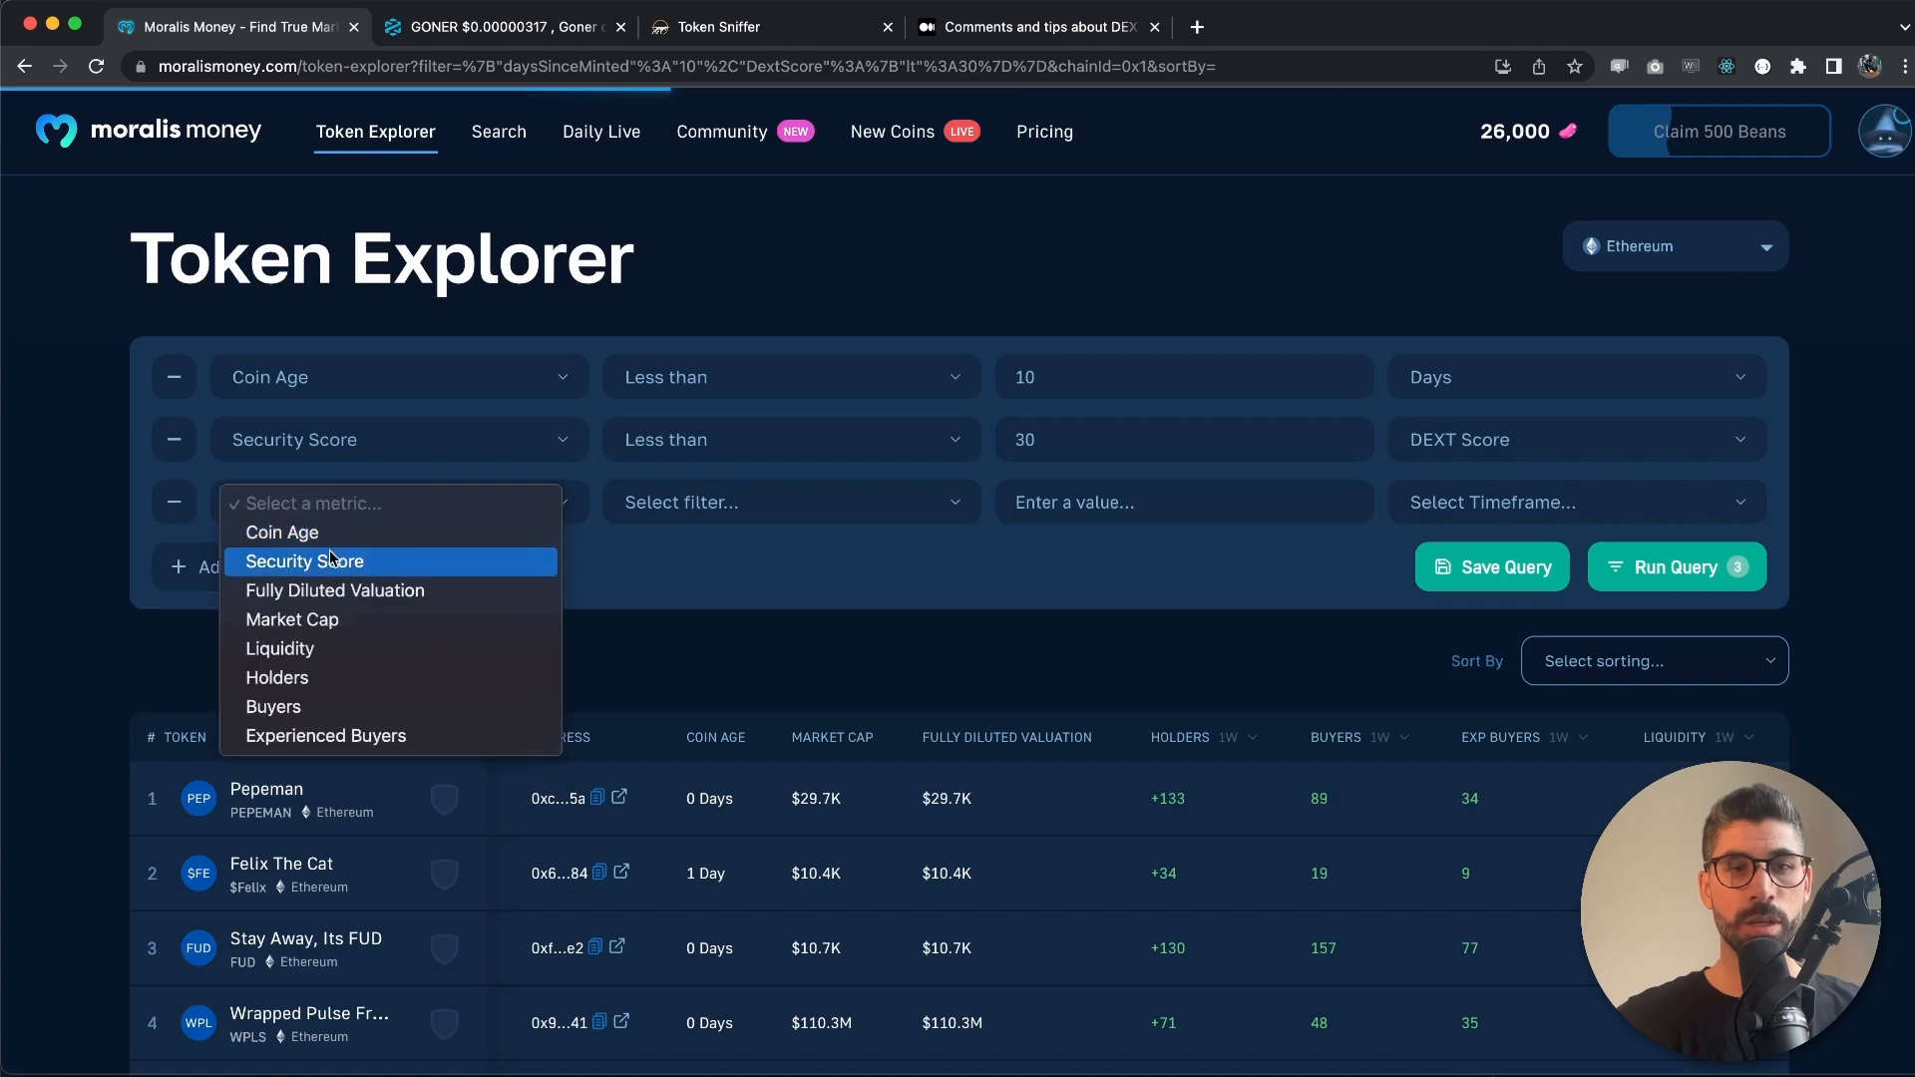
left_click(303, 561)
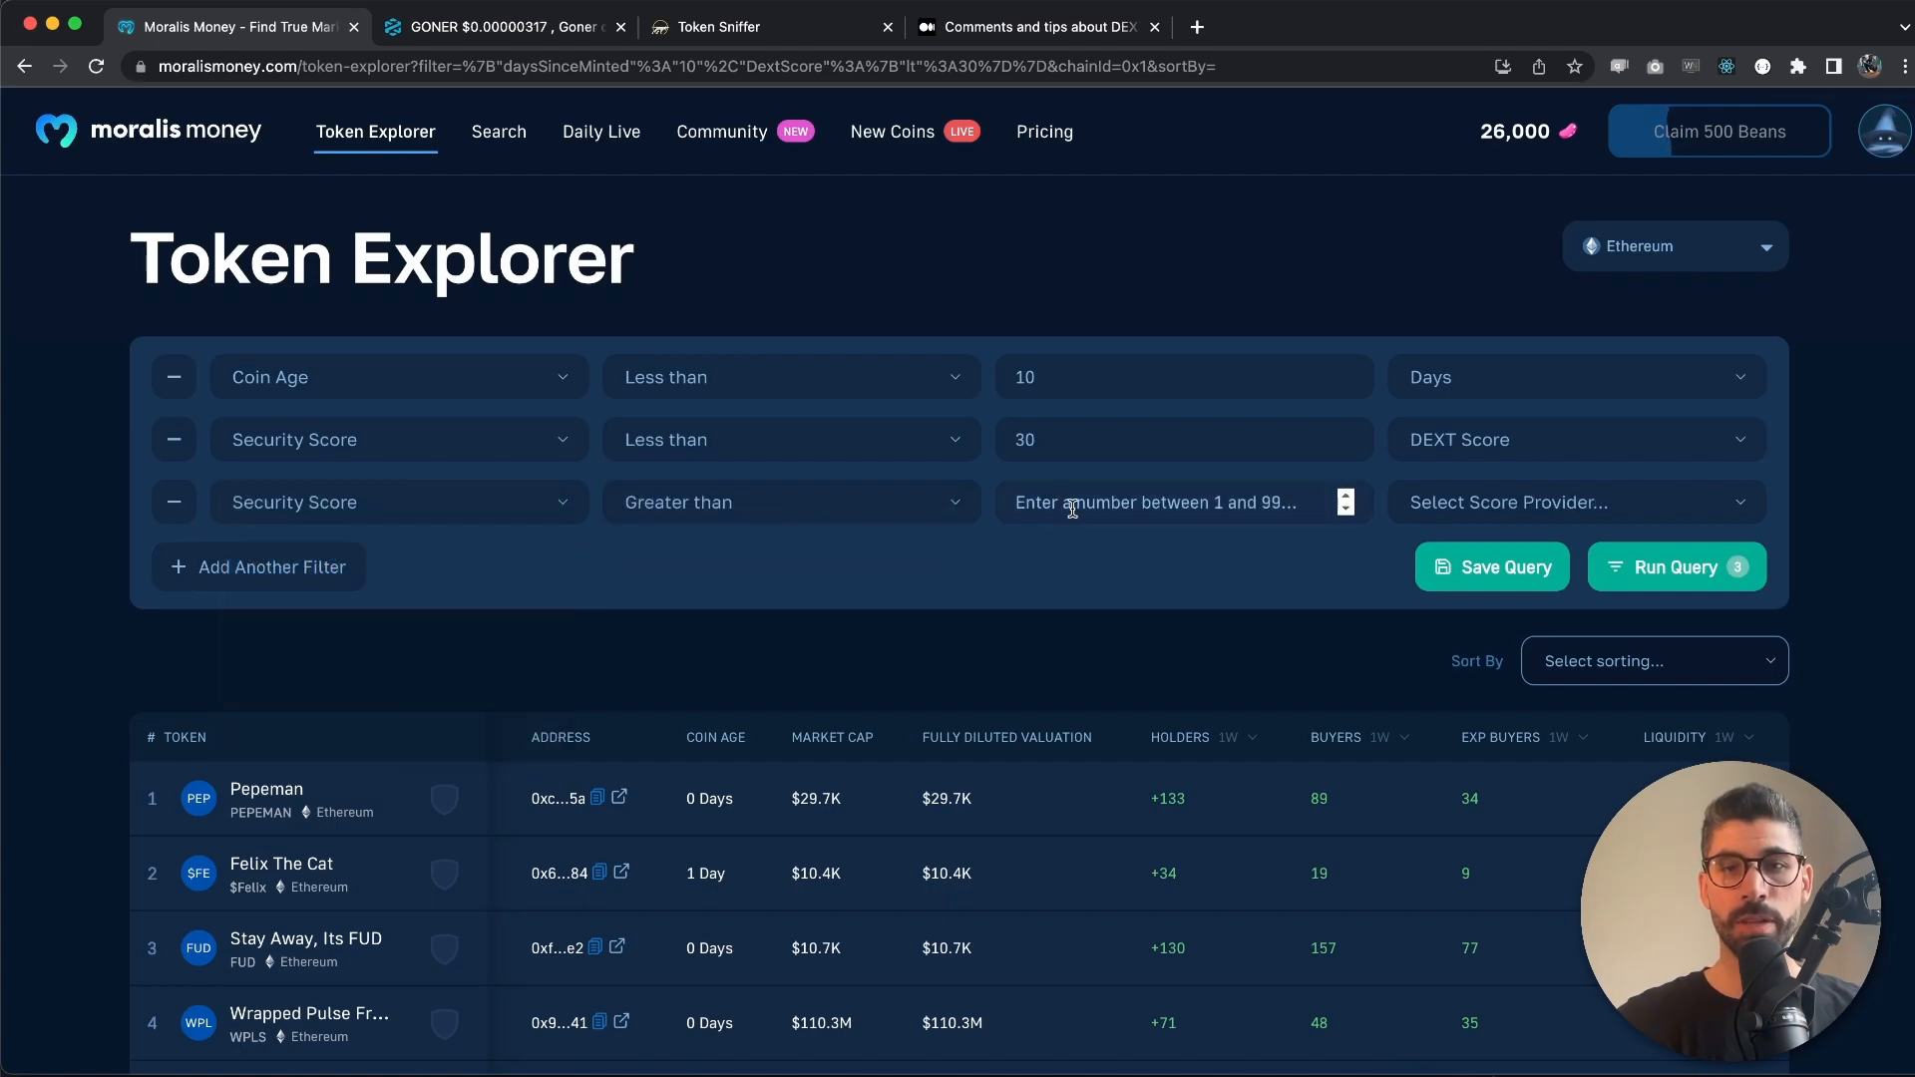
left_click(1574, 503)
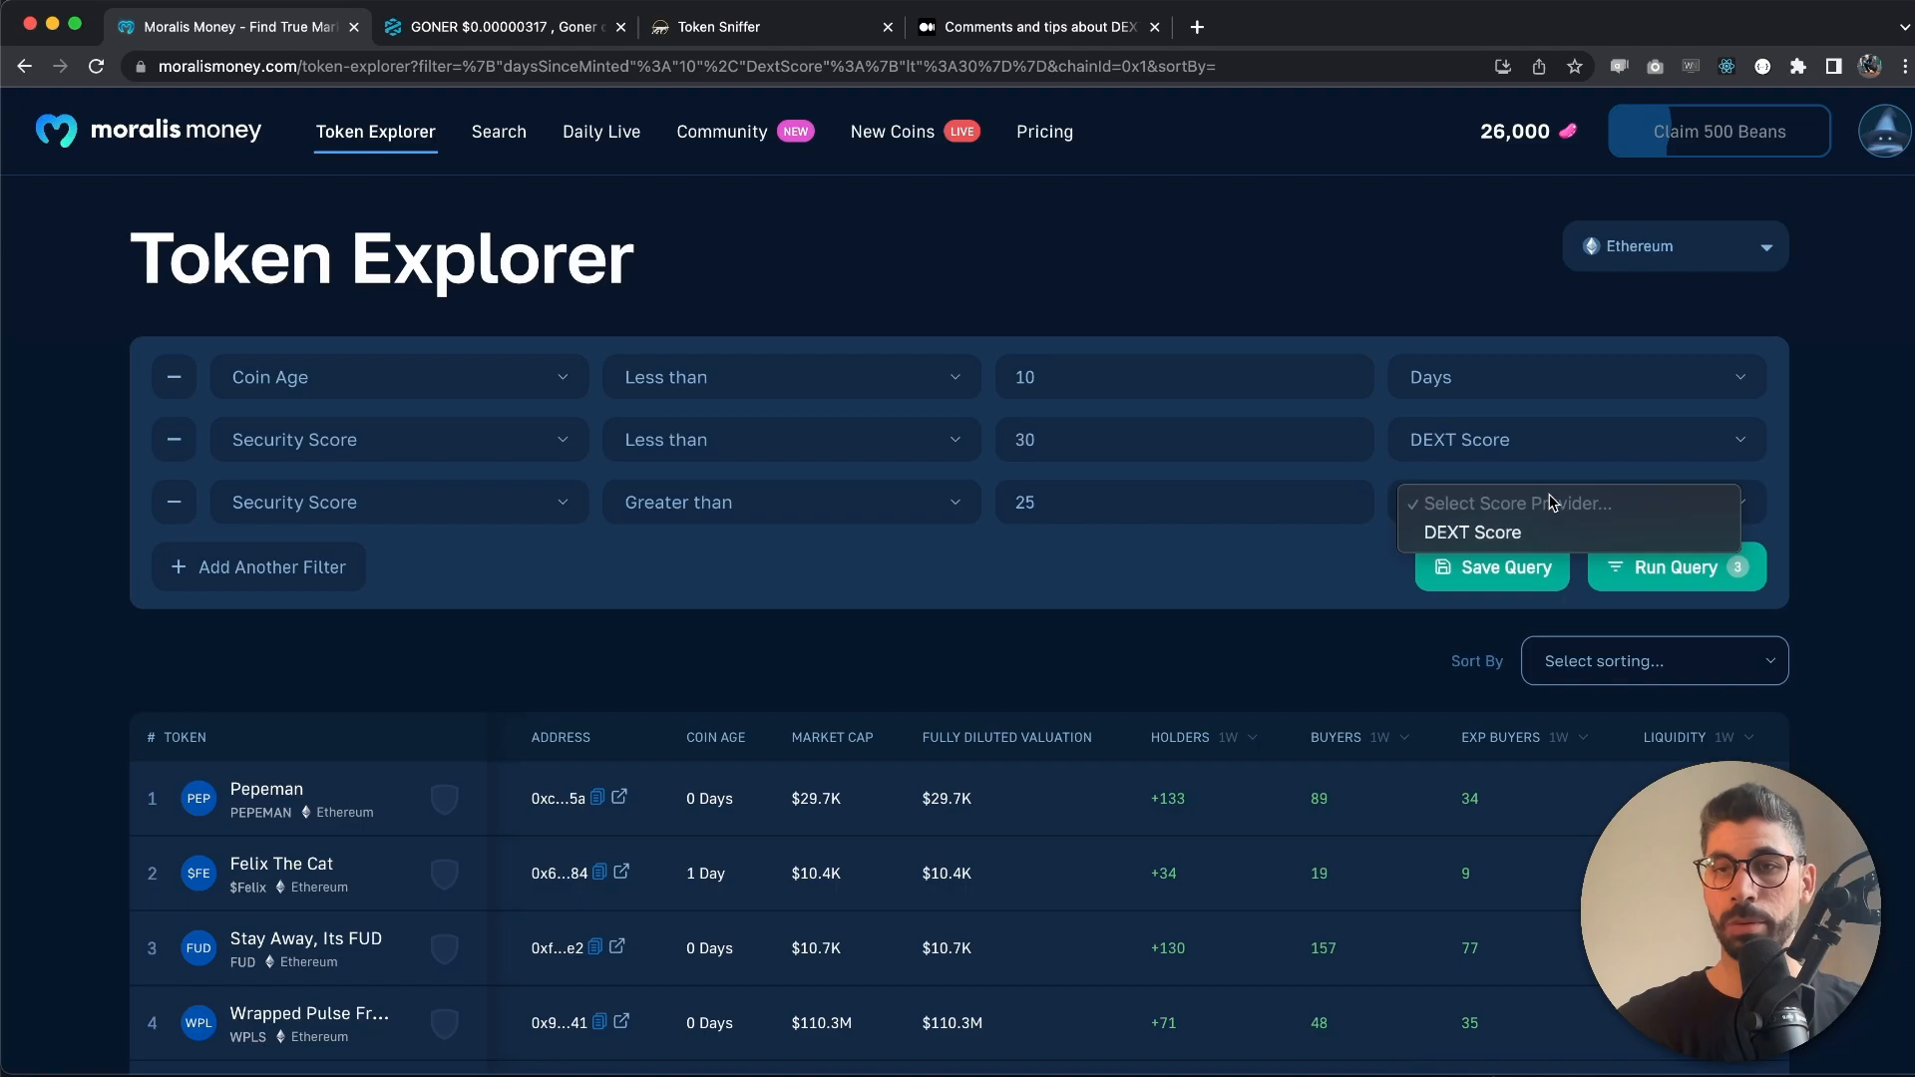
left_click(1472, 531)
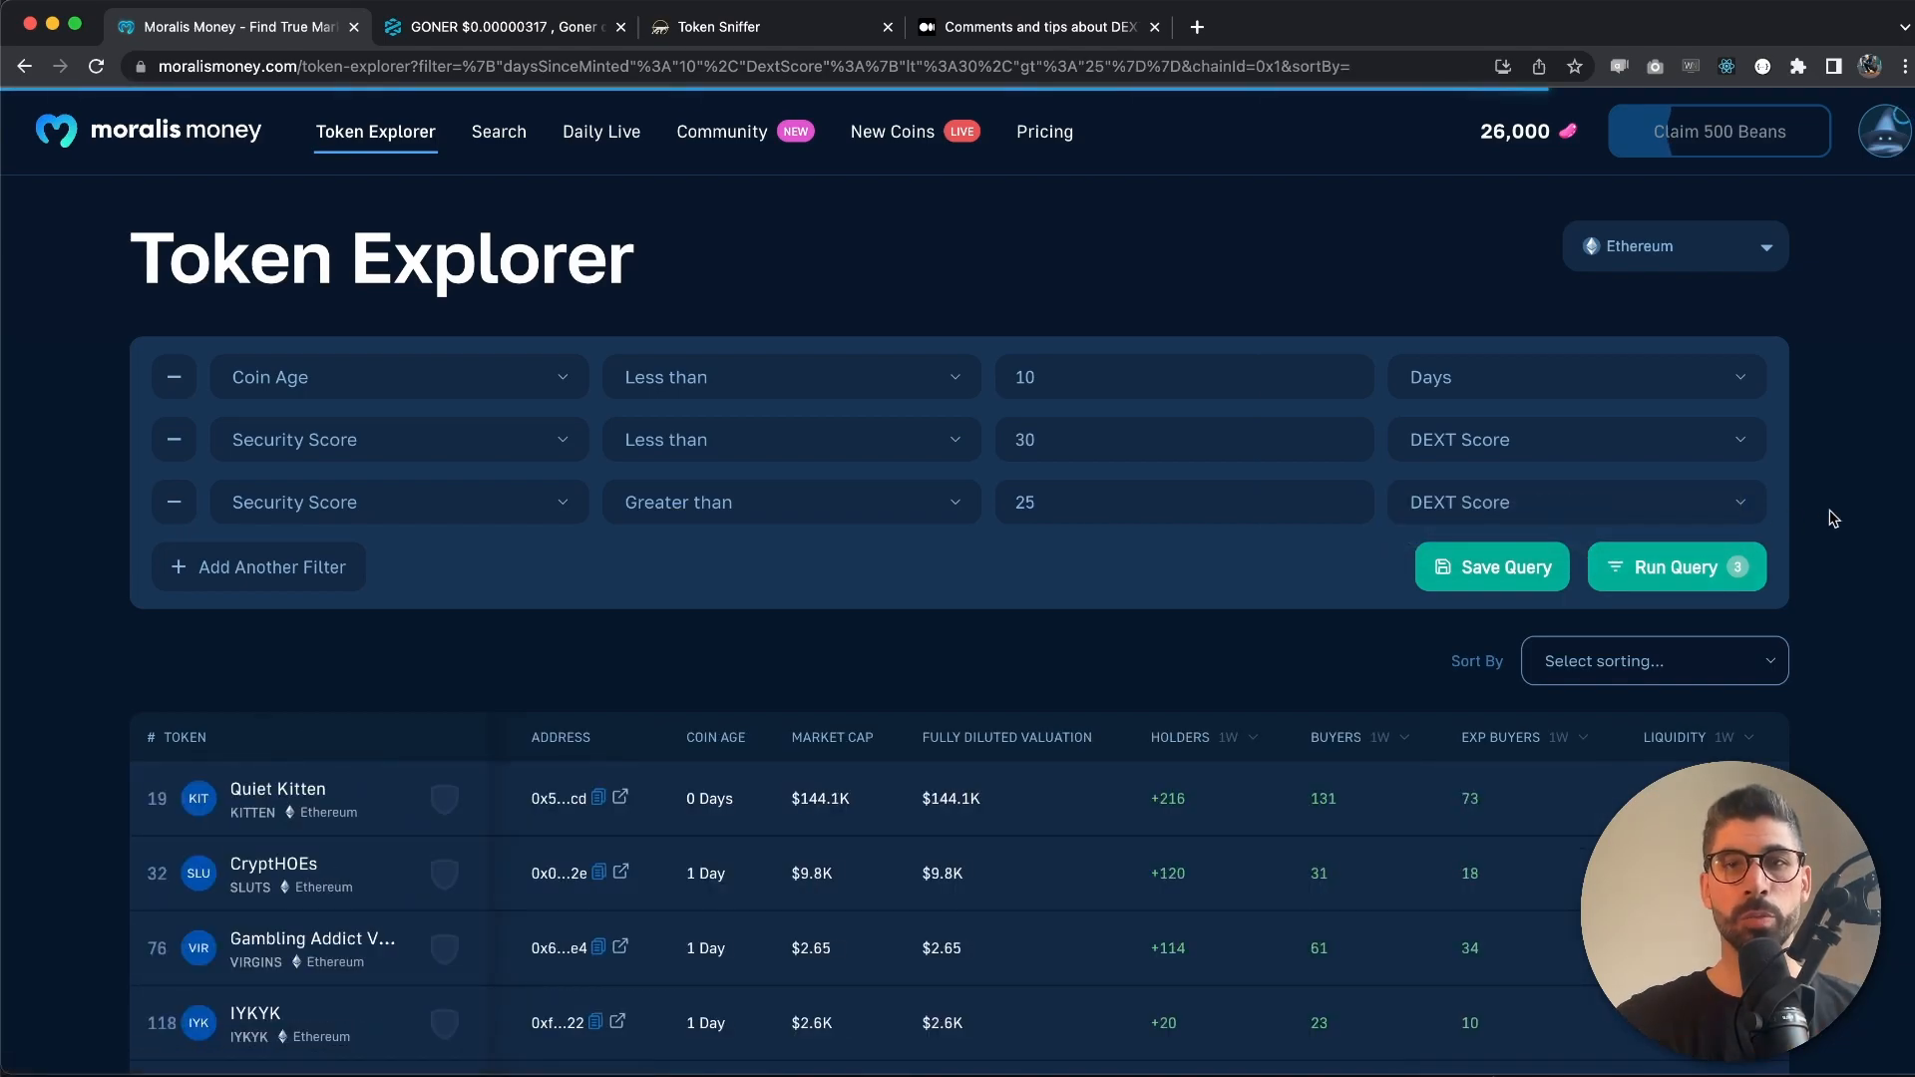
Scroll the narrowed results and open Skeletor's token page (score 26)
scroll("down", 3)
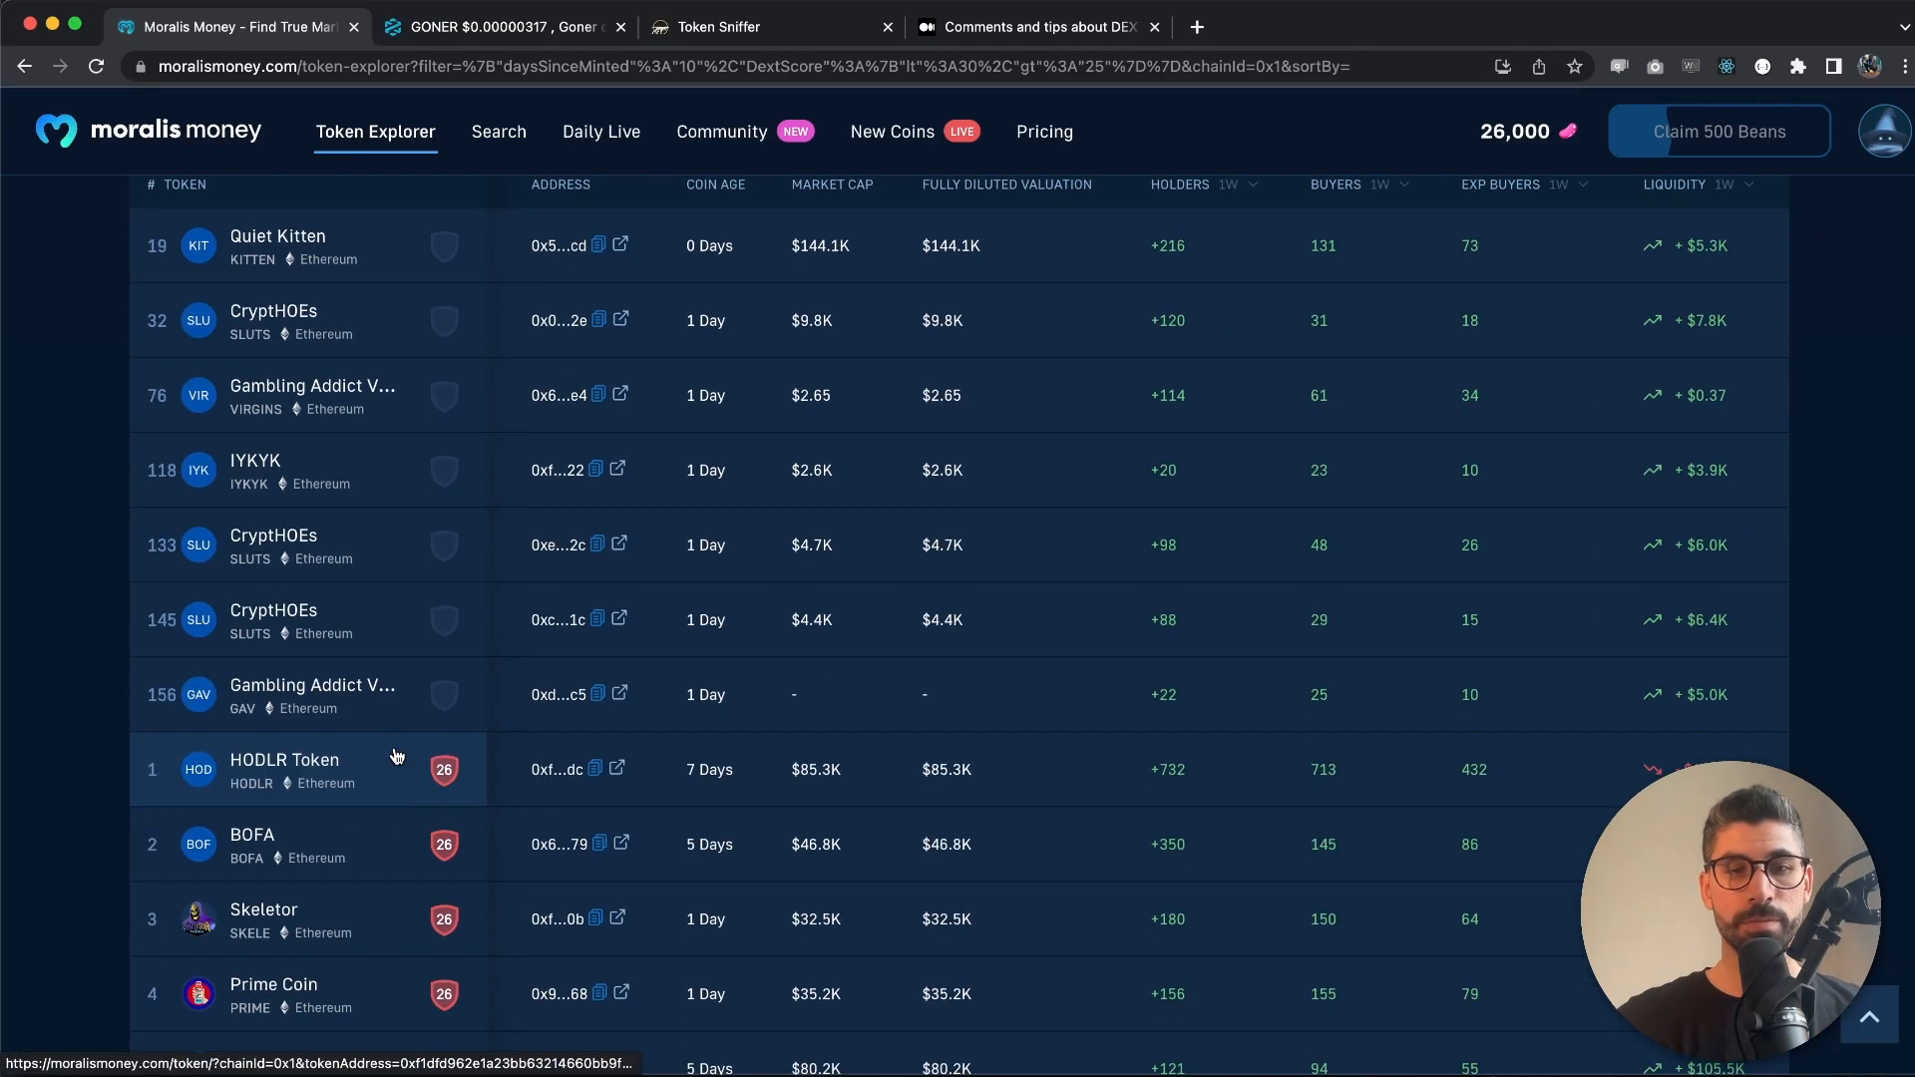
scroll("down", 3)
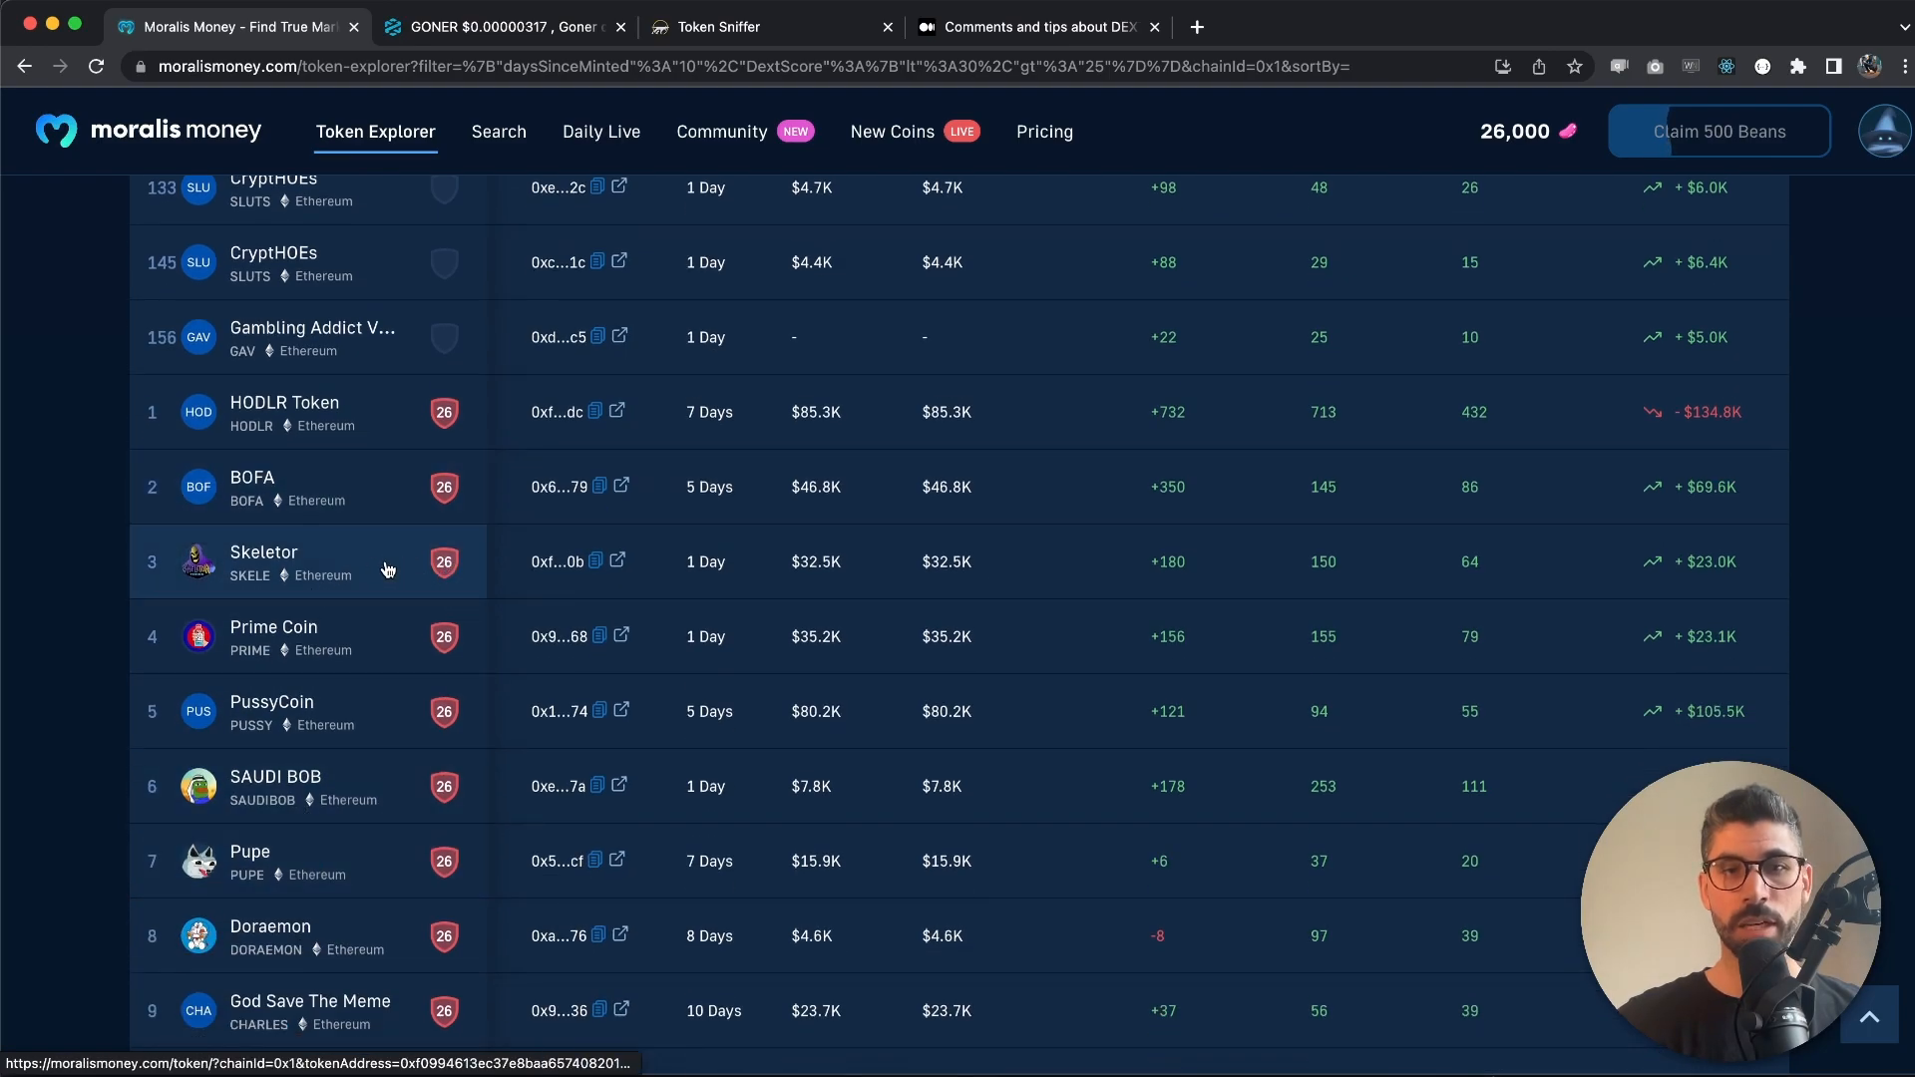
left_click(263, 553)
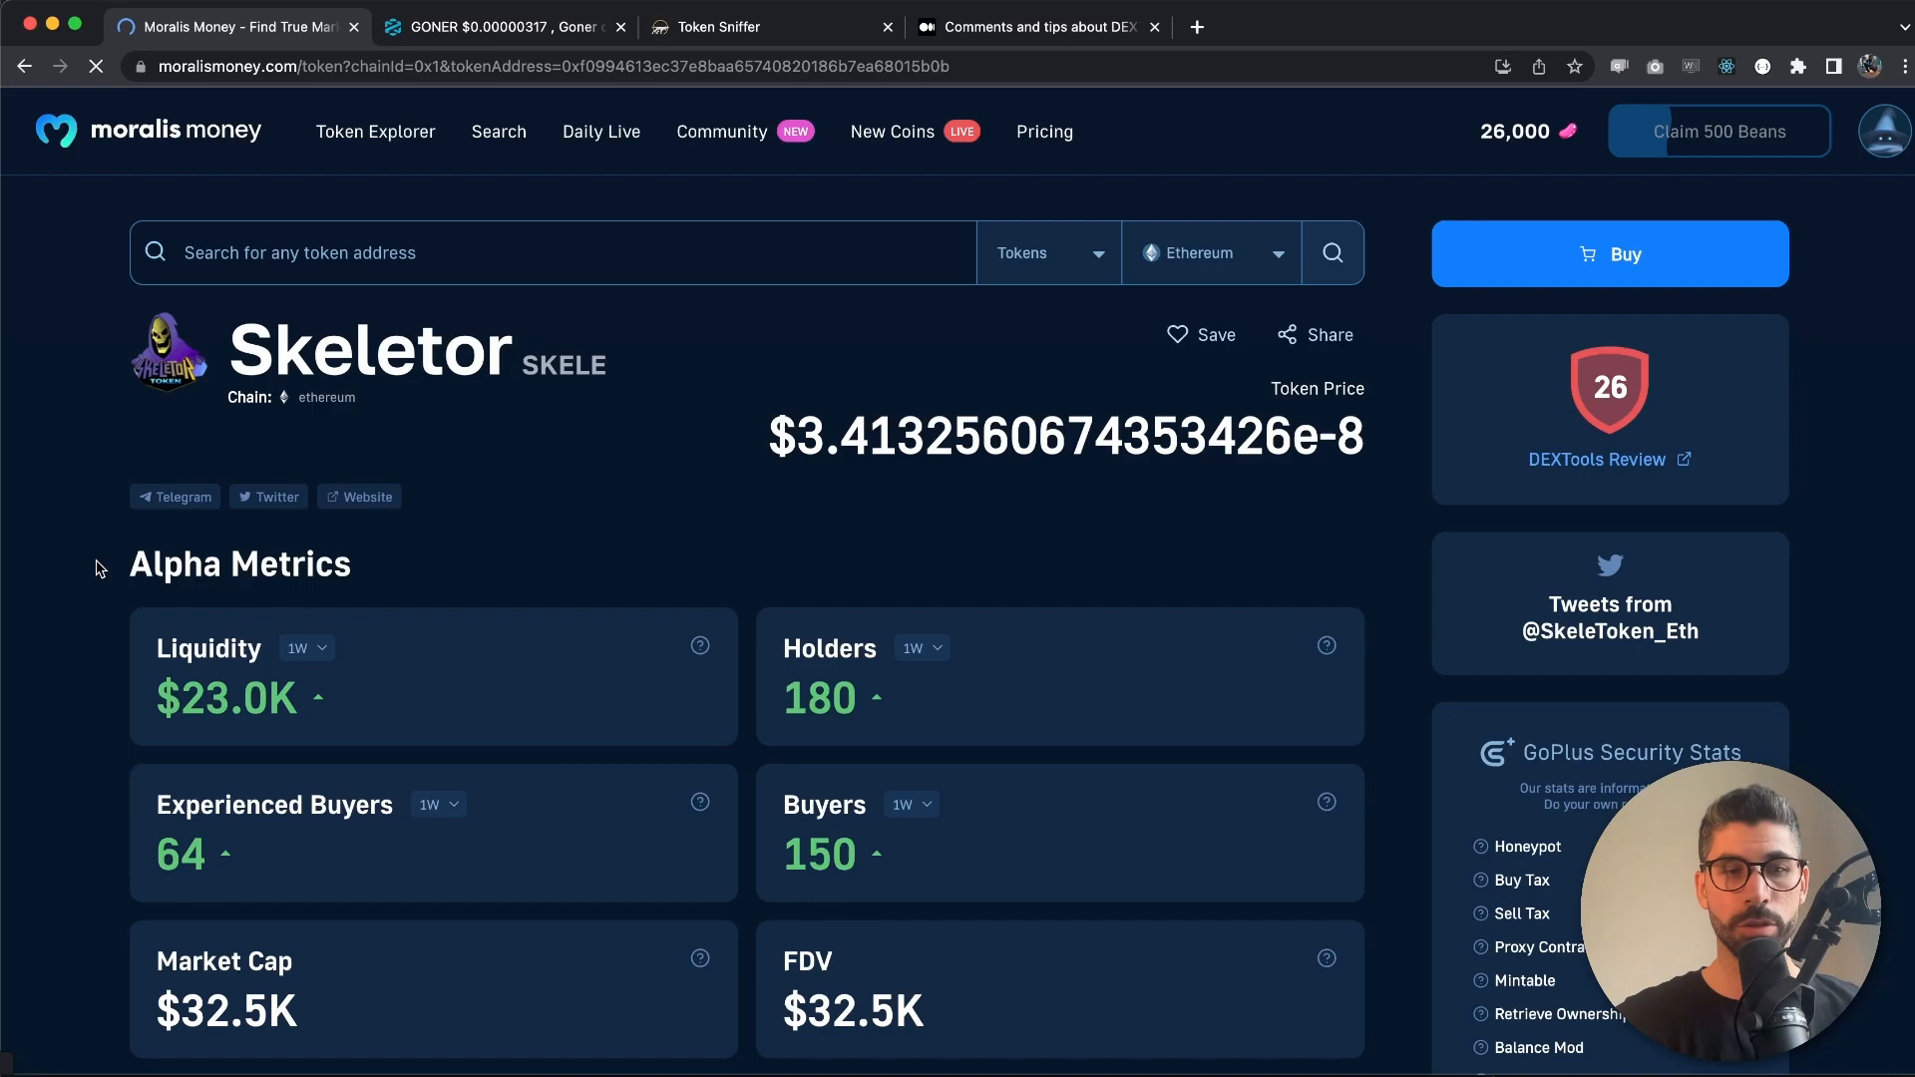
Scroll through Skeletor's metrics, price chart and GoPlus security stats toward its DEXTools Review link
scroll("down", 3)
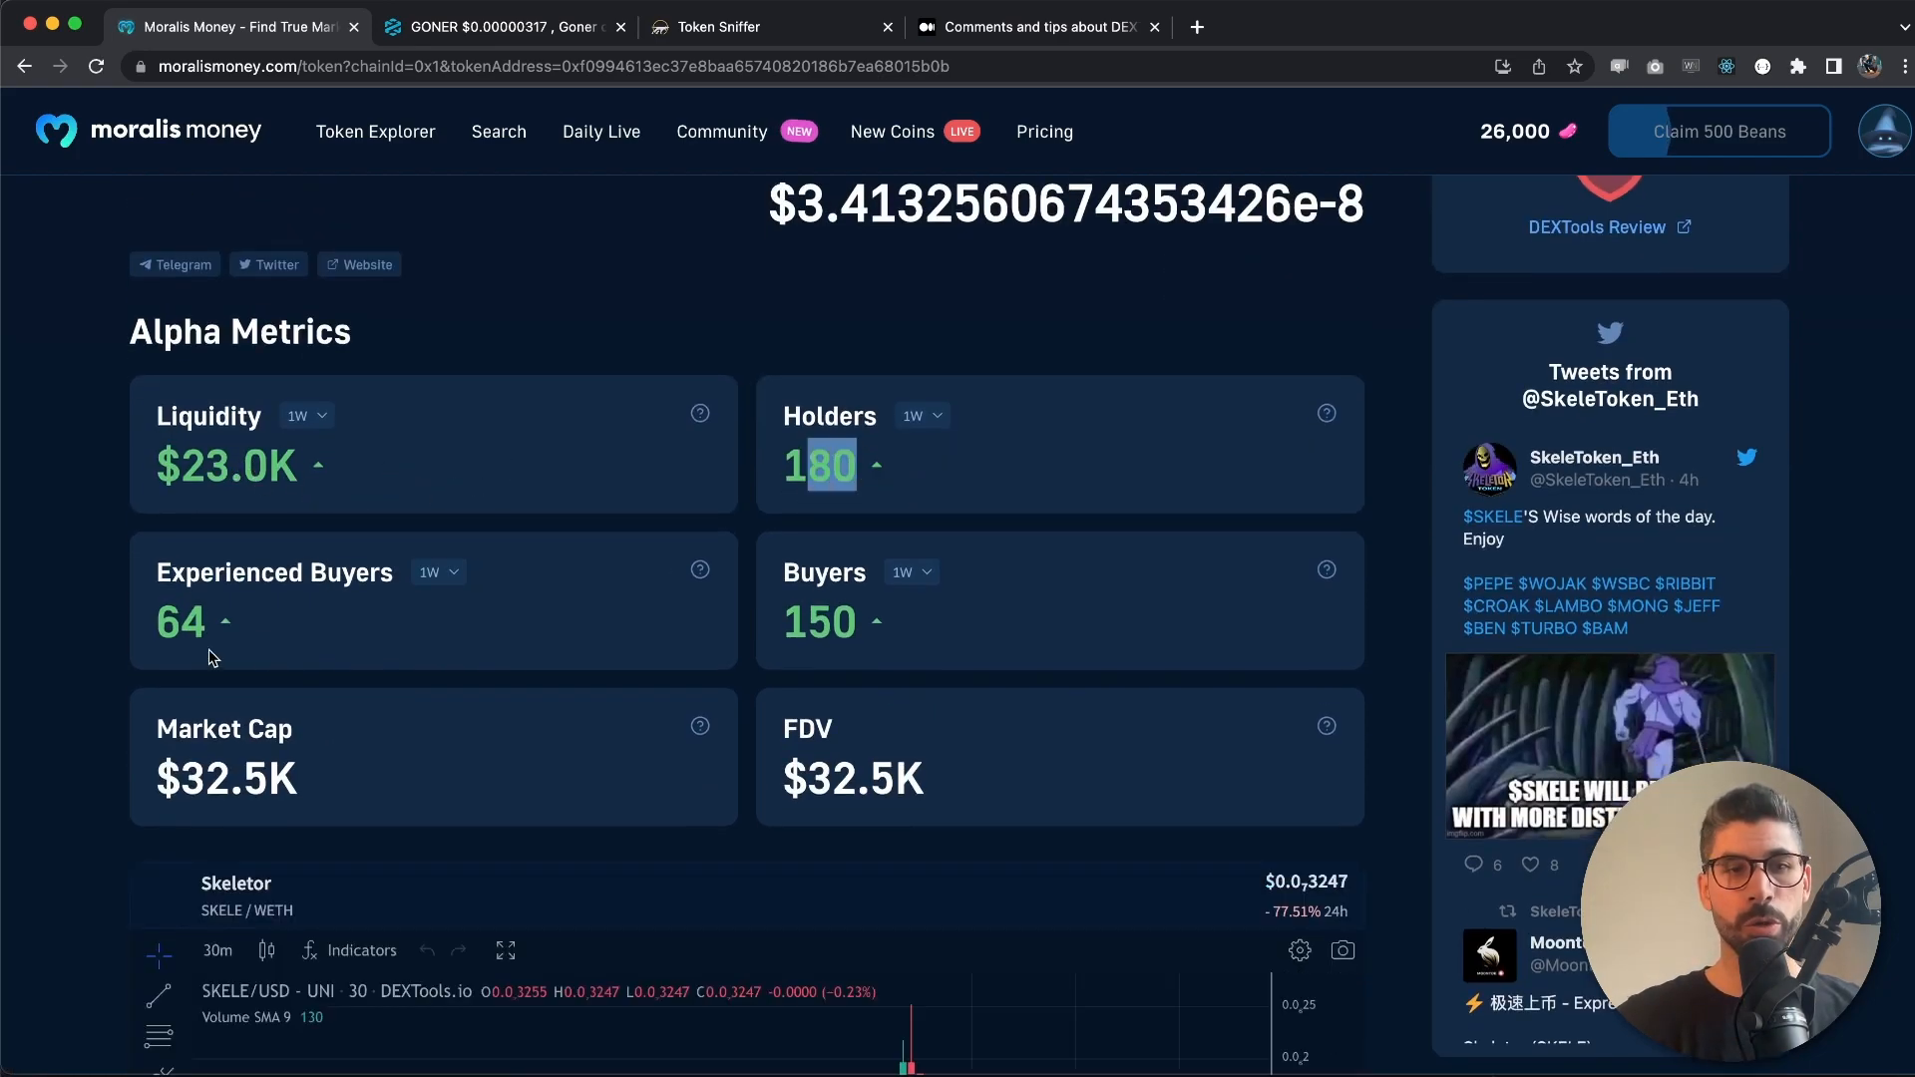
scroll("down", 3)
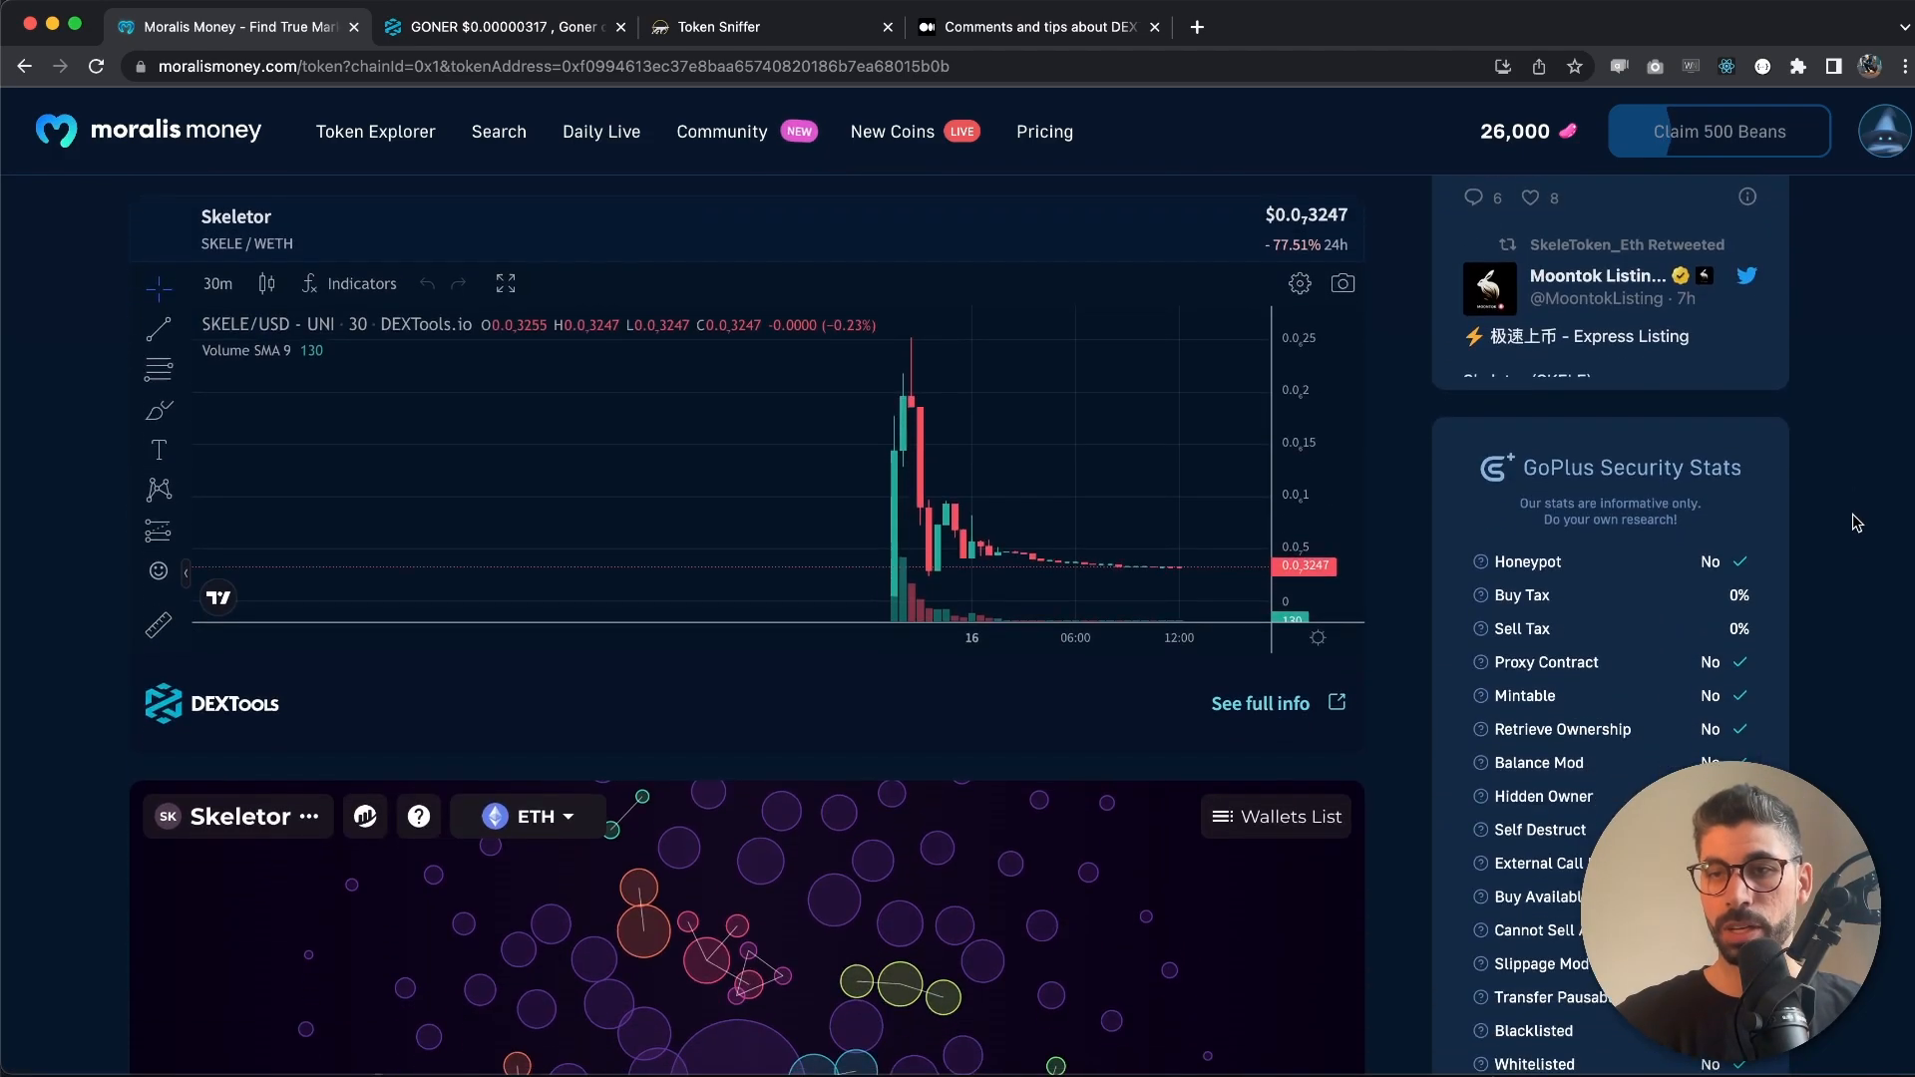
scroll("down", 3)
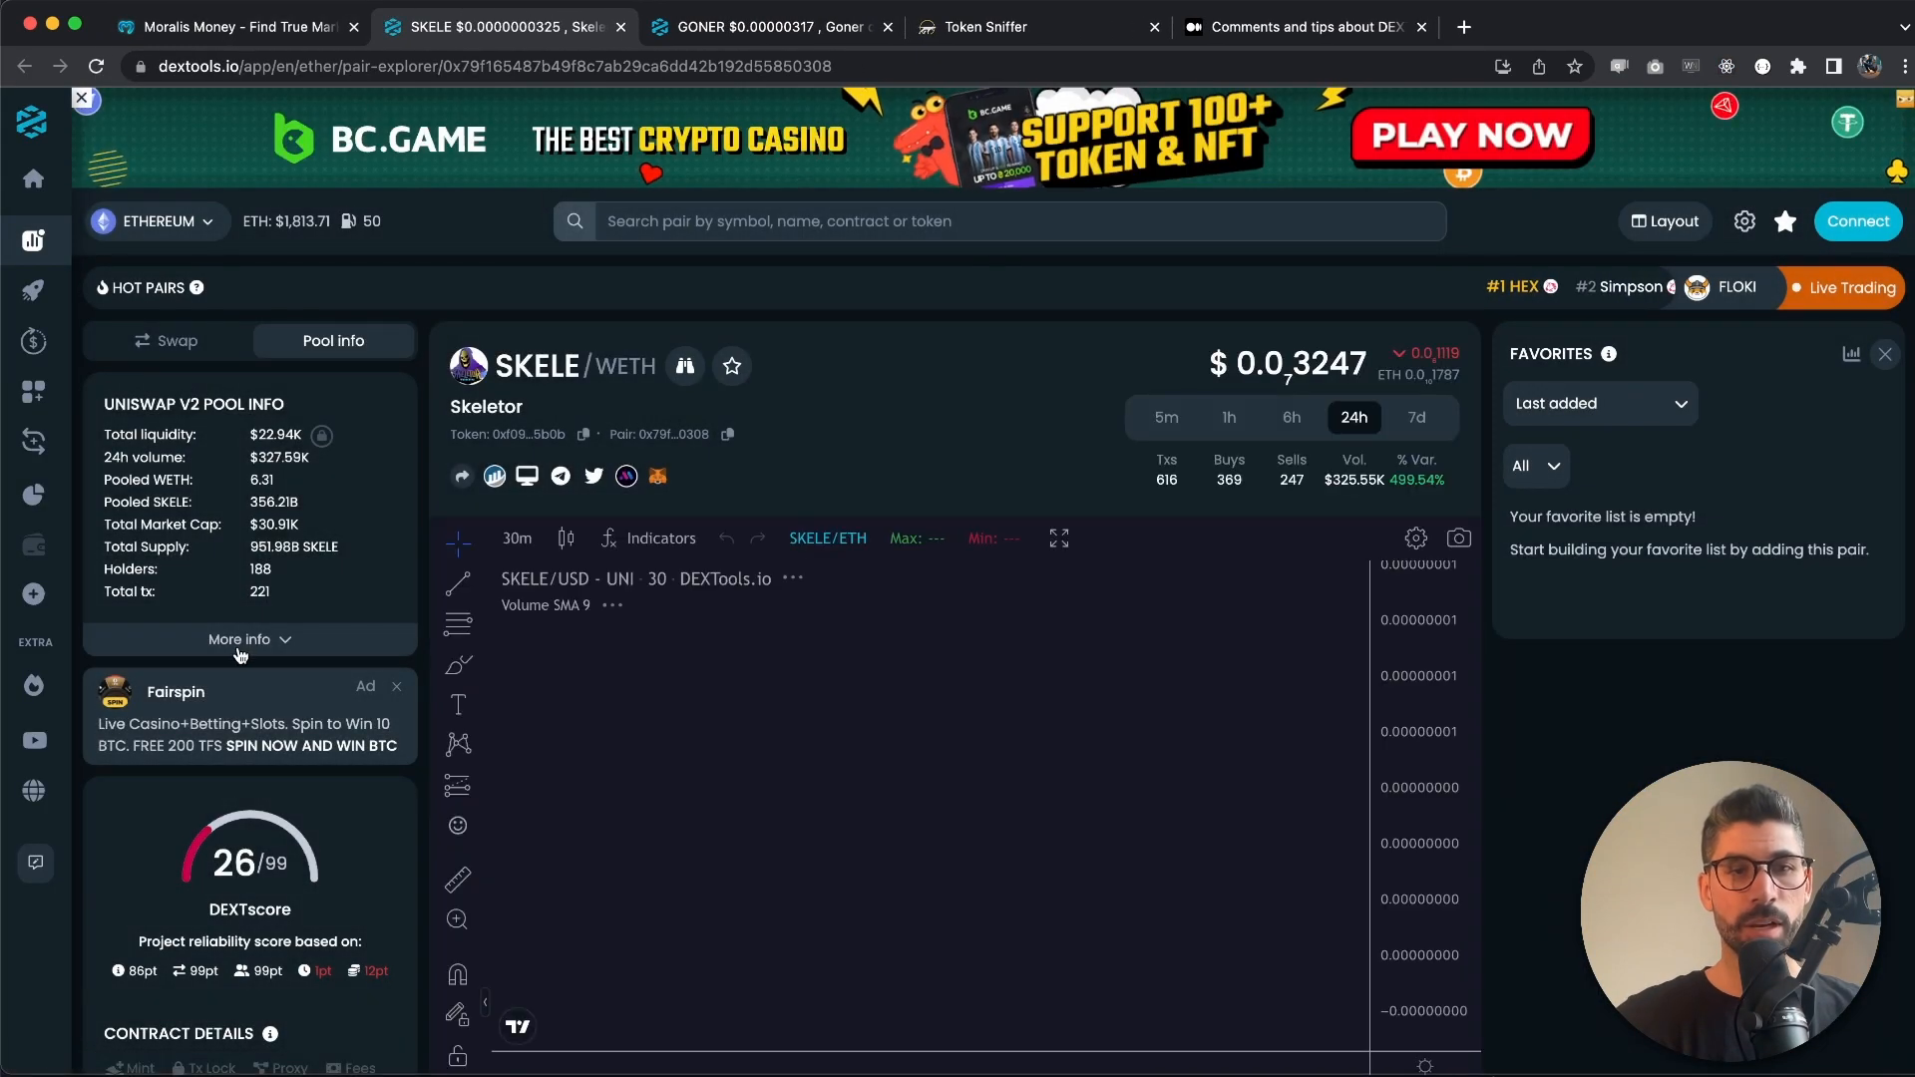
Scroll the SKELE/WETH pair page to its 26/99 DEXTscore and contract details, then return to Skeletor on Moralis Money
scroll("down", 3)
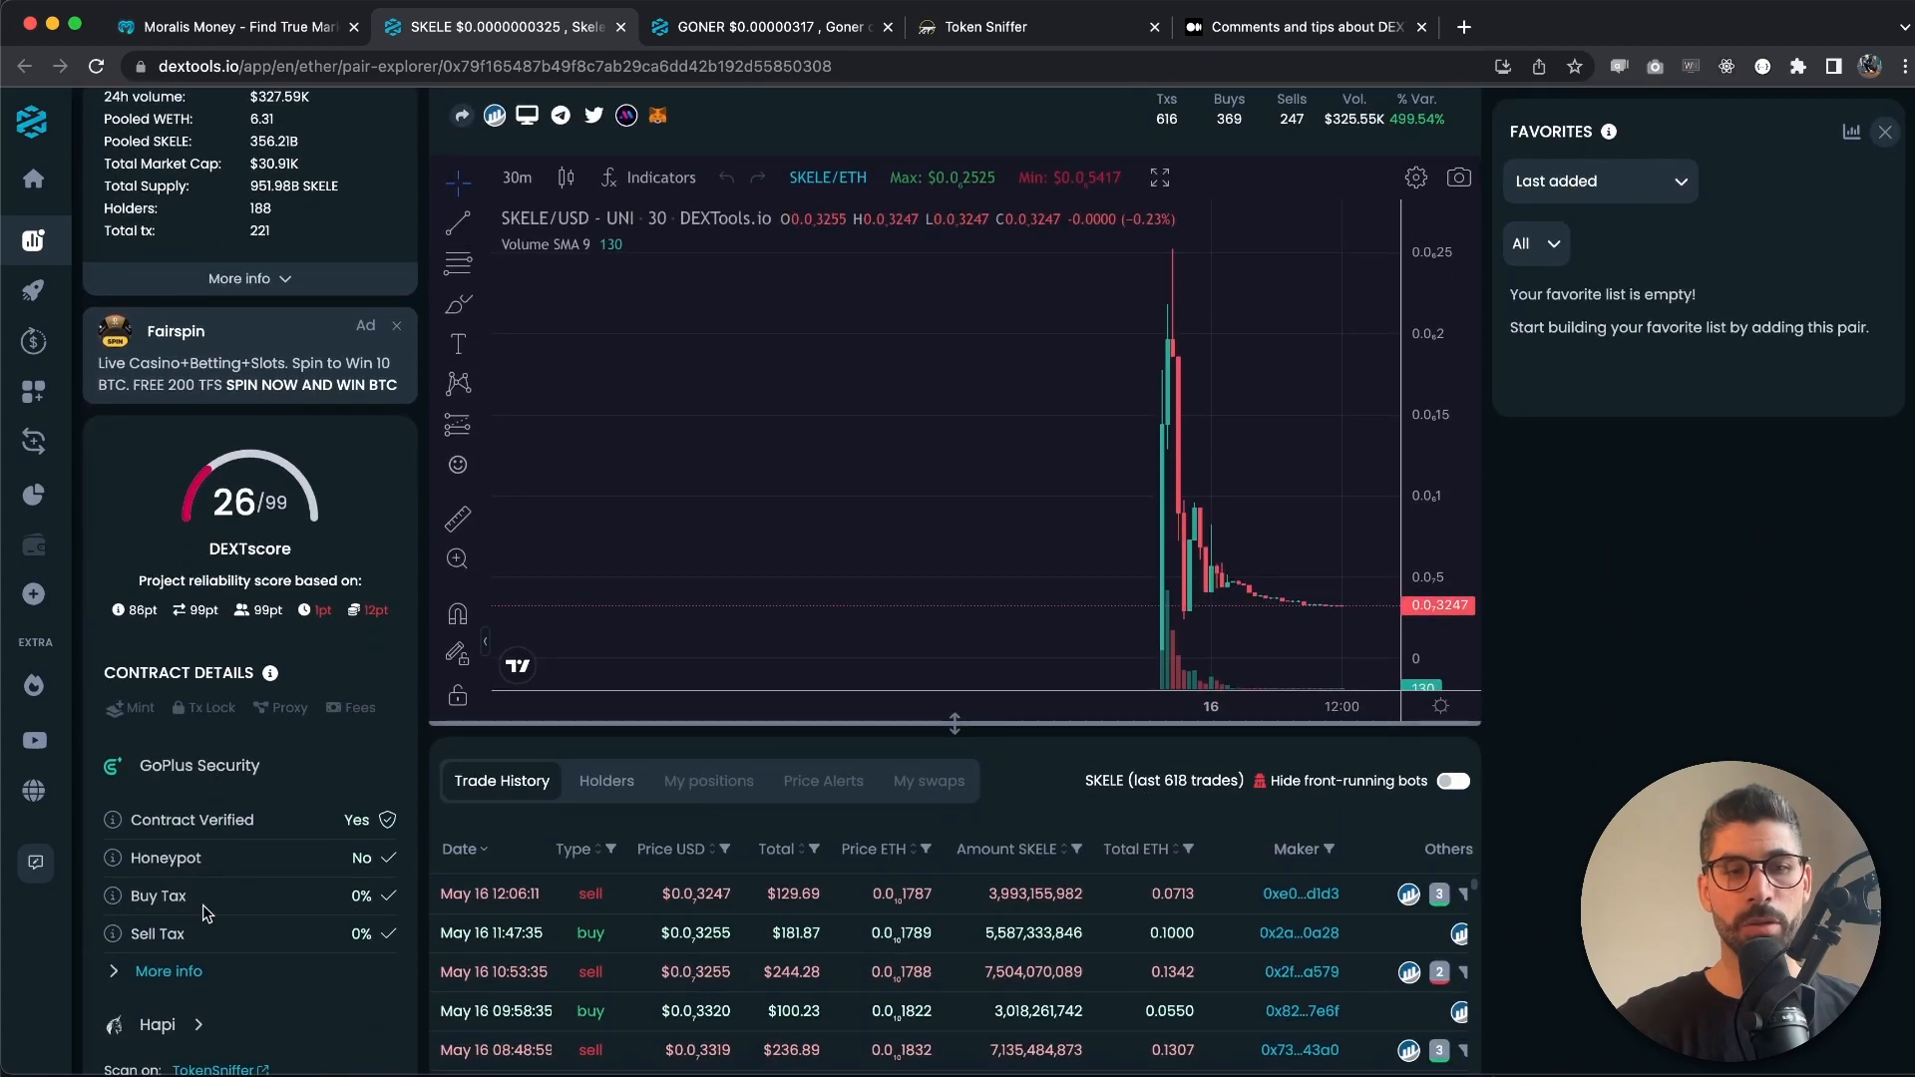
scroll("down", 3)
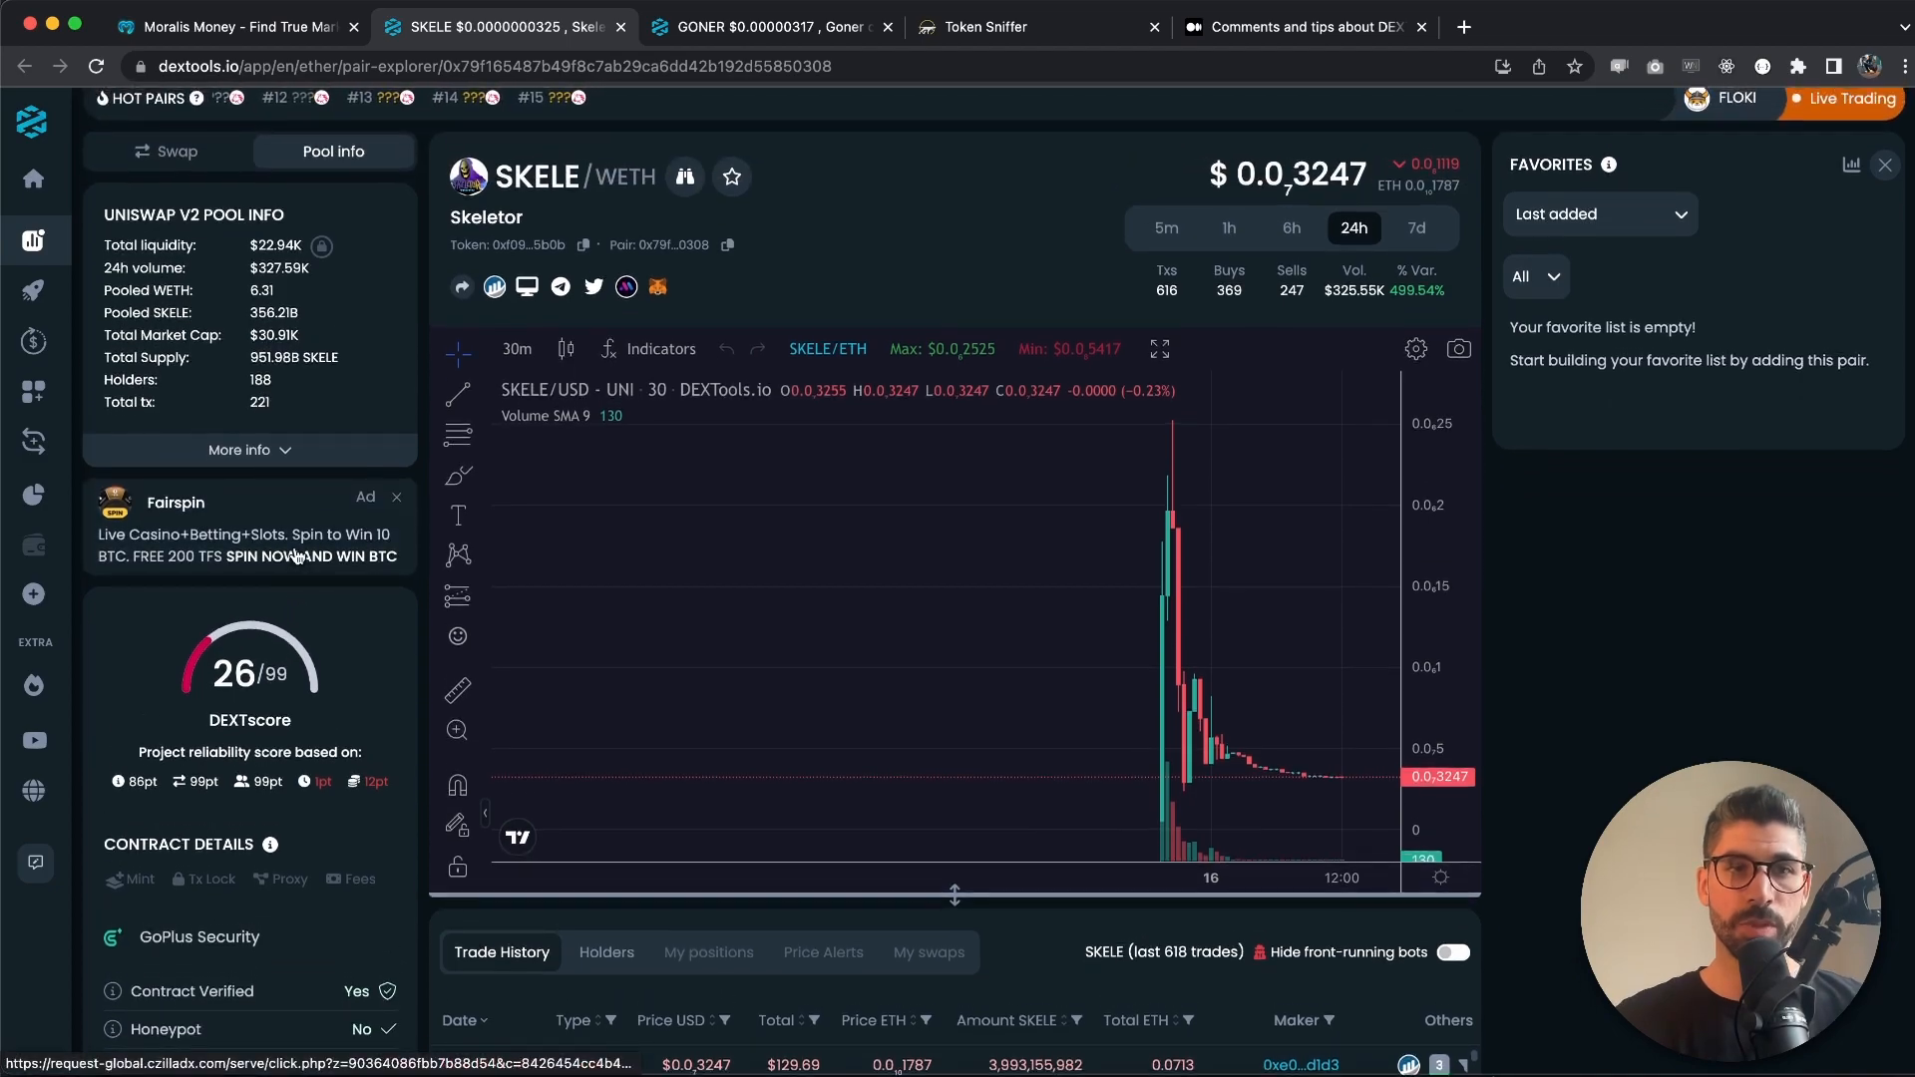
double_click(259, 379)
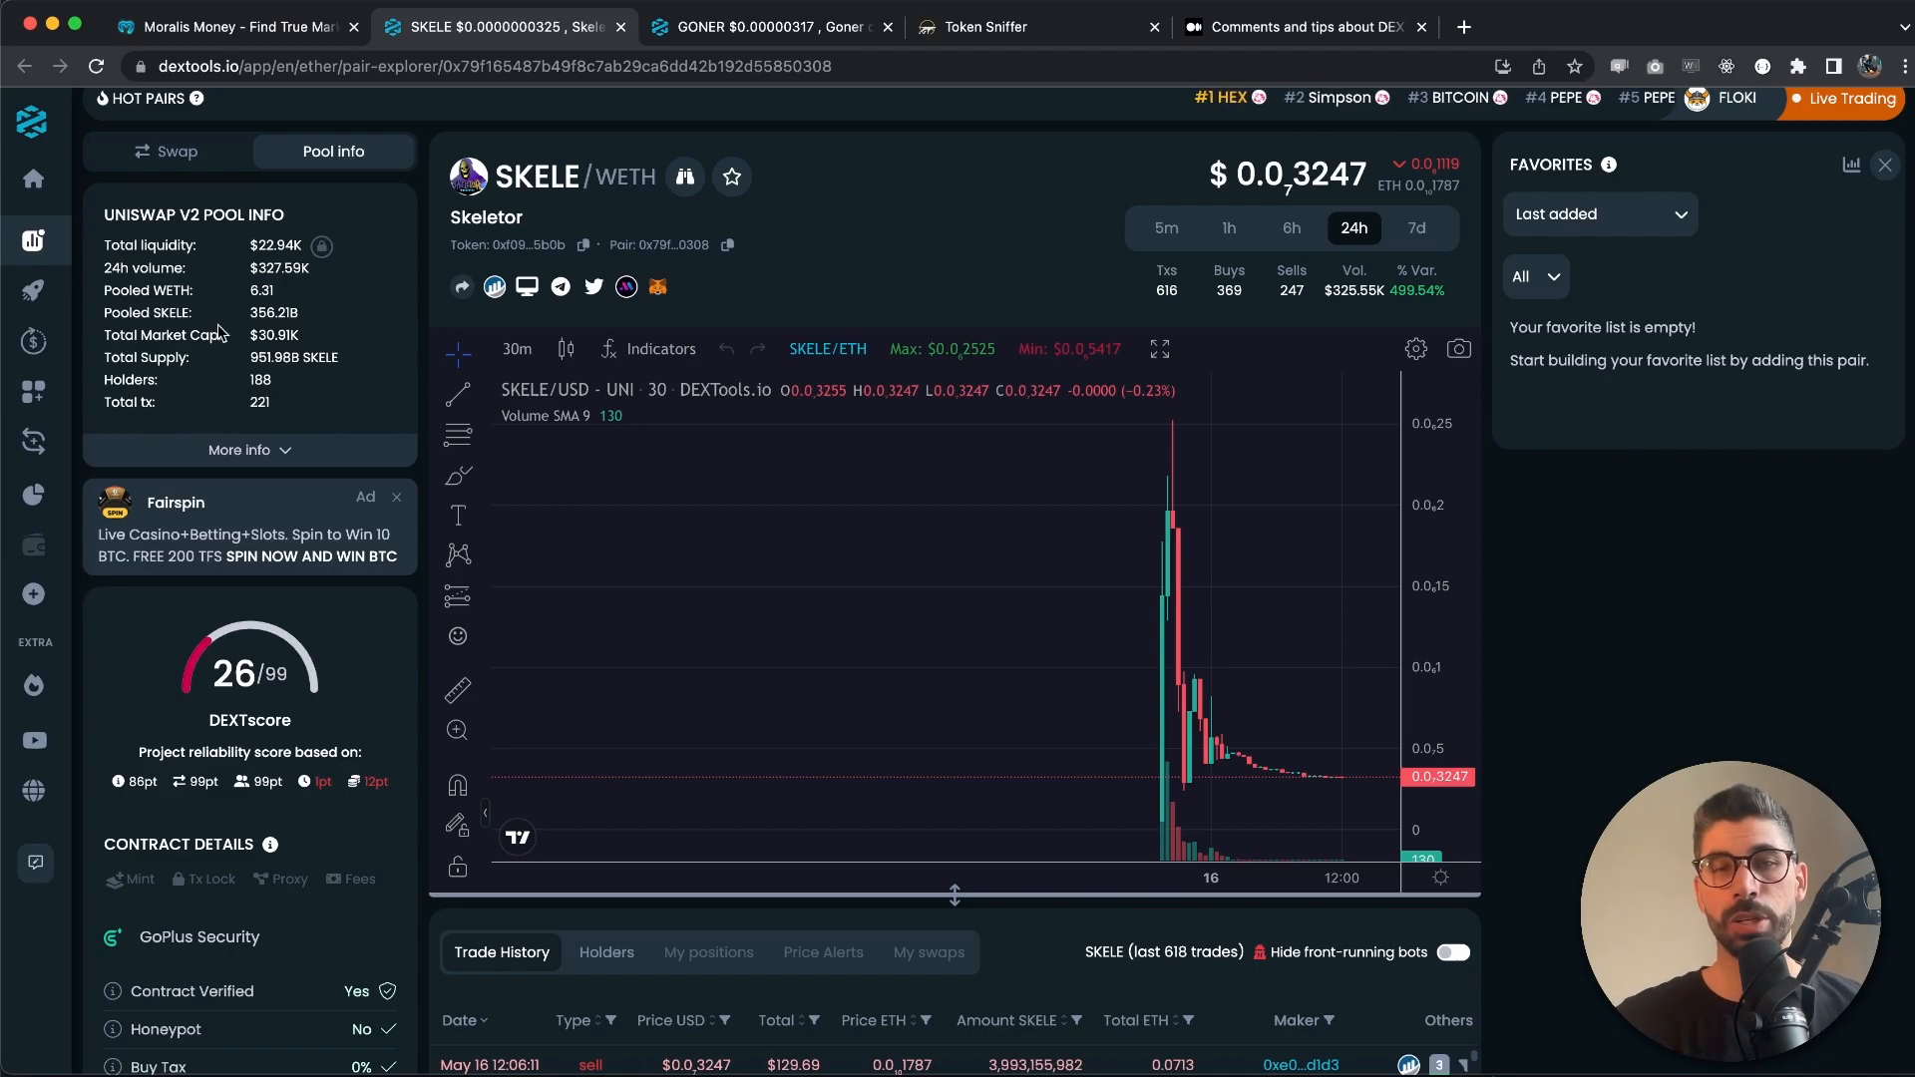
left_click(232, 26)
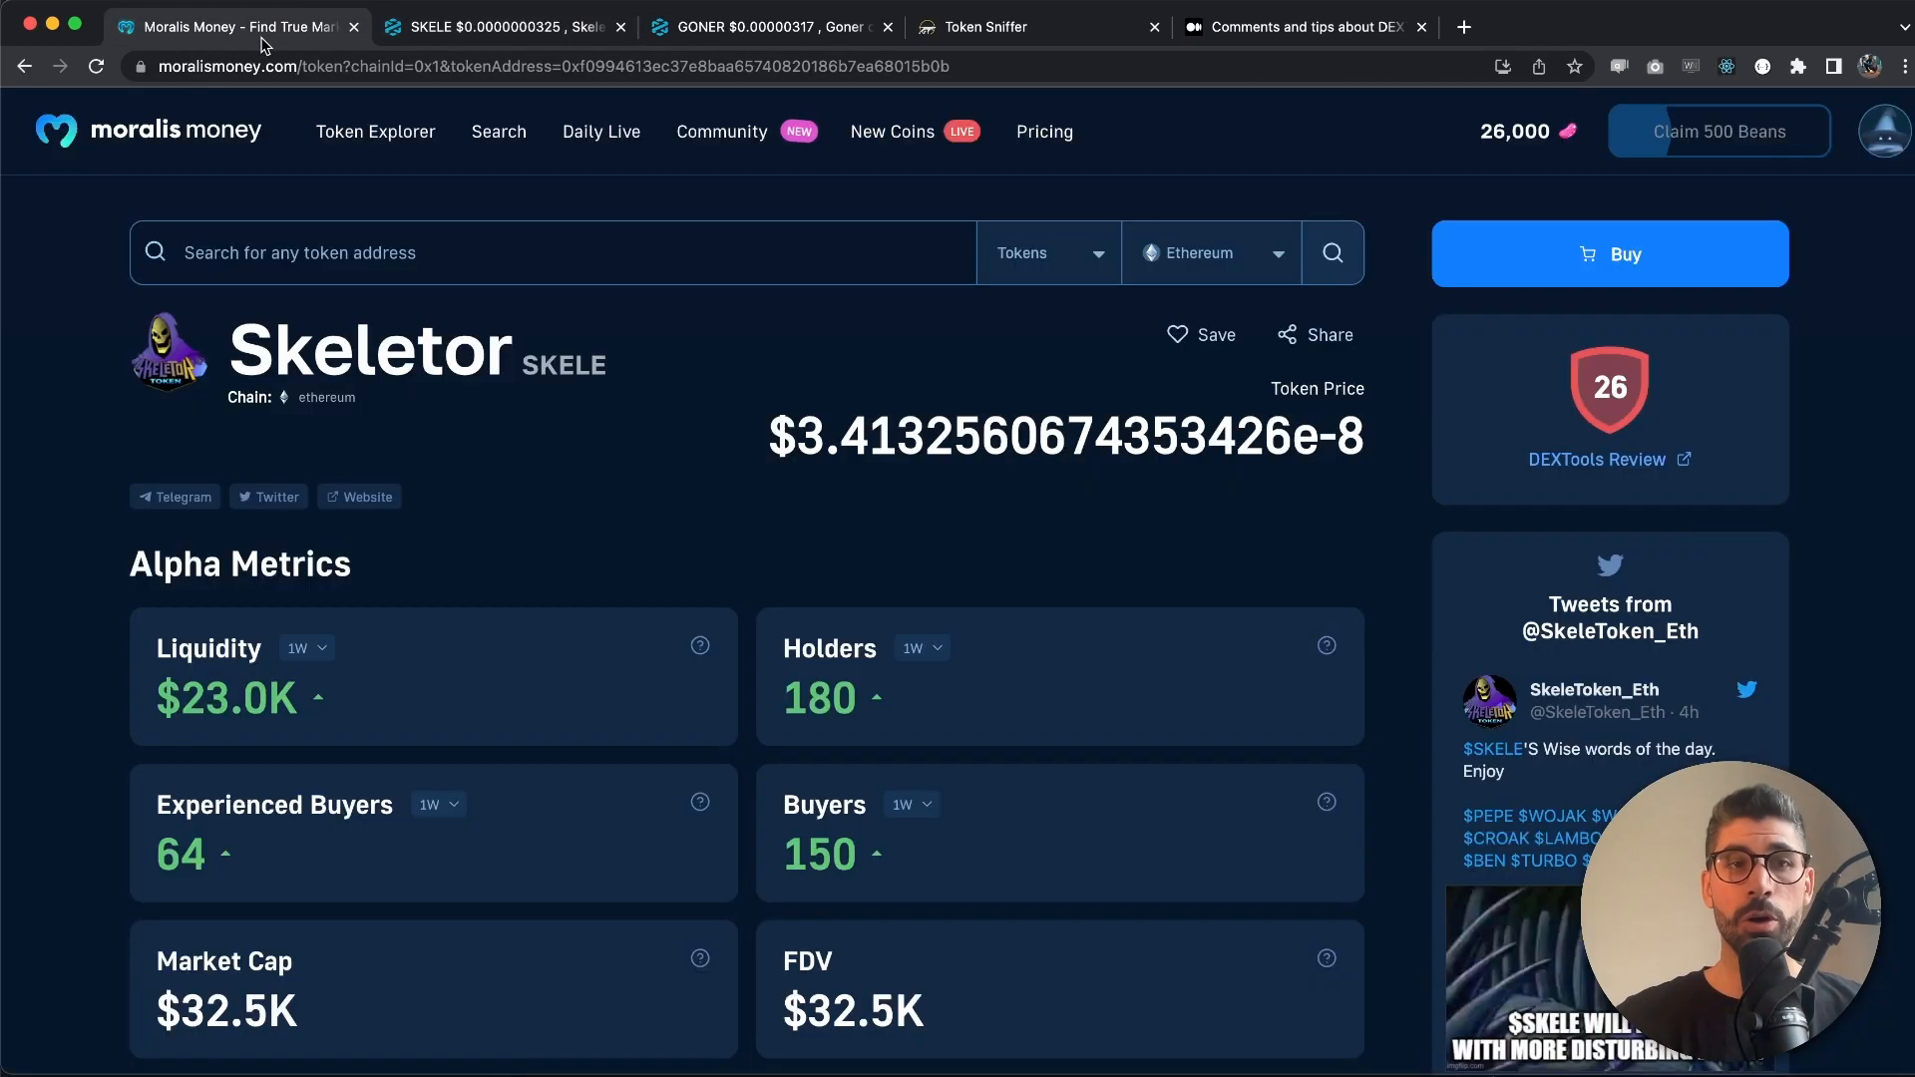
mouse_move(86, 443)
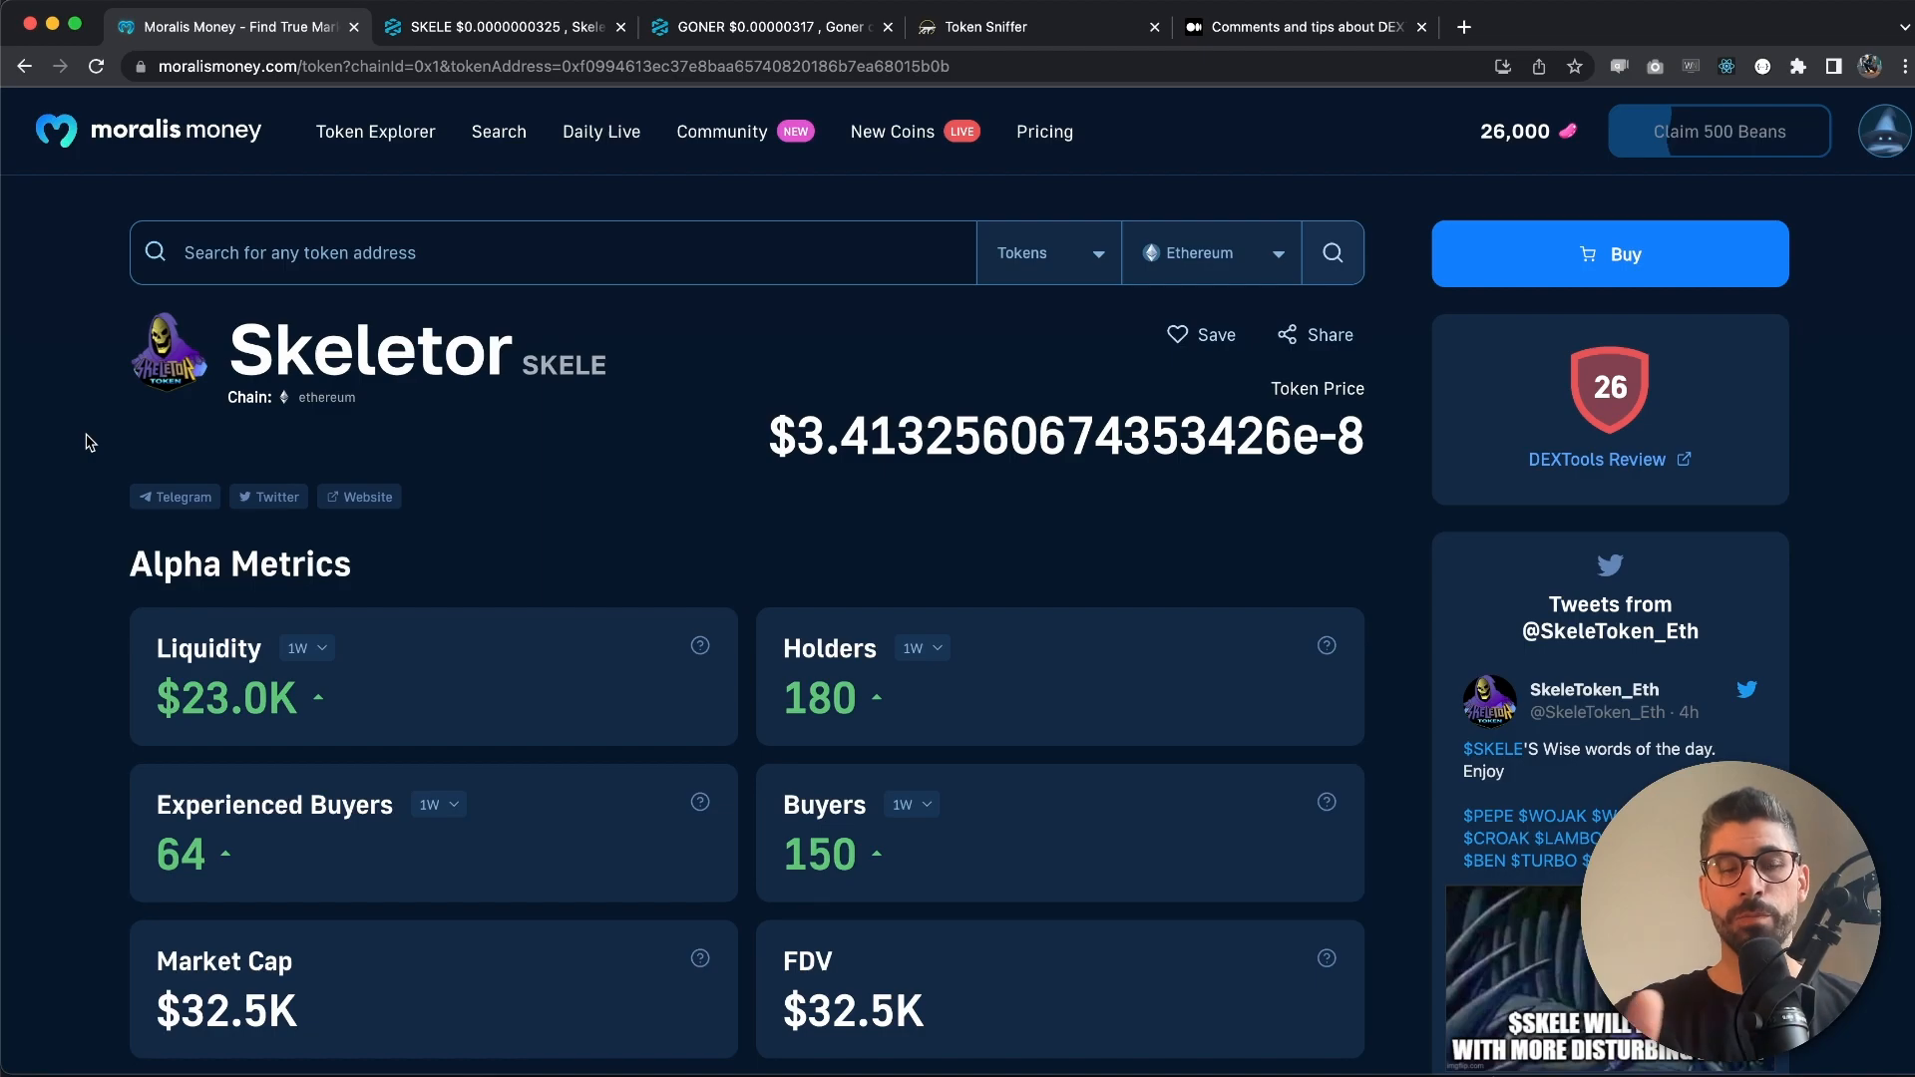